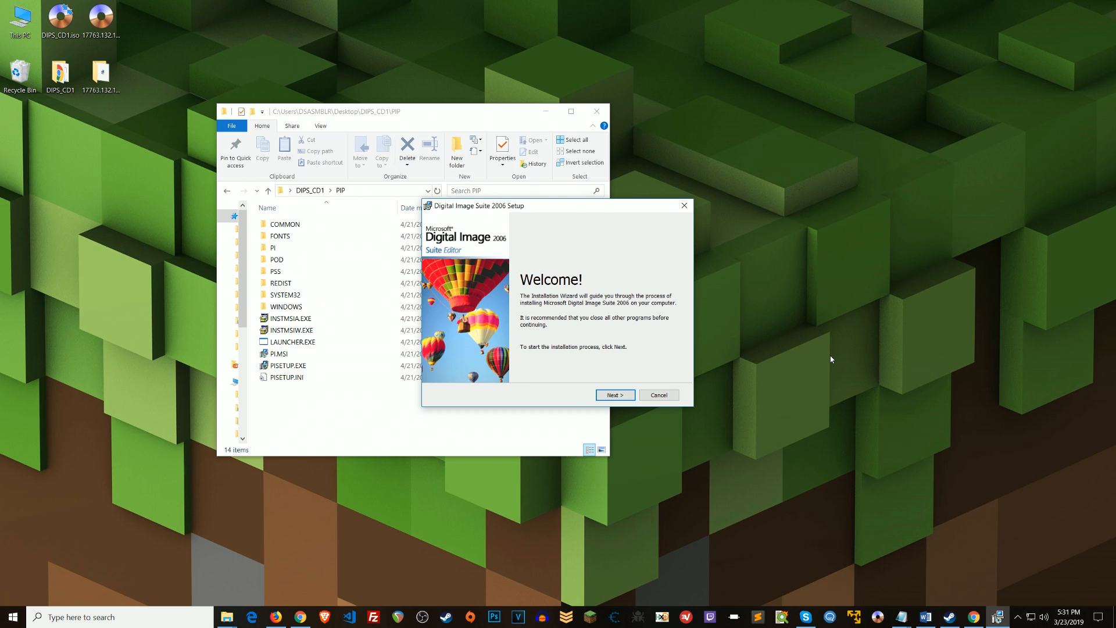
mouse_move(496, 256)
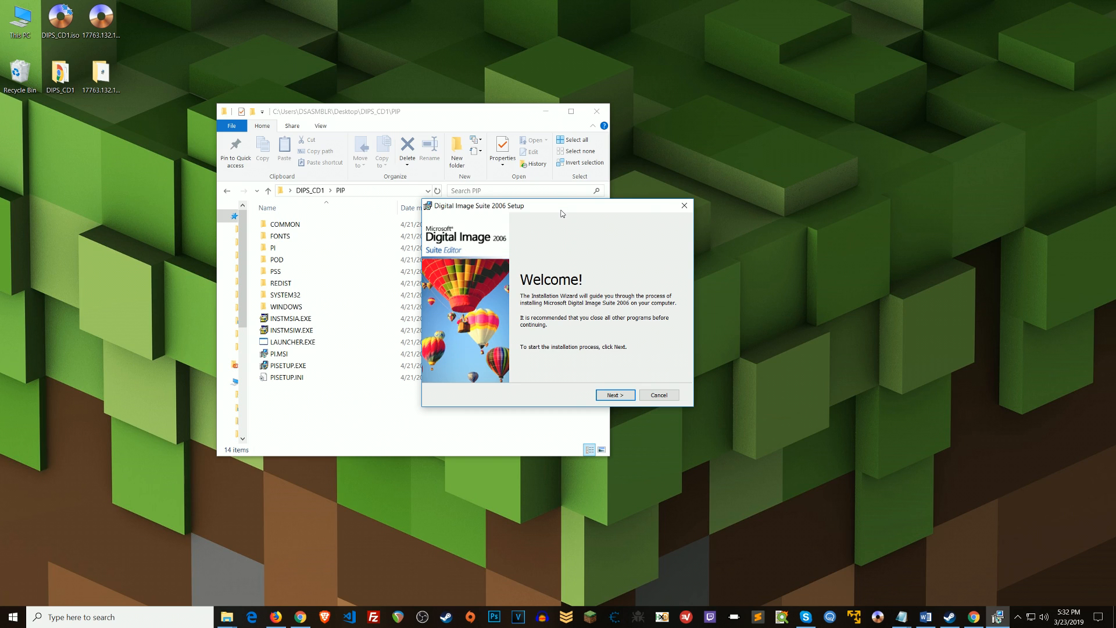
mouse_move(596, 226)
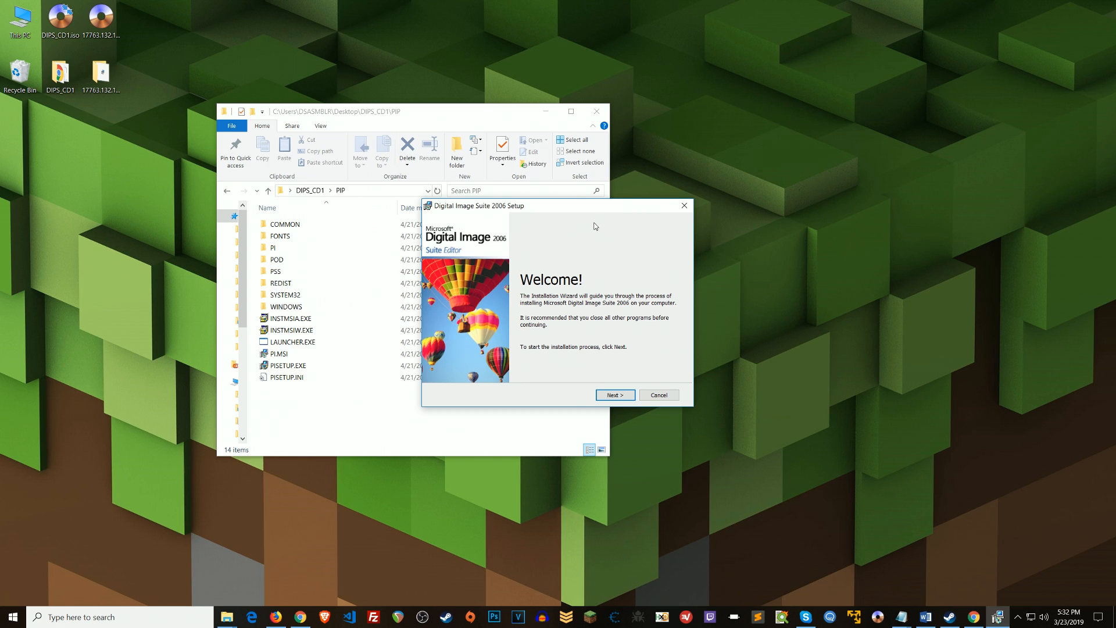
mouse_move(601, 356)
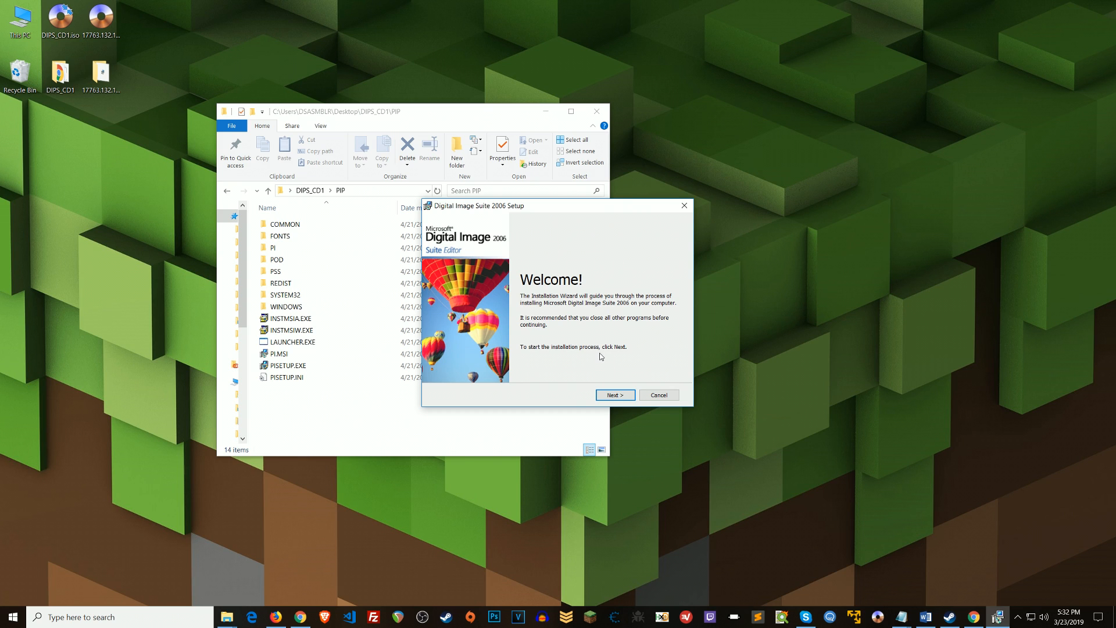
Step: Advance past the Welcome page to the Installation Folder step, keeping the default Program Files path
click(614, 396)
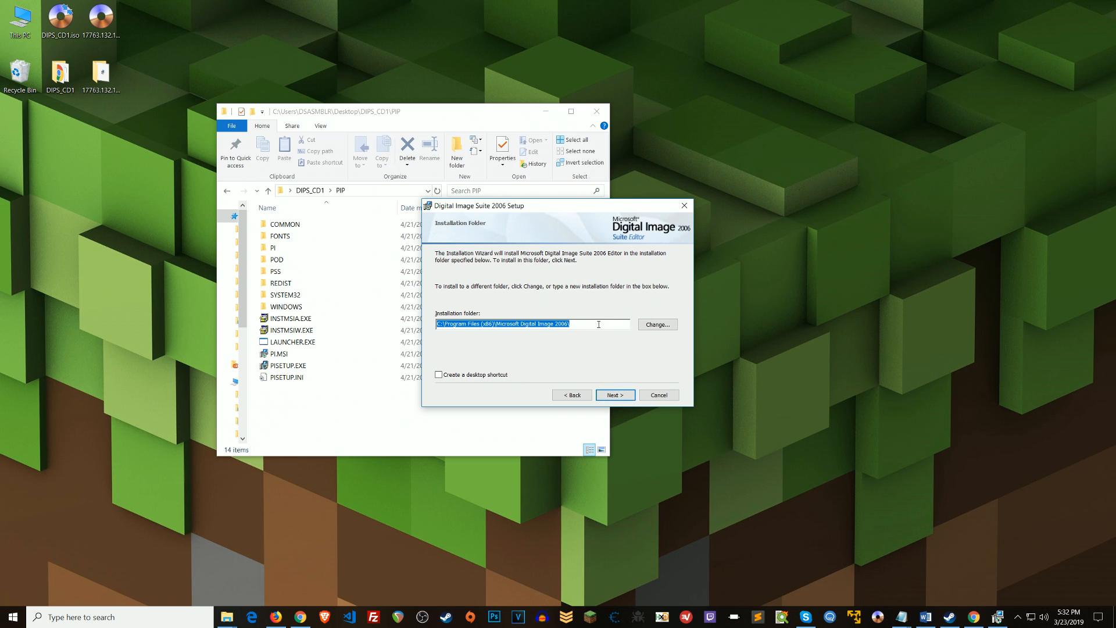
mouse_move(596, 344)
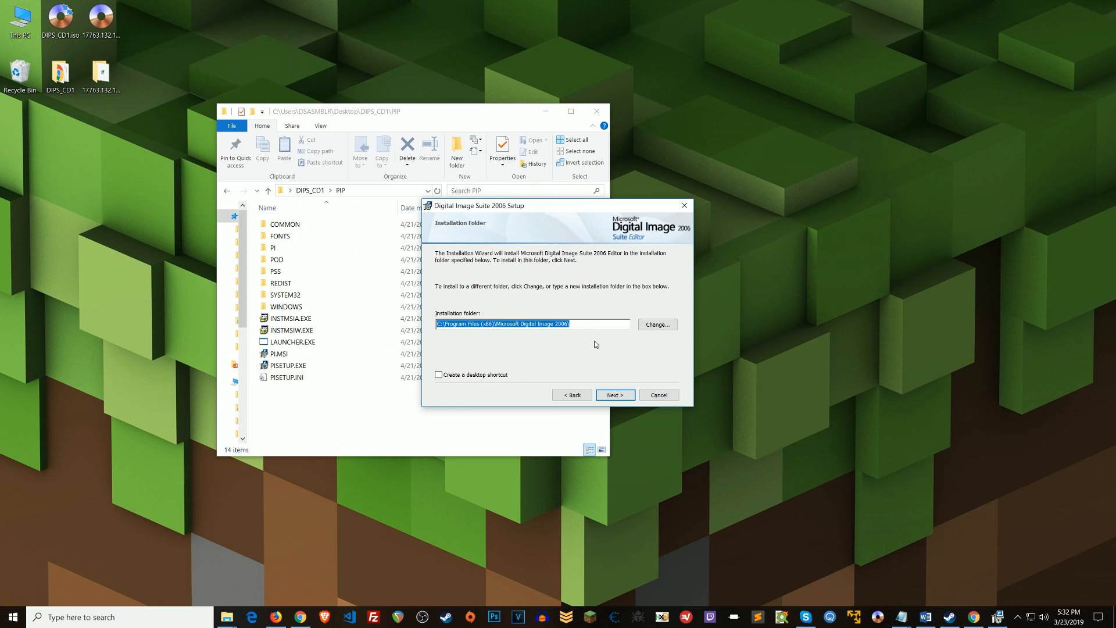
mouse_move(579, 357)
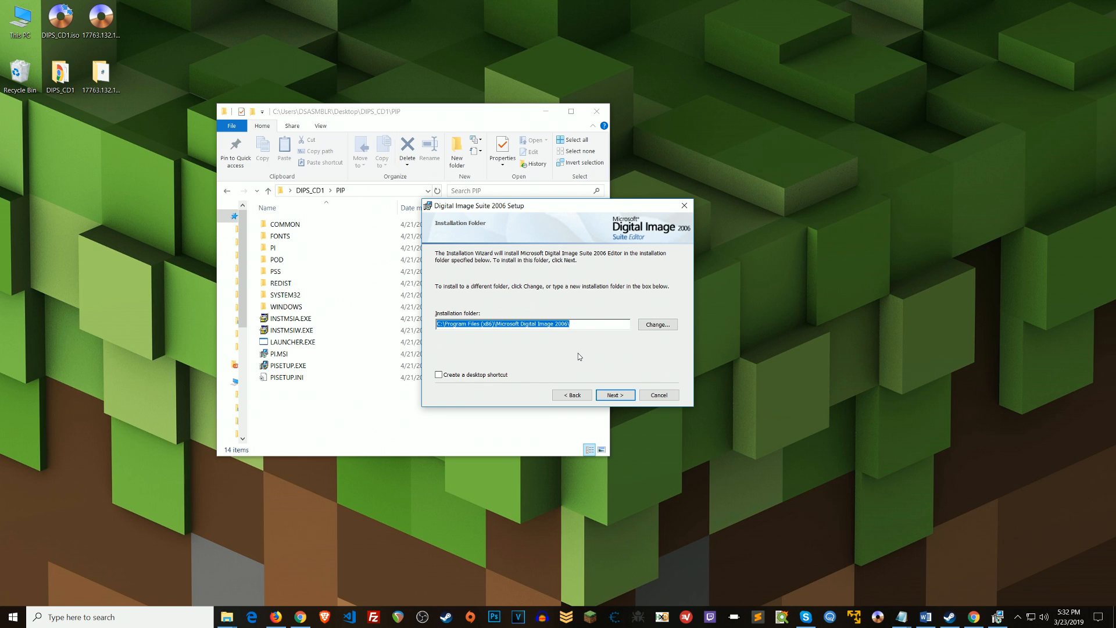
mouse_move(612, 362)
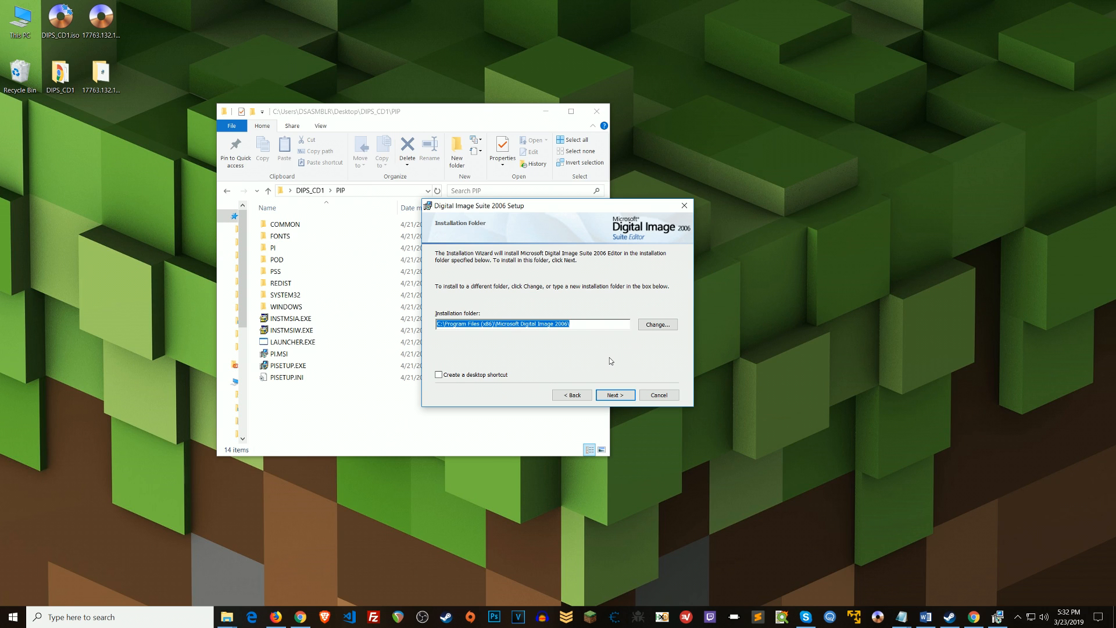
Step: Start installing to the default folder and dismiss the Internet Explorer 6.0 launch error
click(614, 396)
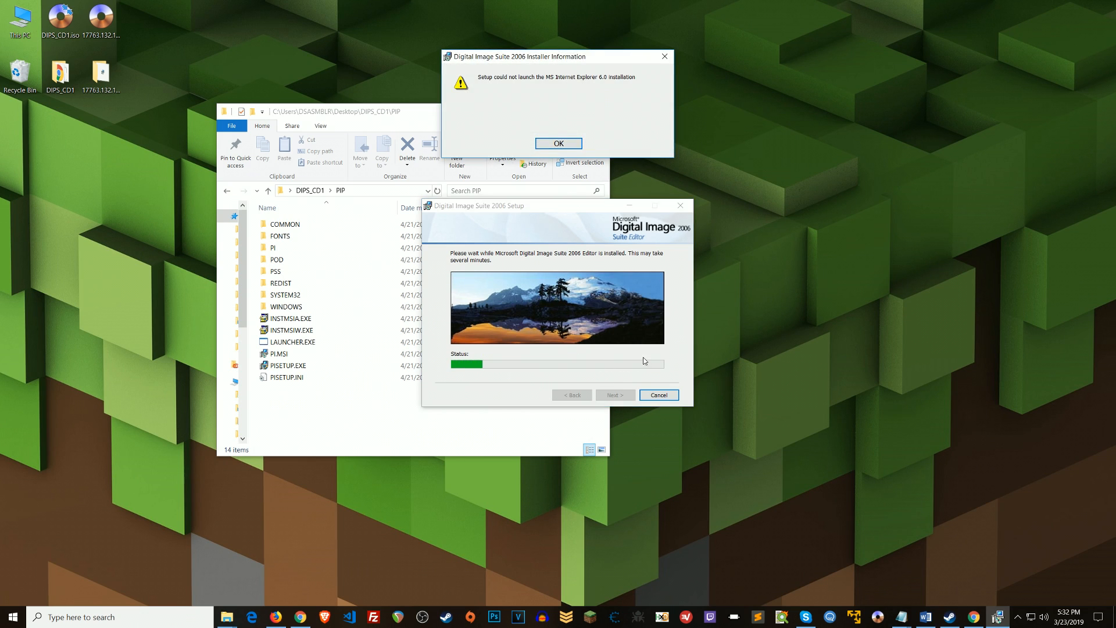
mouse_move(530, 91)
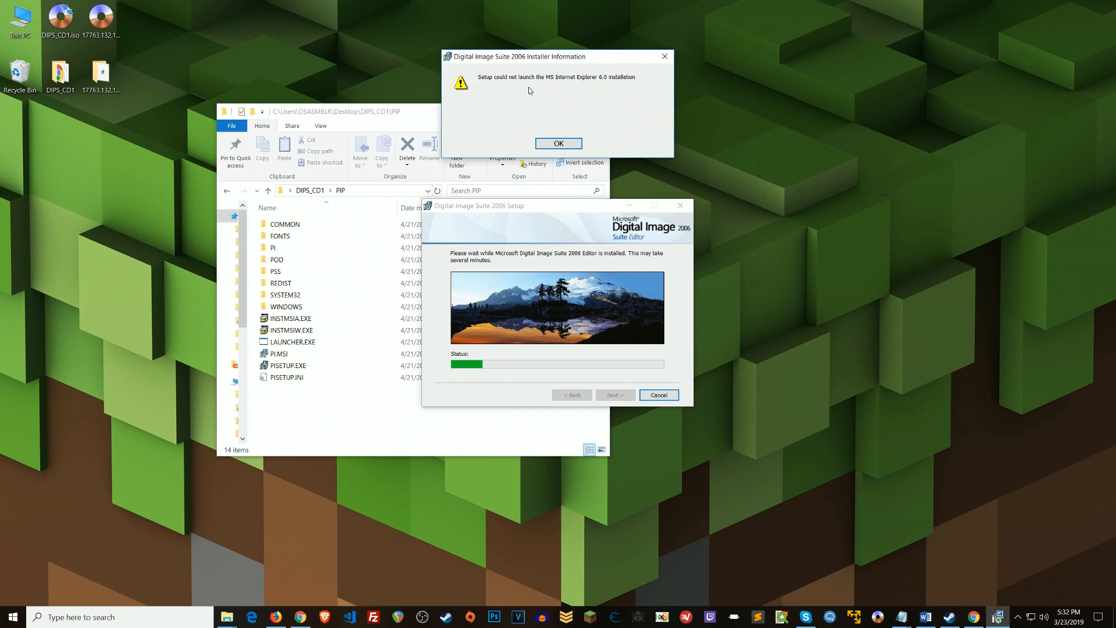
mouse_move(679, 116)
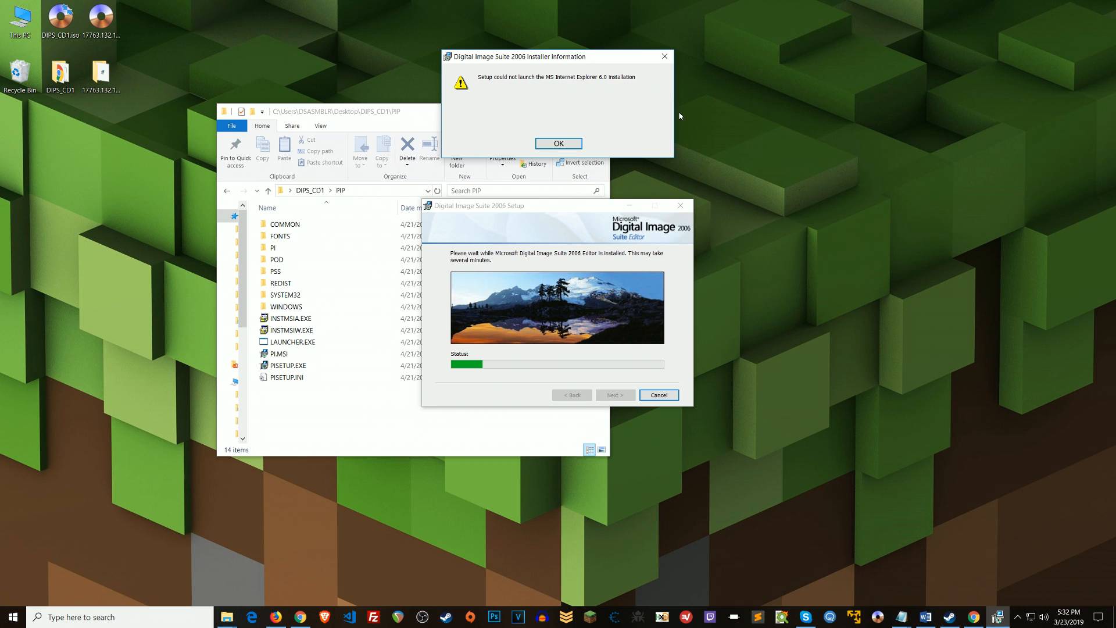
click(558, 143)
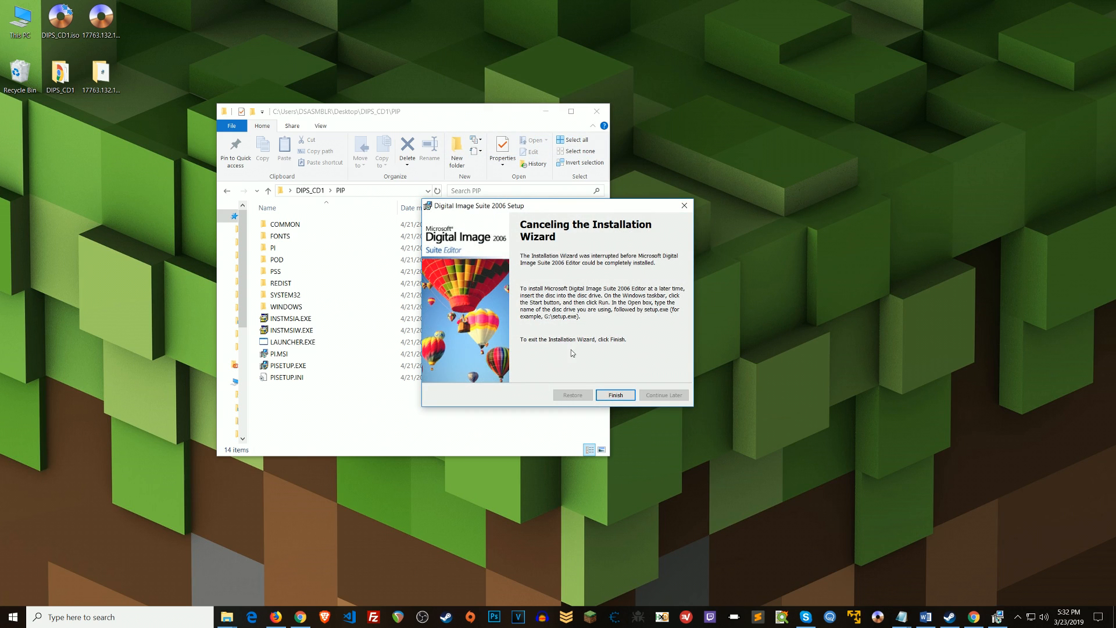
mouse_move(584, 377)
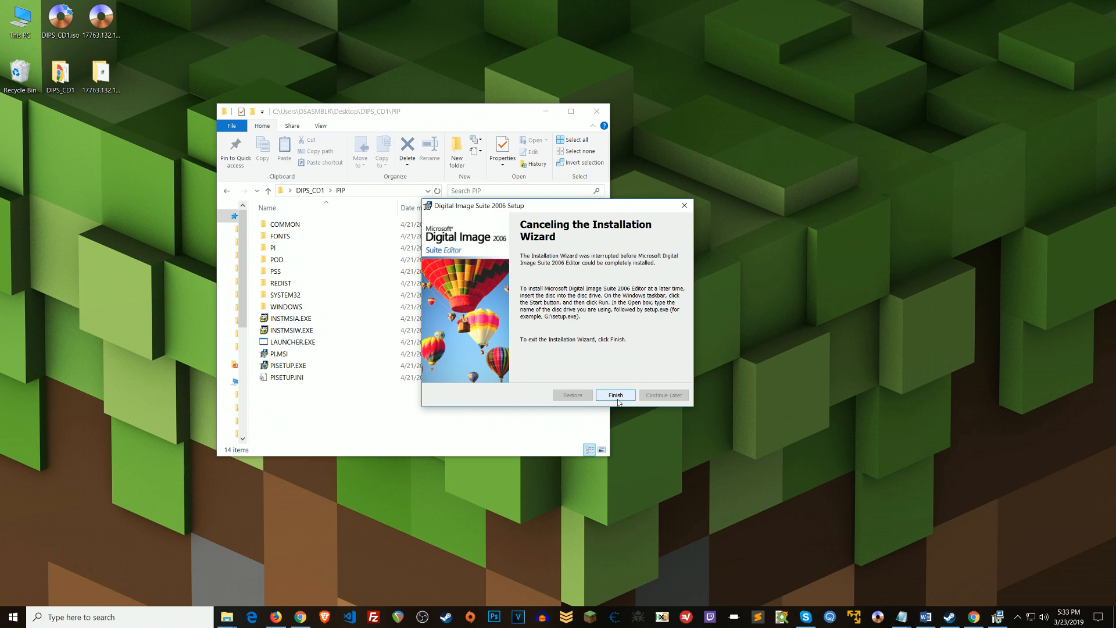
Step: Exit the interrupted setup, move the PIP folder window up-right, and select PI.MSI
click(615, 394)
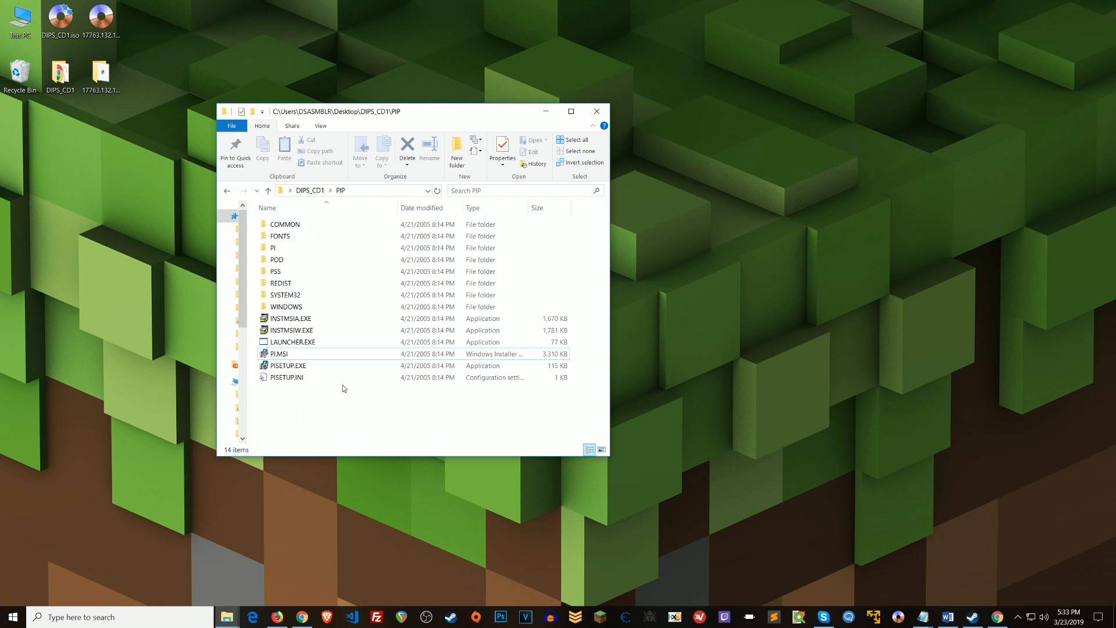
mouse_move(379, 425)
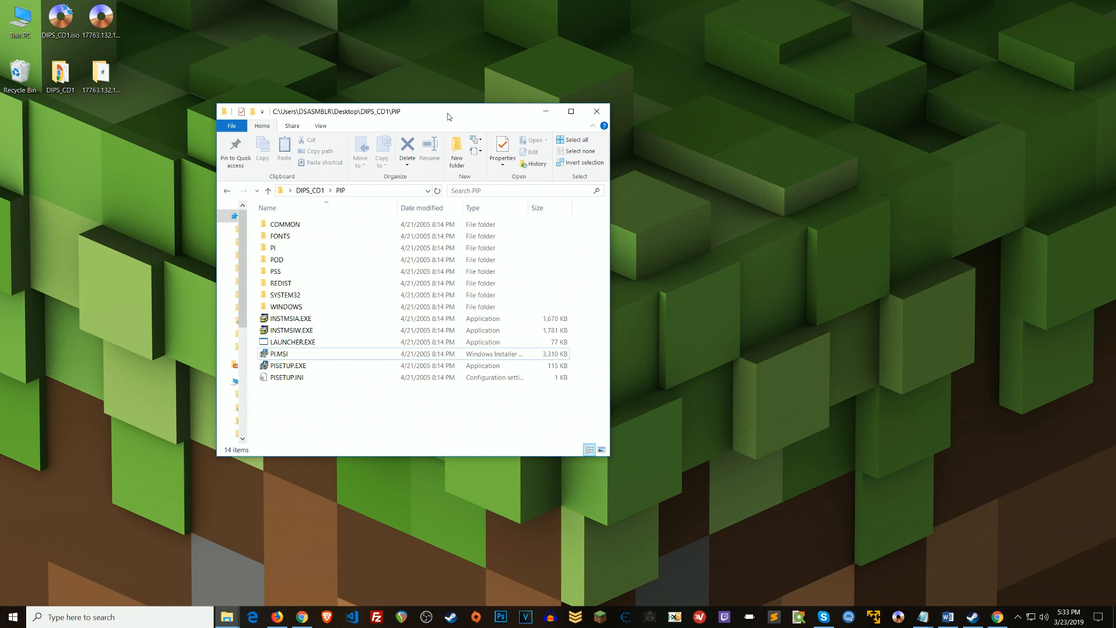
drag(448, 117, 471, 95)
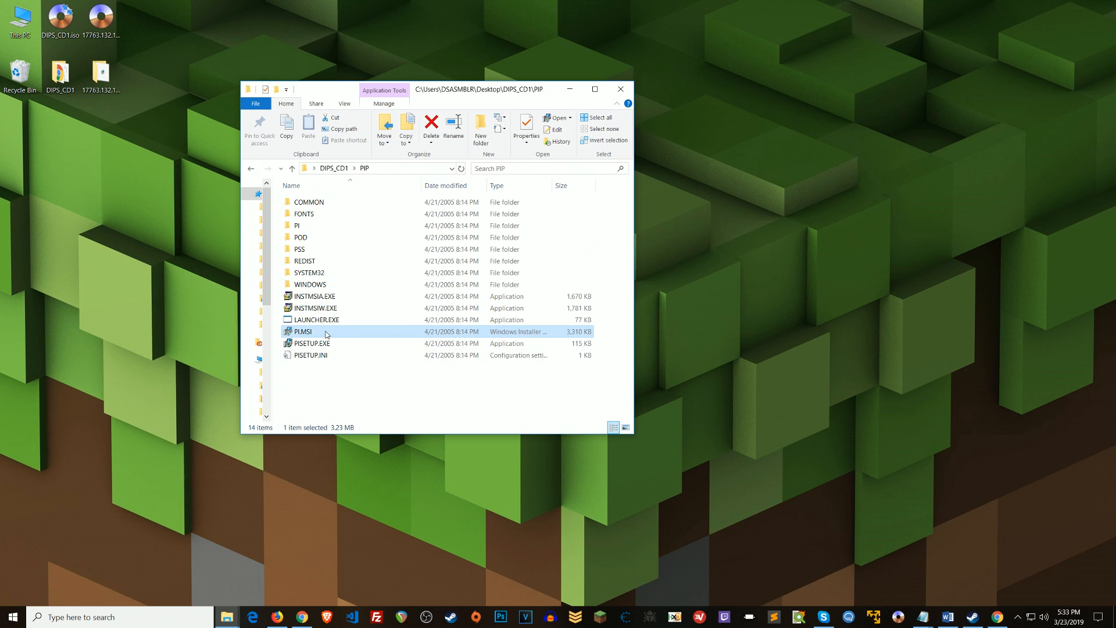
mouse_move(325, 332)
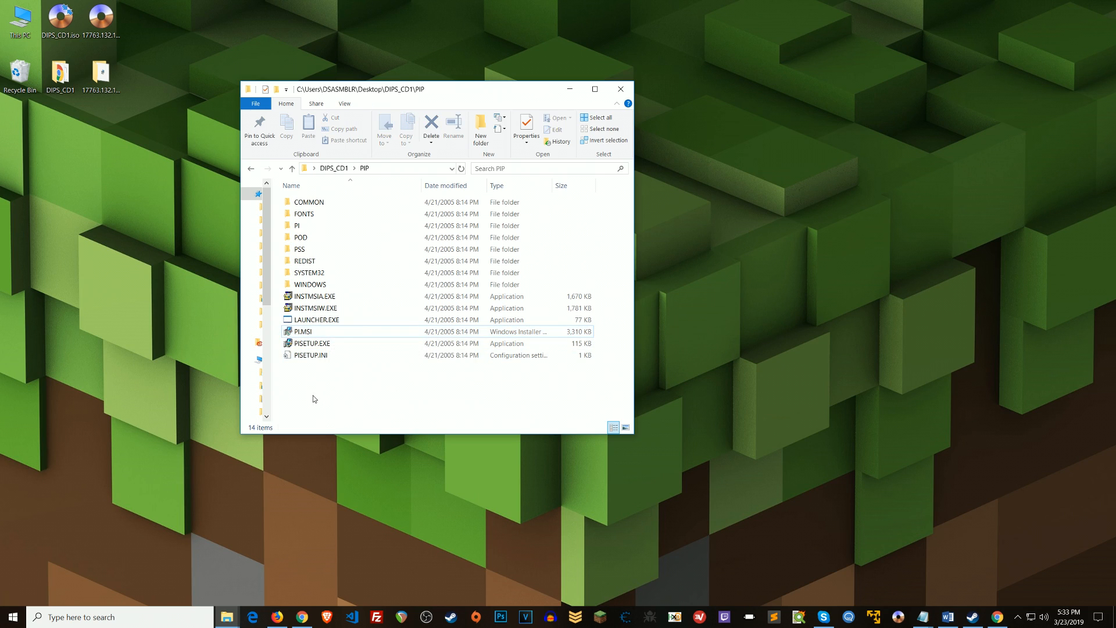
click(303, 331)
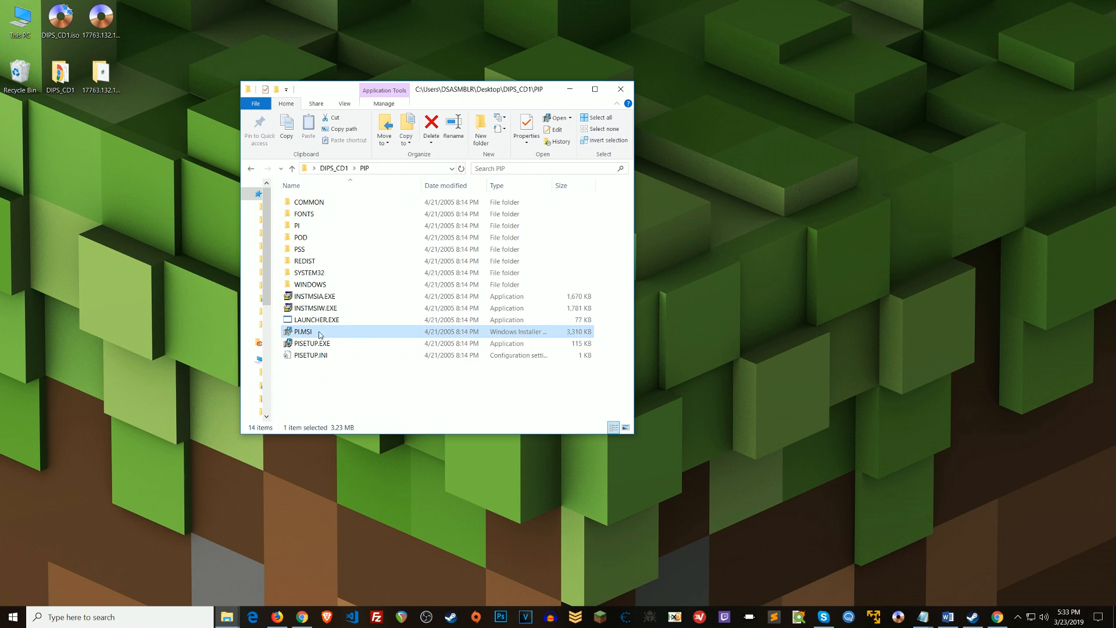
mouse_move(331, 333)
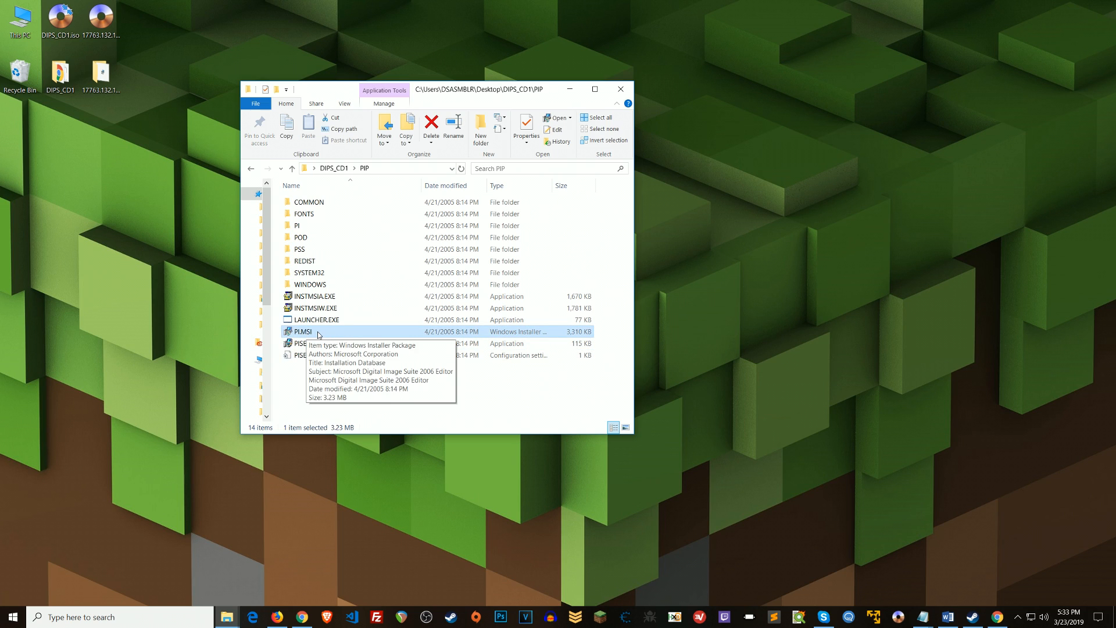
mouse_move(729, 349)
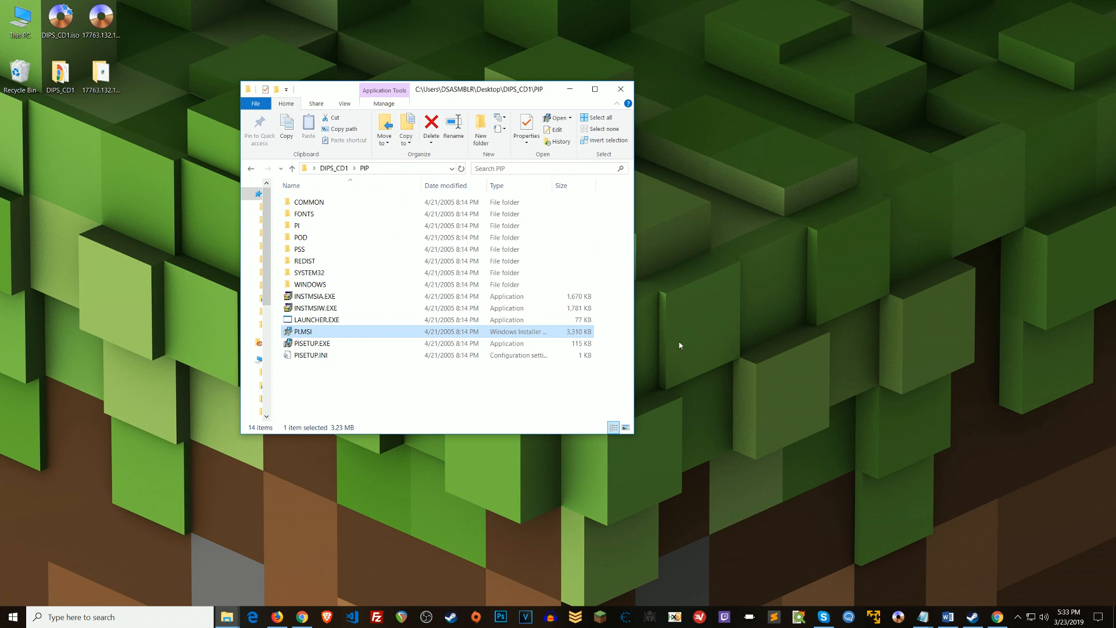
mouse_move(529, 388)
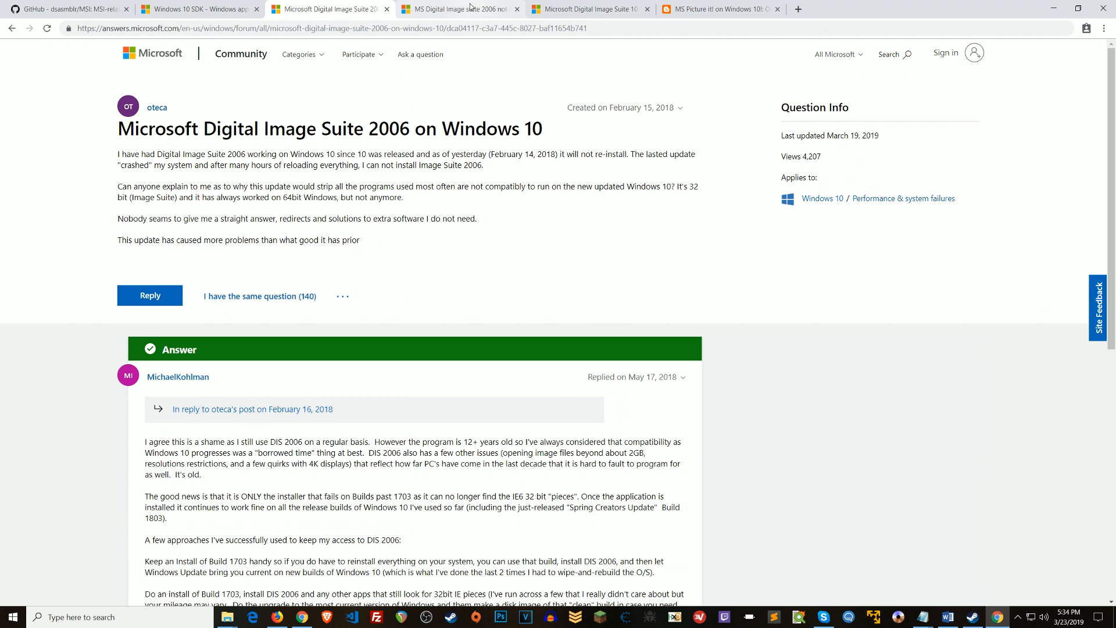
Step: View the Digital Image Suite 10 thread, then read through the 'MS Picture it! on Windows 10' guide
click(589, 9)
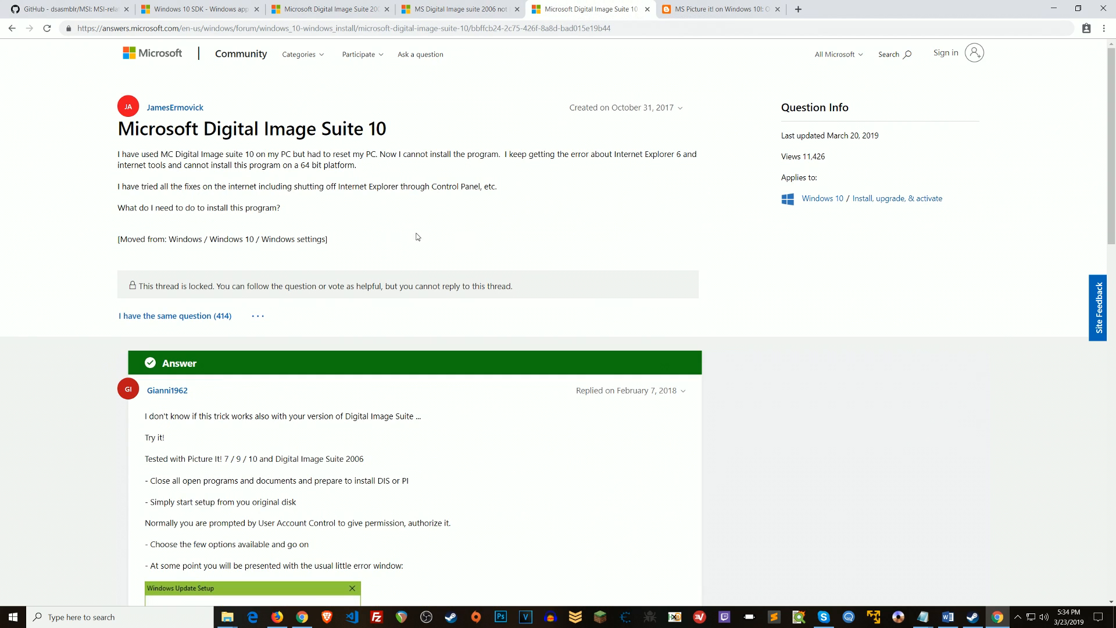
mouse_move(366, 227)
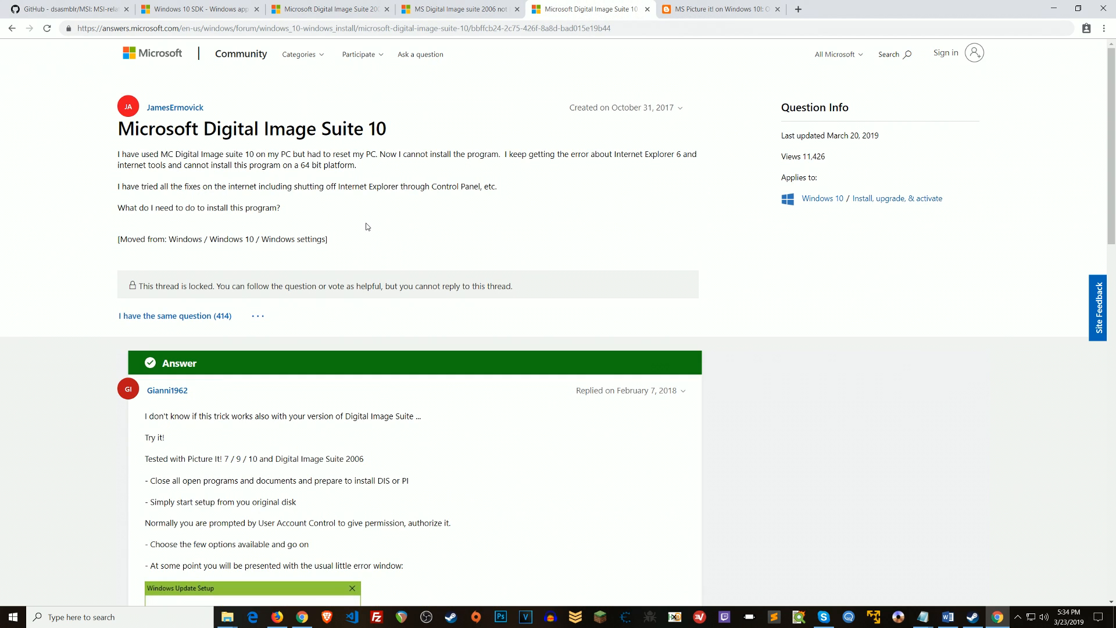
click(718, 9)
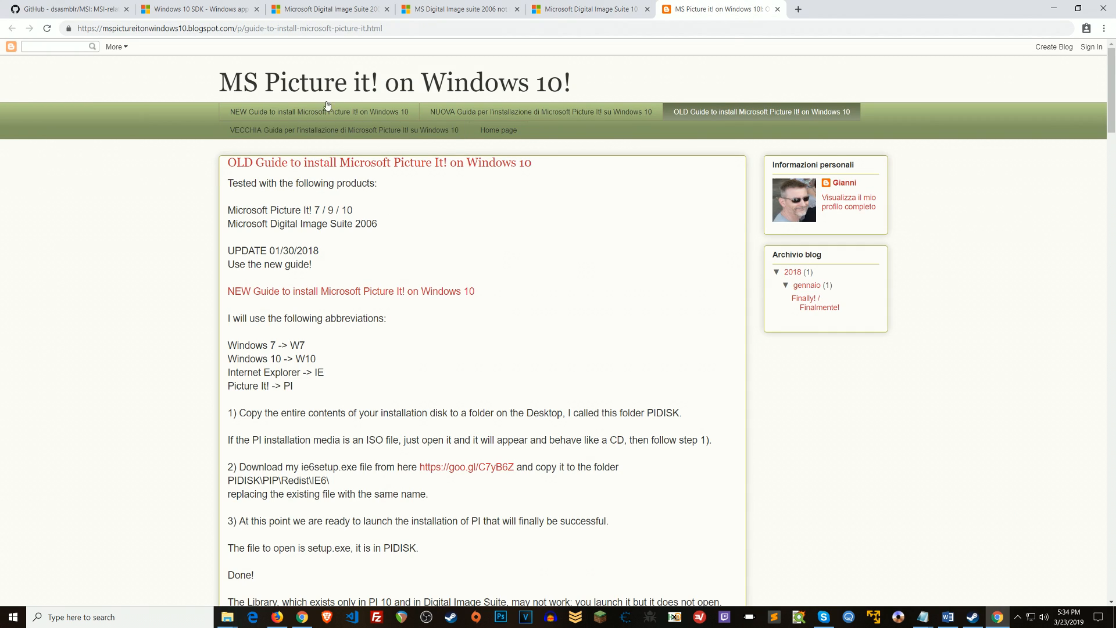
scroll(down, 3)
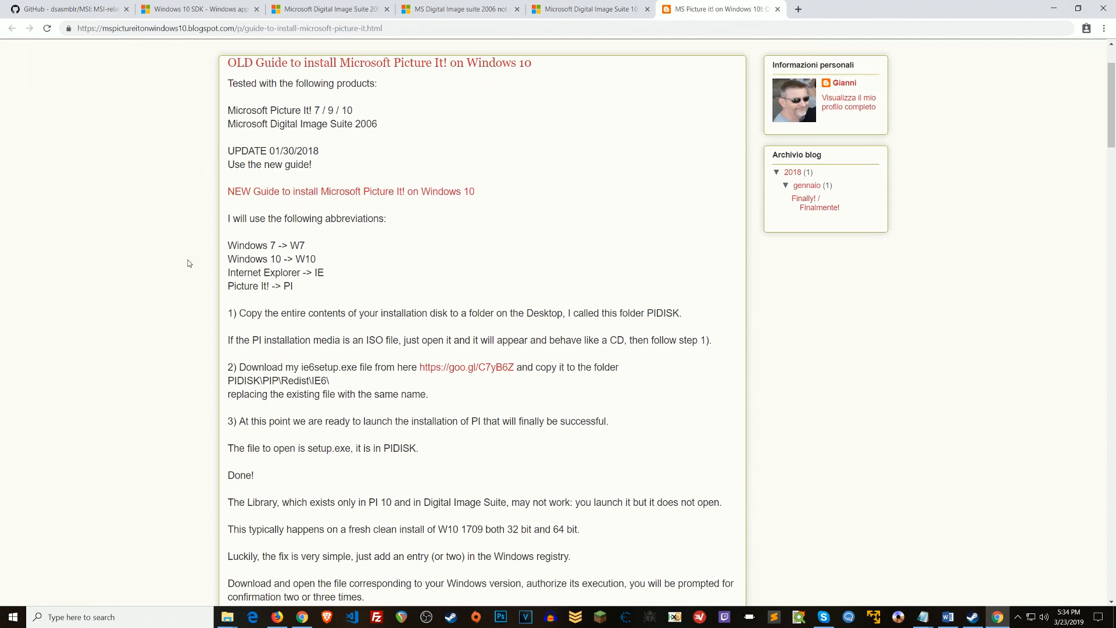
scroll(down, 3)
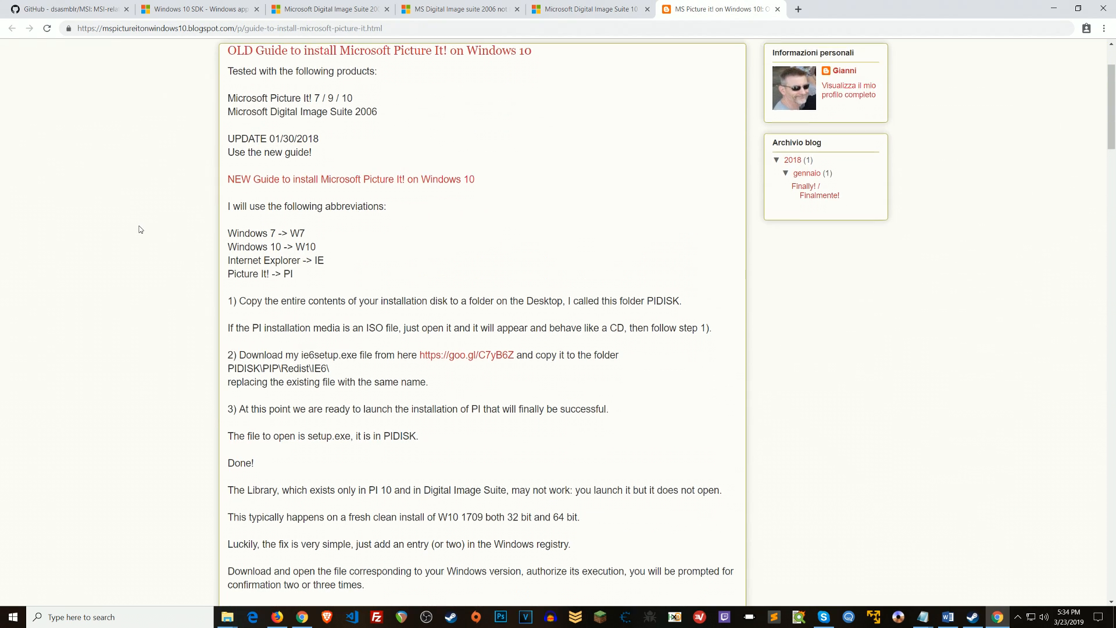
scroll(down, 3)
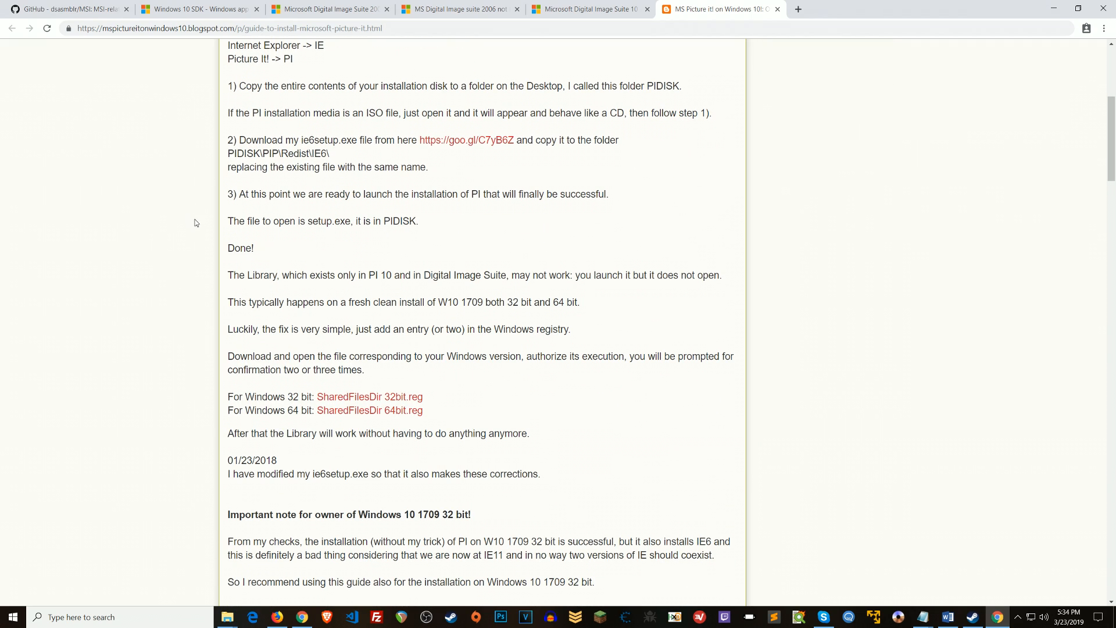
scroll(down, 3)
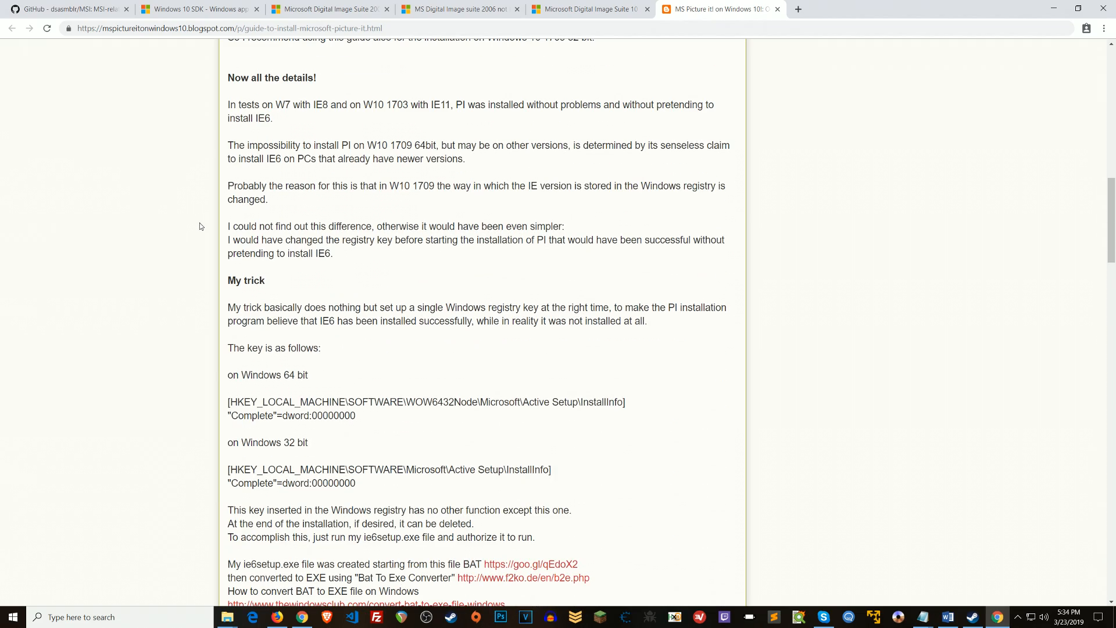
scroll(down, 3)
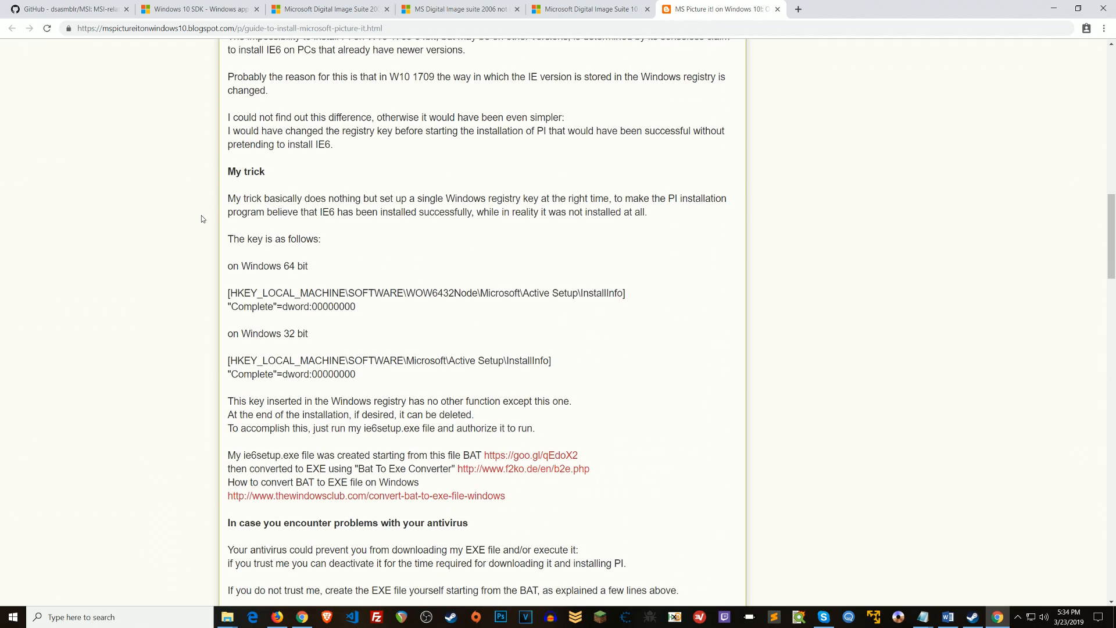
scroll(down, 3)
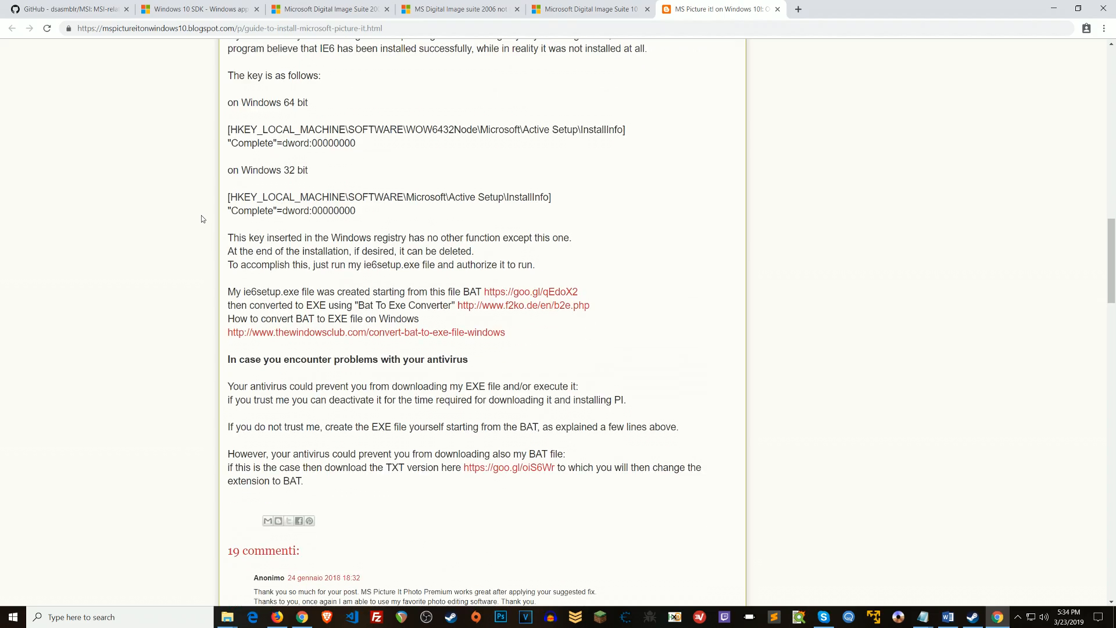
Step: Open the repo's Patched MSIs/Microsoft Digital Image Suite 2006 folder and go up to DIPS_CD1 in Explorer
click(64, 10)
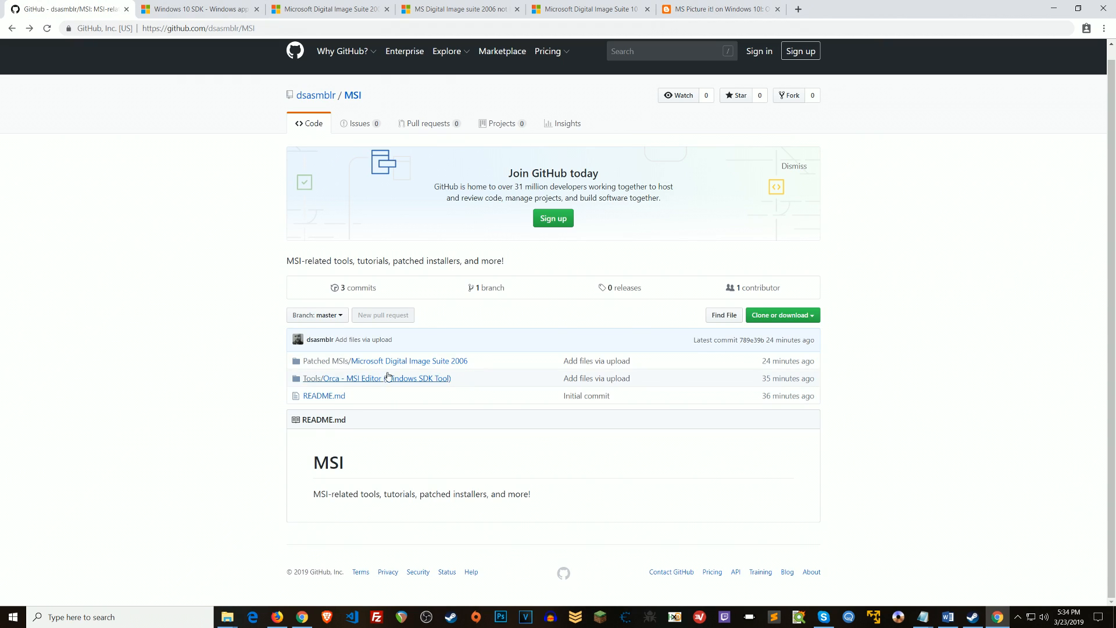
mouse_move(336, 355)
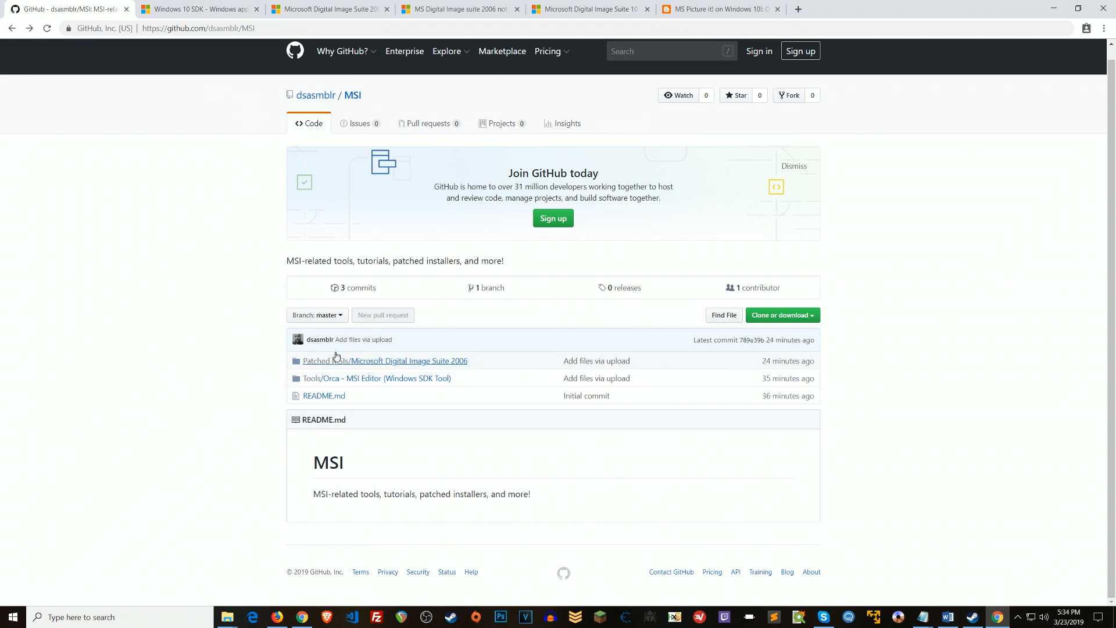
click(384, 360)
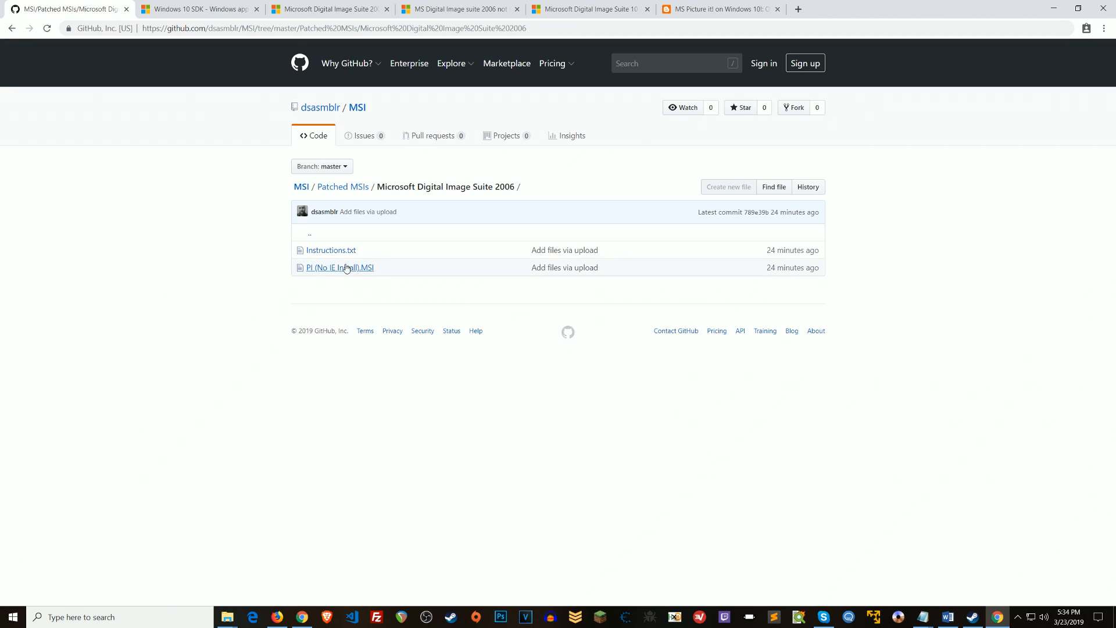
mouse_move(530, 314)
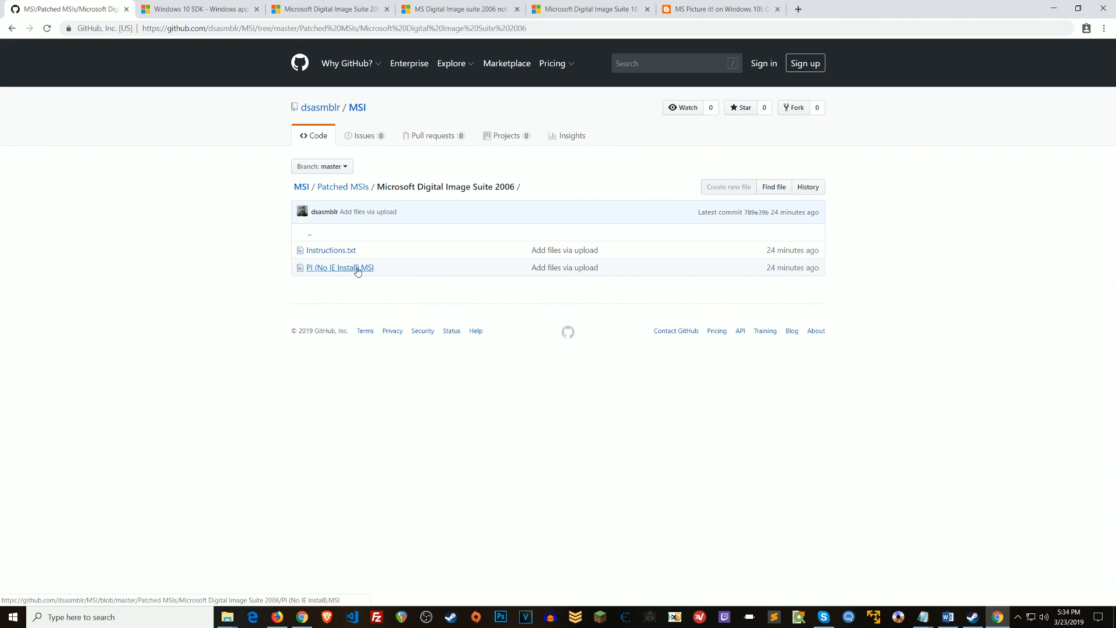
mouse_move(475, 283)
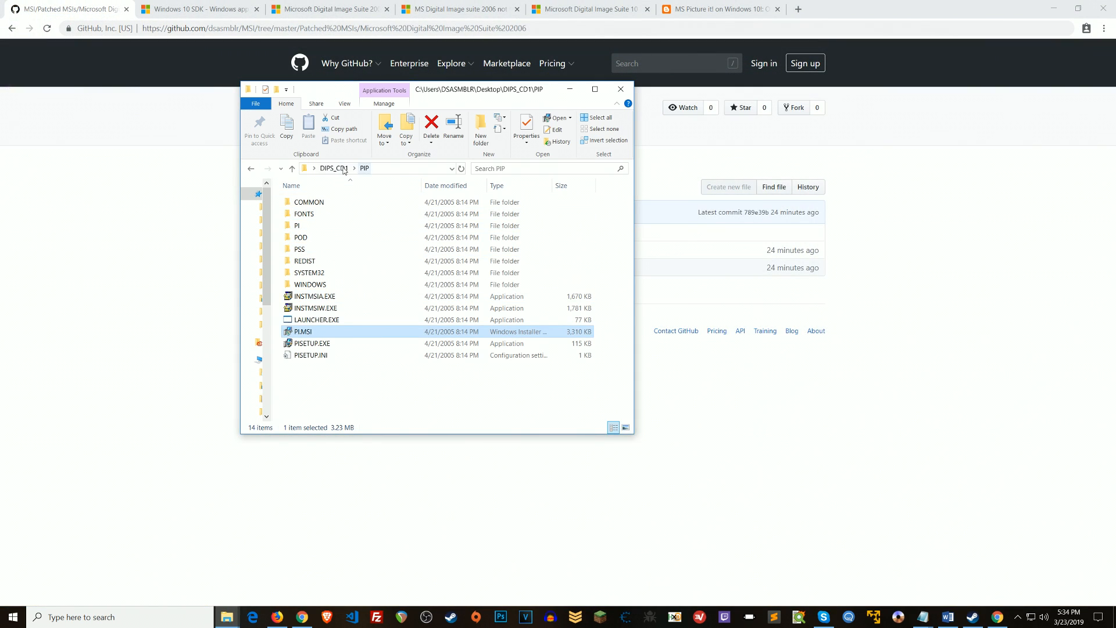
click(333, 168)
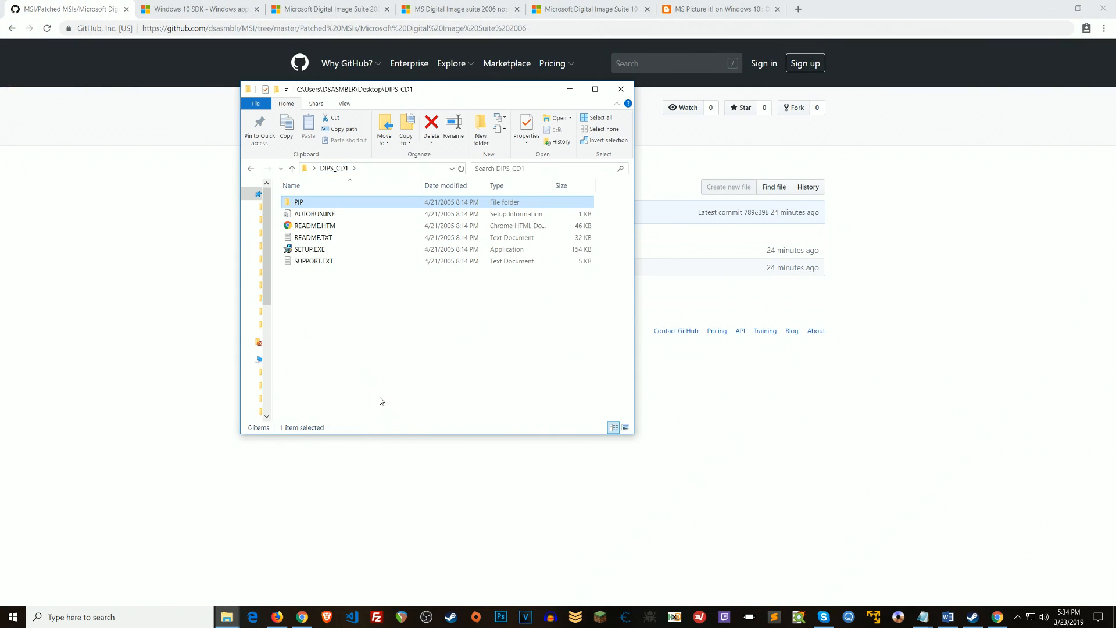
Step: Open the install disc's PIP folder, listing PI.MSI with the setup files
double_click(299, 203)
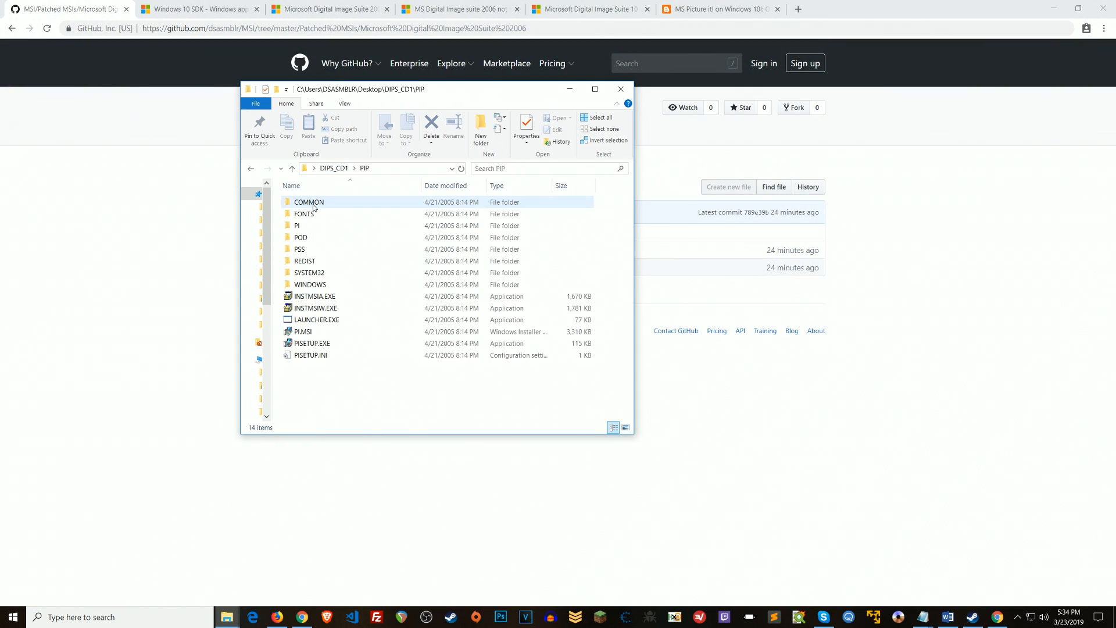
mouse_move(302, 330)
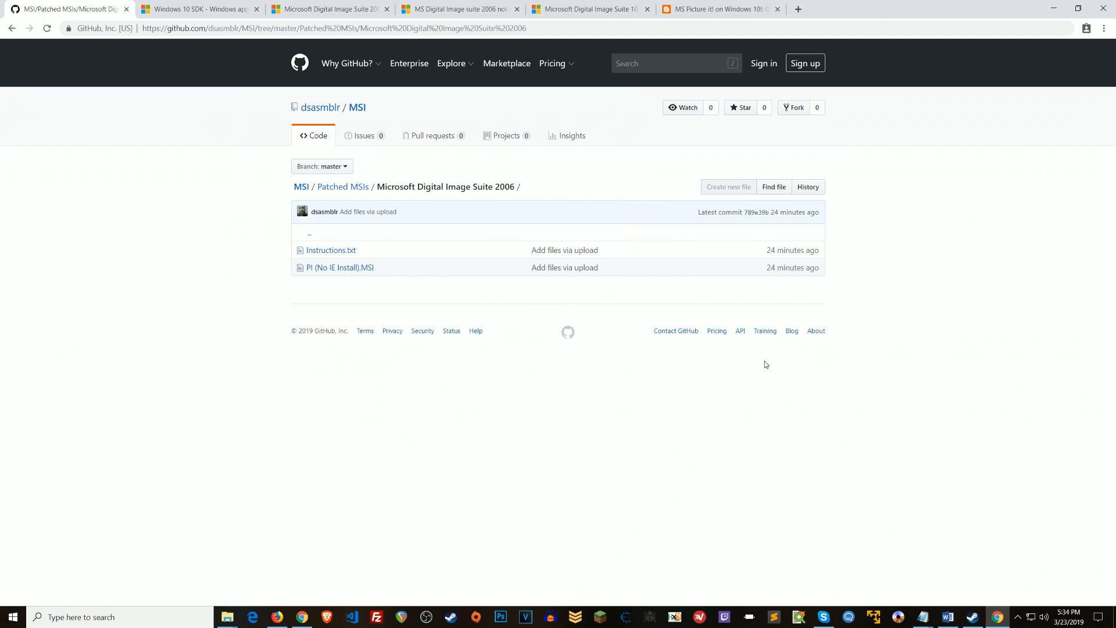
mouse_move(125, 262)
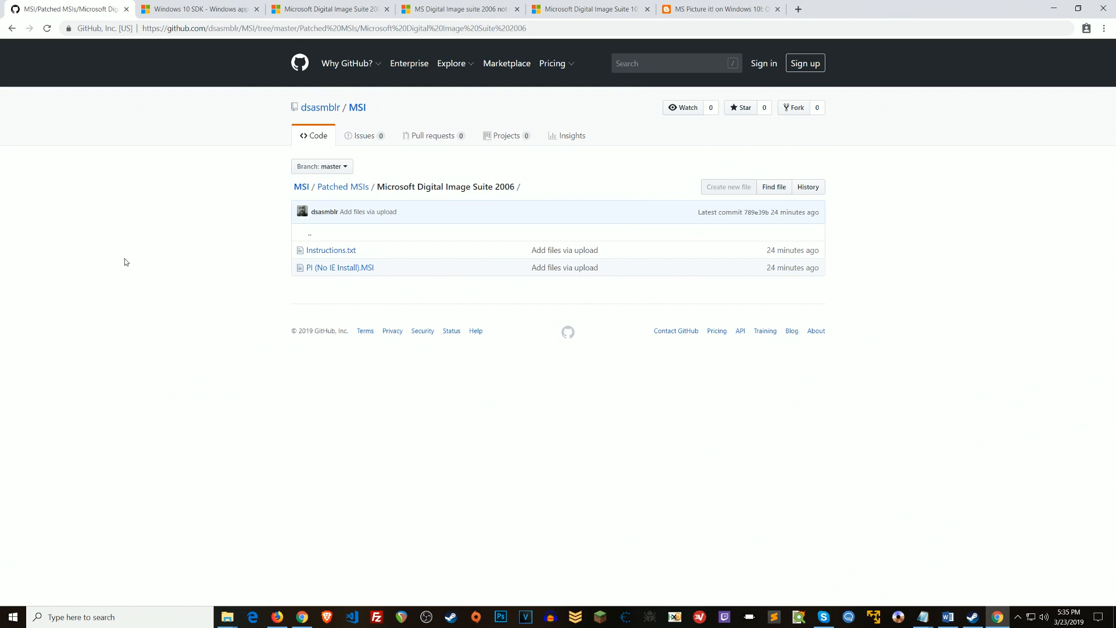
mouse_move(1009, 92)
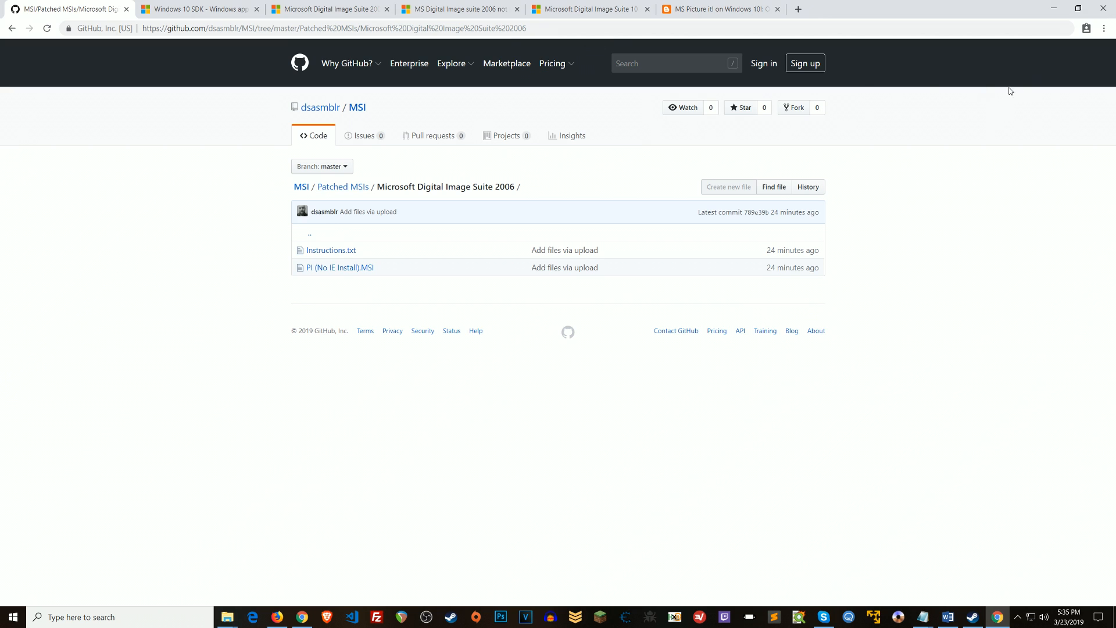
mouse_move(178, 93)
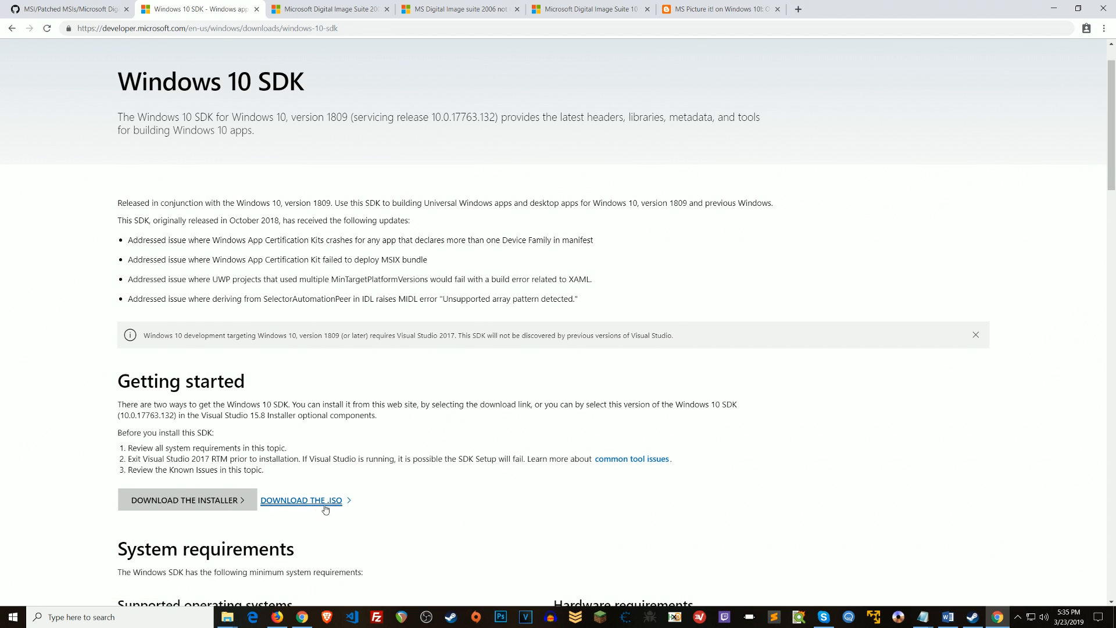
mouse_move(314, 504)
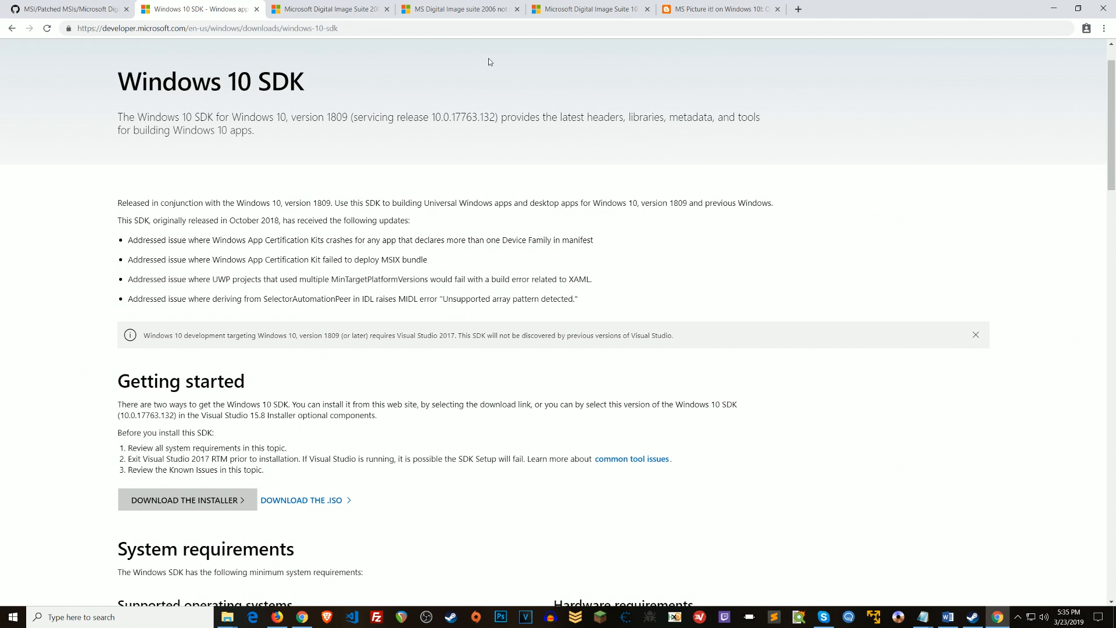
Step: Go back to the repo's main page and open the Orca - MSI Editor (Windows SDK Tool) folder
click(64, 8)
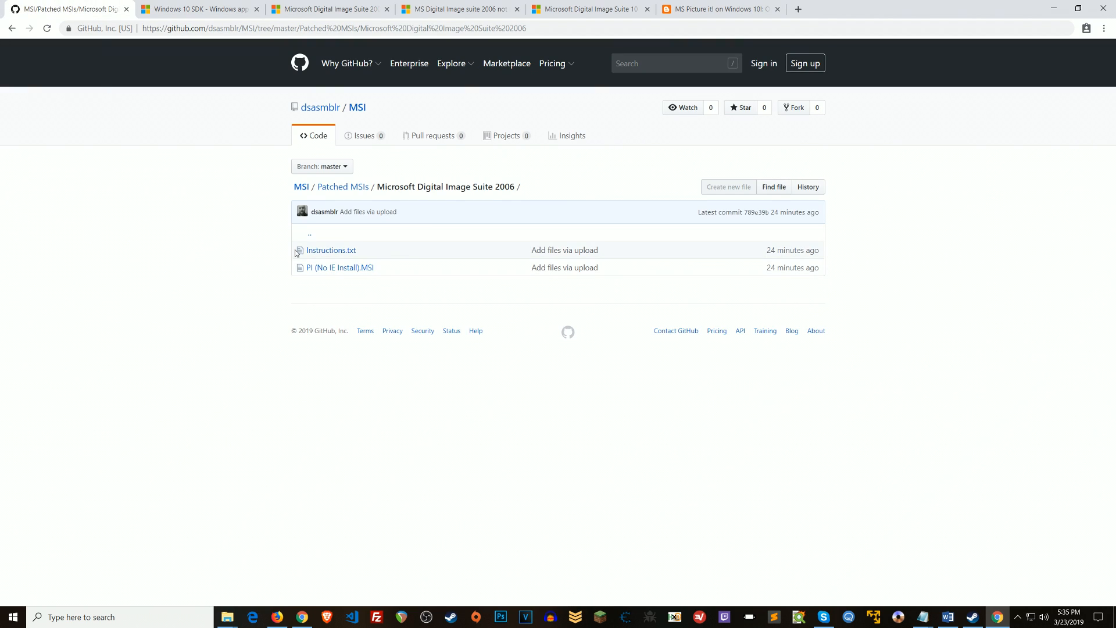
click(301, 187)
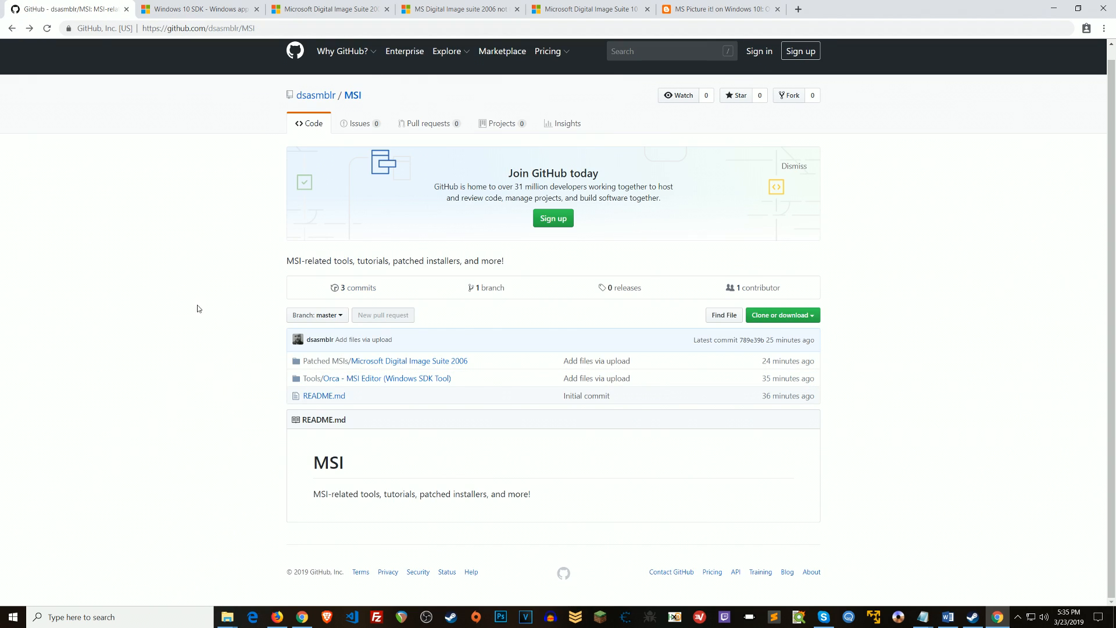
mouse_move(363, 378)
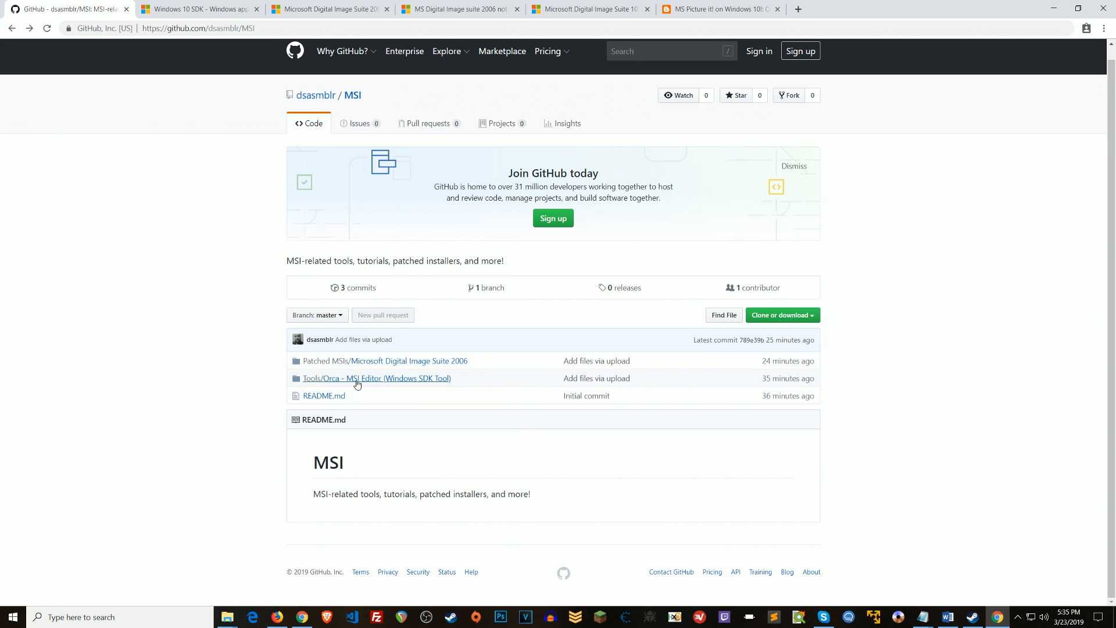
click(377, 378)
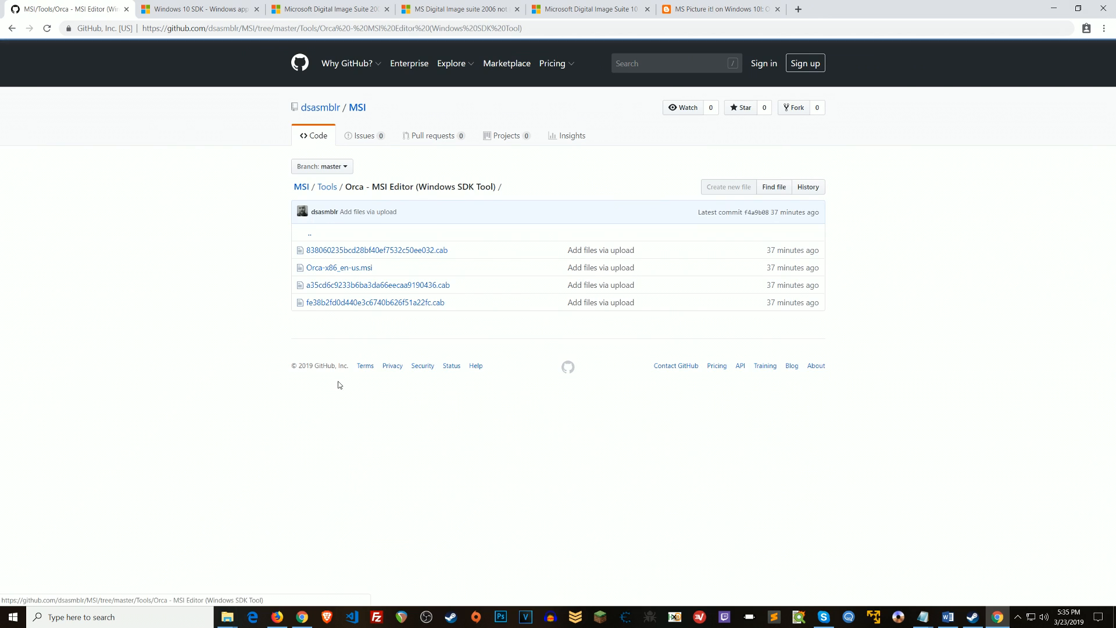
mouse_move(352, 292)
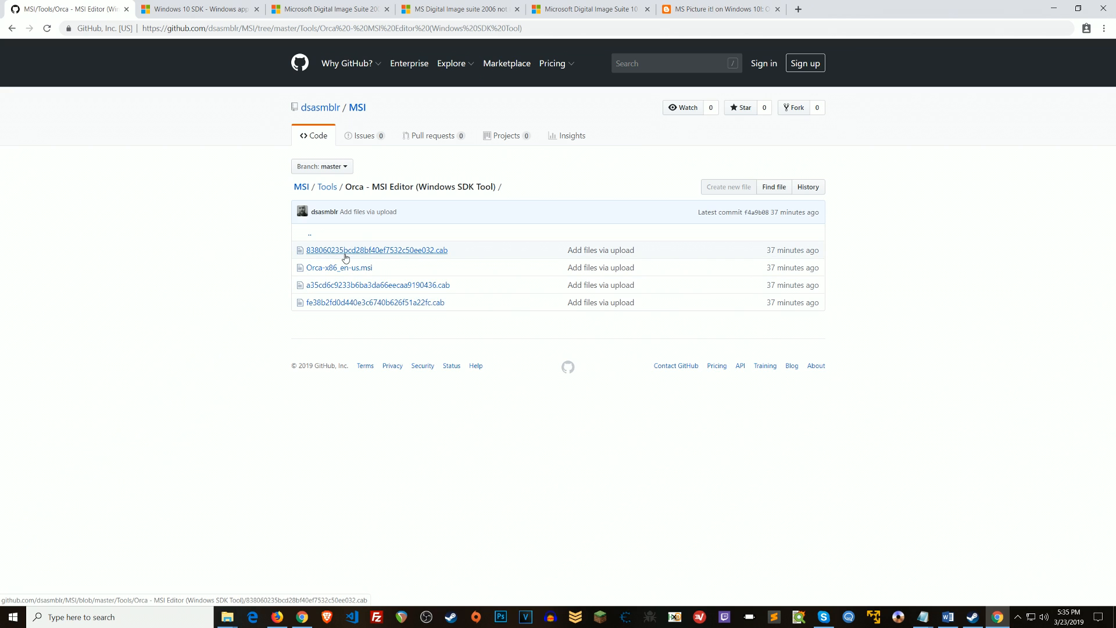
mouse_move(330, 307)
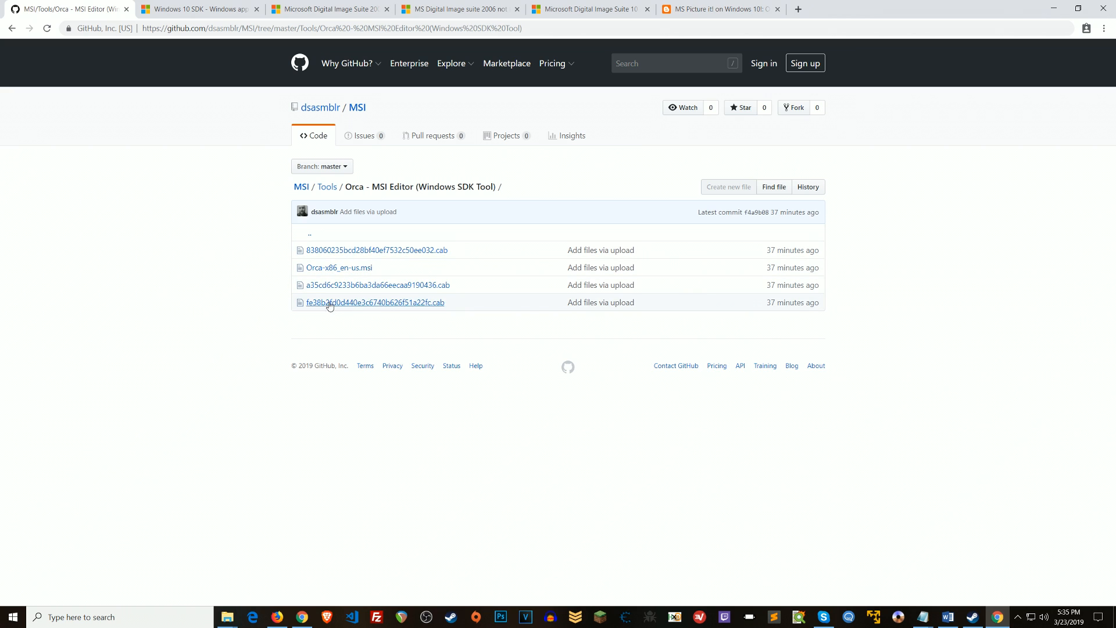
mouse_move(420, 265)
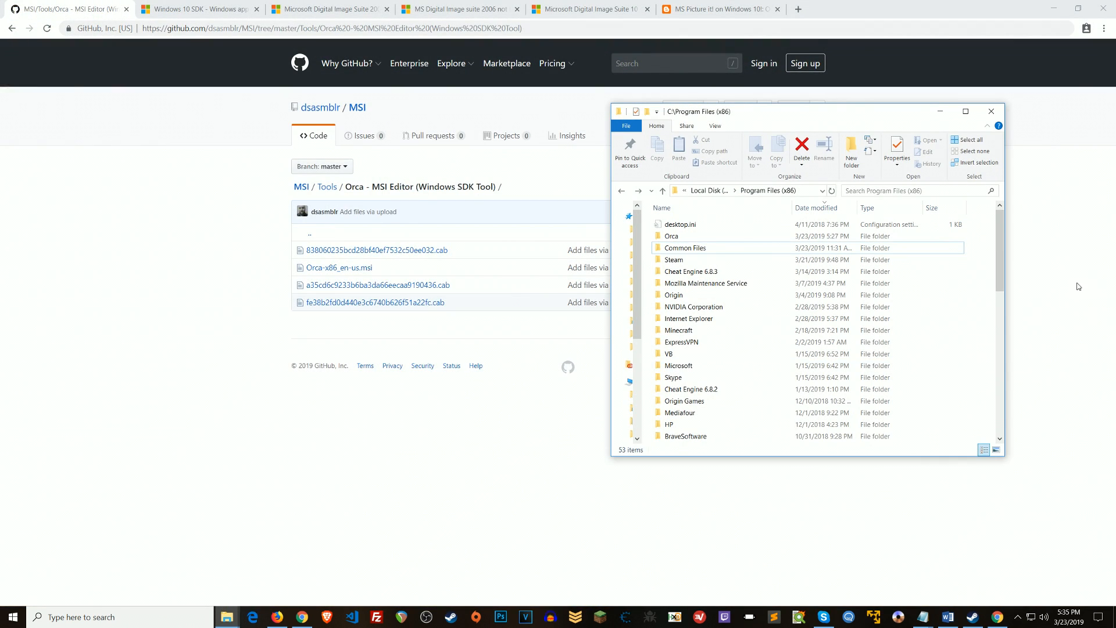
Step: Open the installed Orca folder in Program Files (x86) and select Orca.exe
click(672, 236)
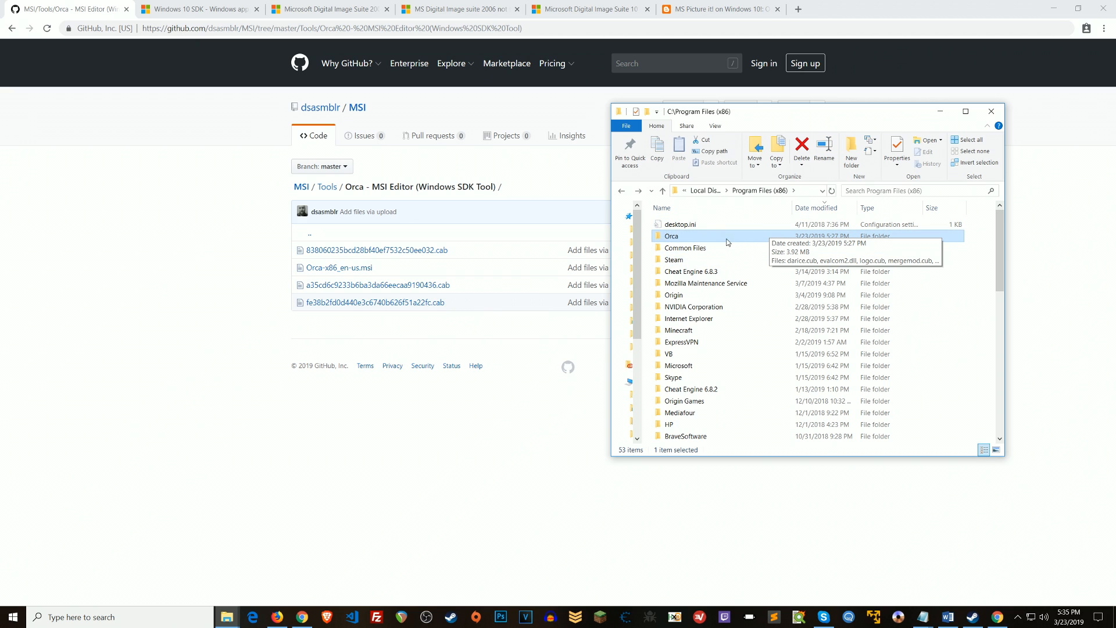
double_click(672, 235)
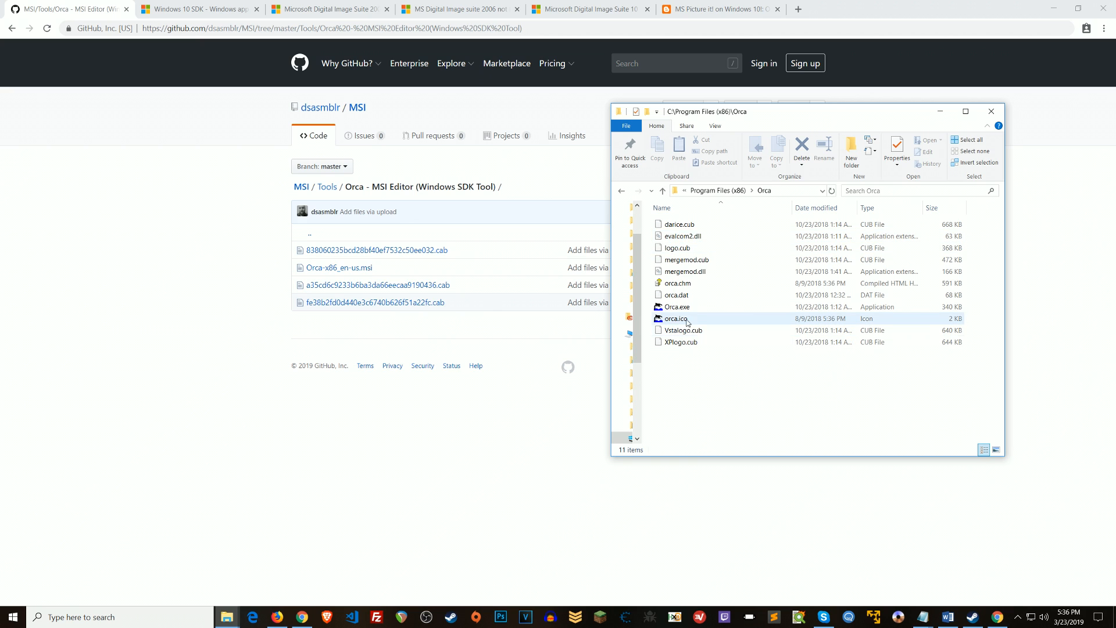
click(677, 307)
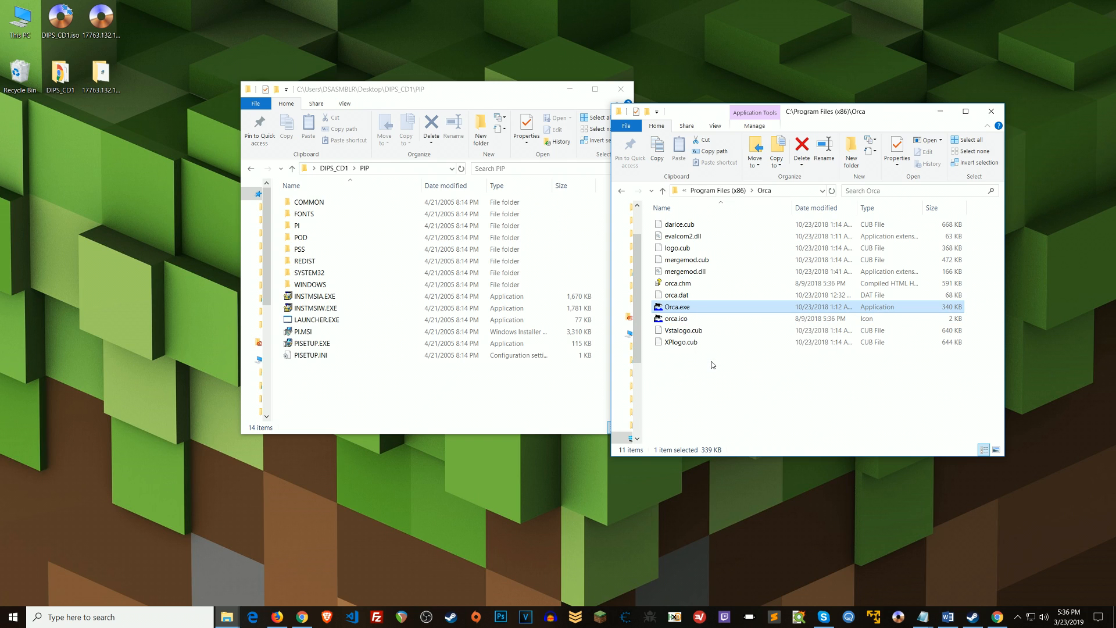
mouse_move(713, 335)
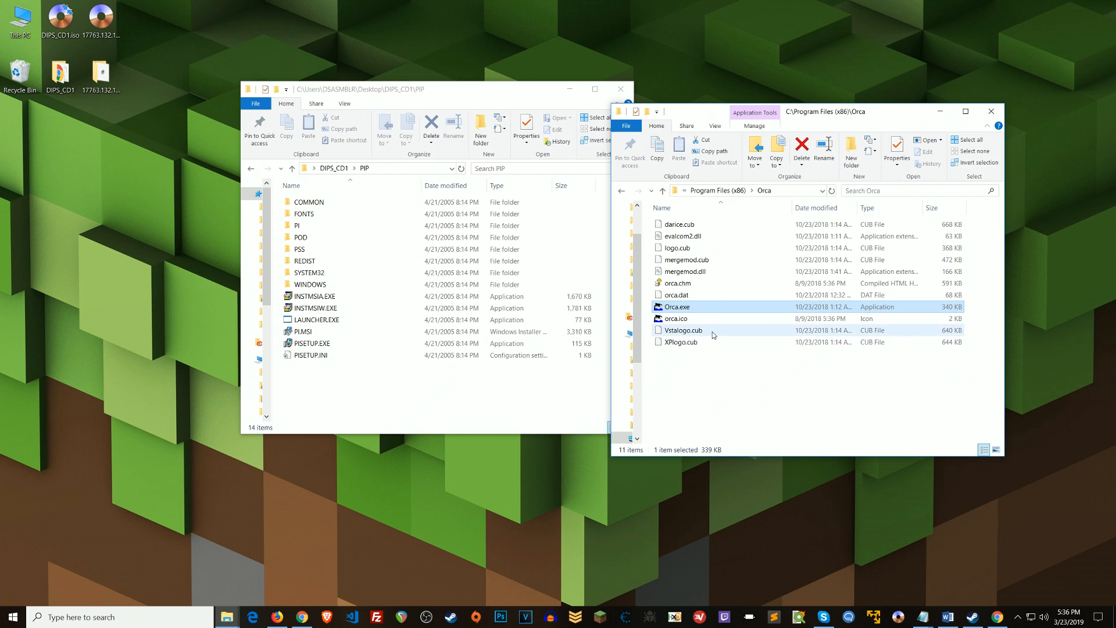
Step: Open PI.MSI from the PIP folder with Edit with Orca
click(302, 331)
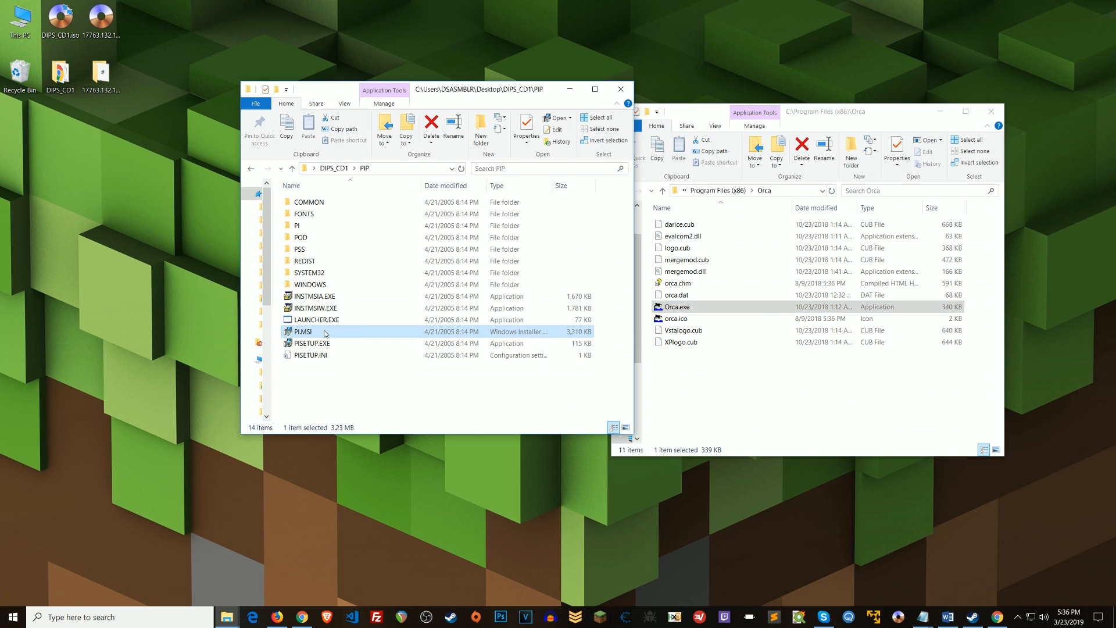
right_click(303, 331)
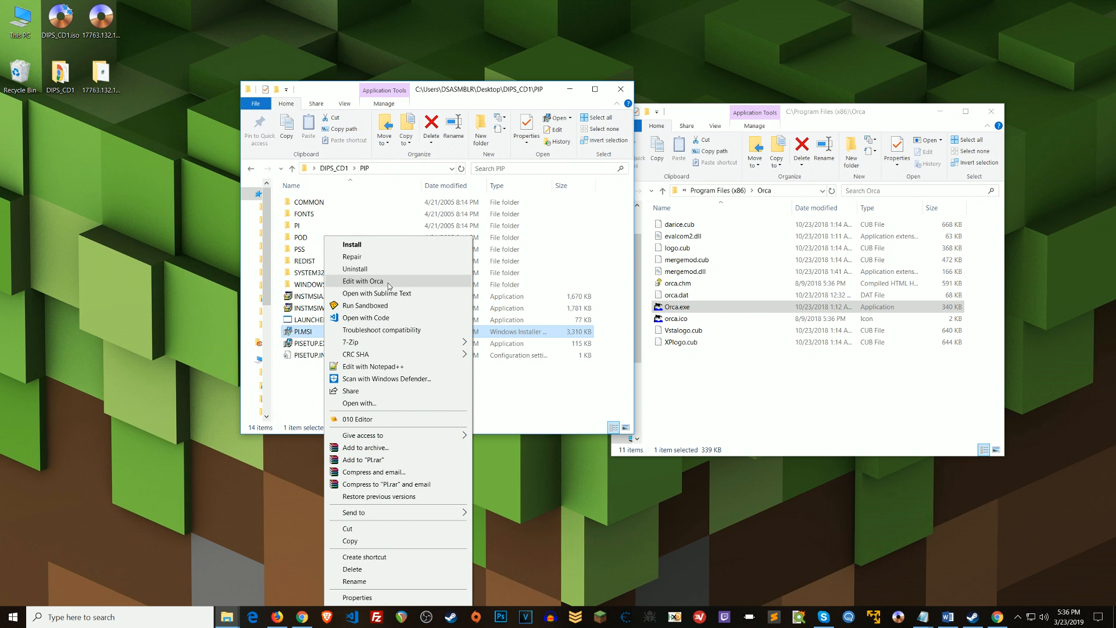
click(362, 281)
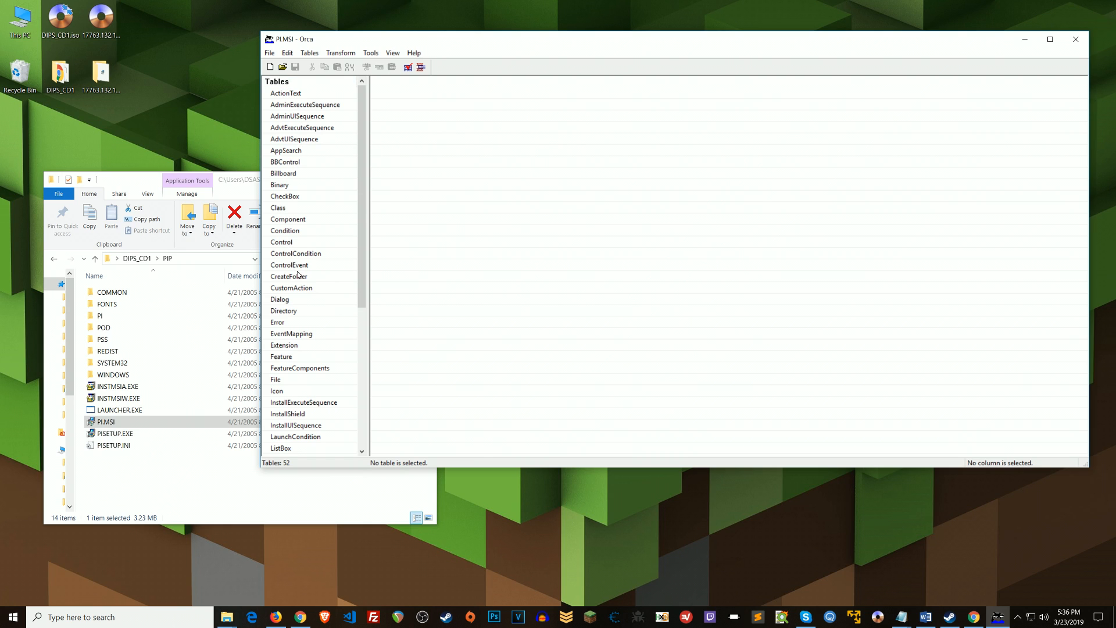
Step: Browse the Control, ControlCondition and CustomAction tables, then view the 2,384-row Registry table
click(282, 207)
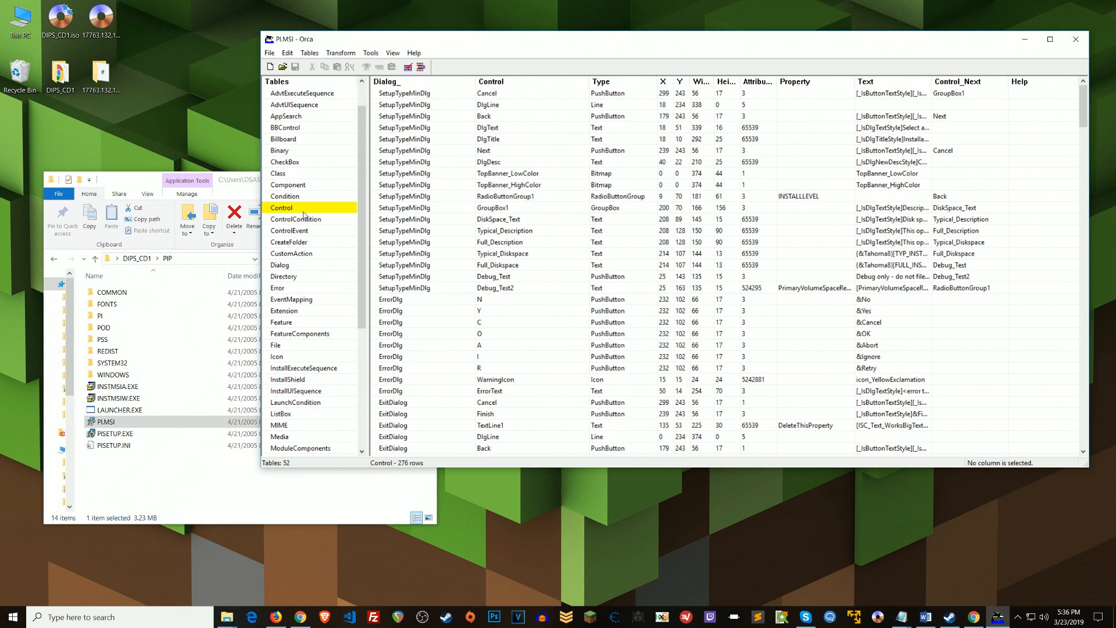
click(296, 219)
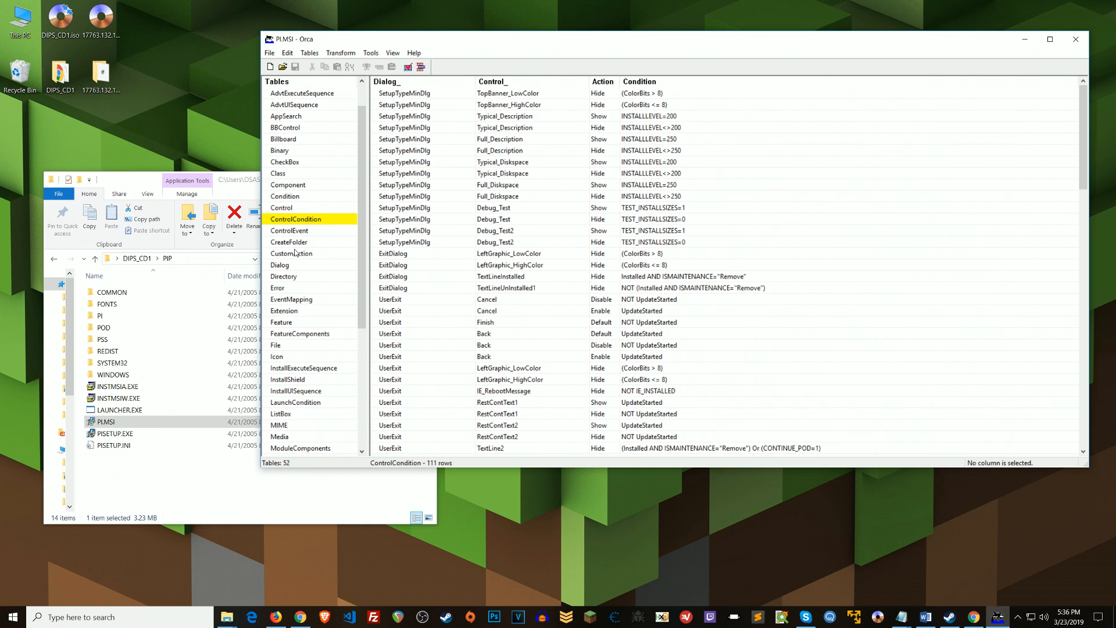
click(291, 150)
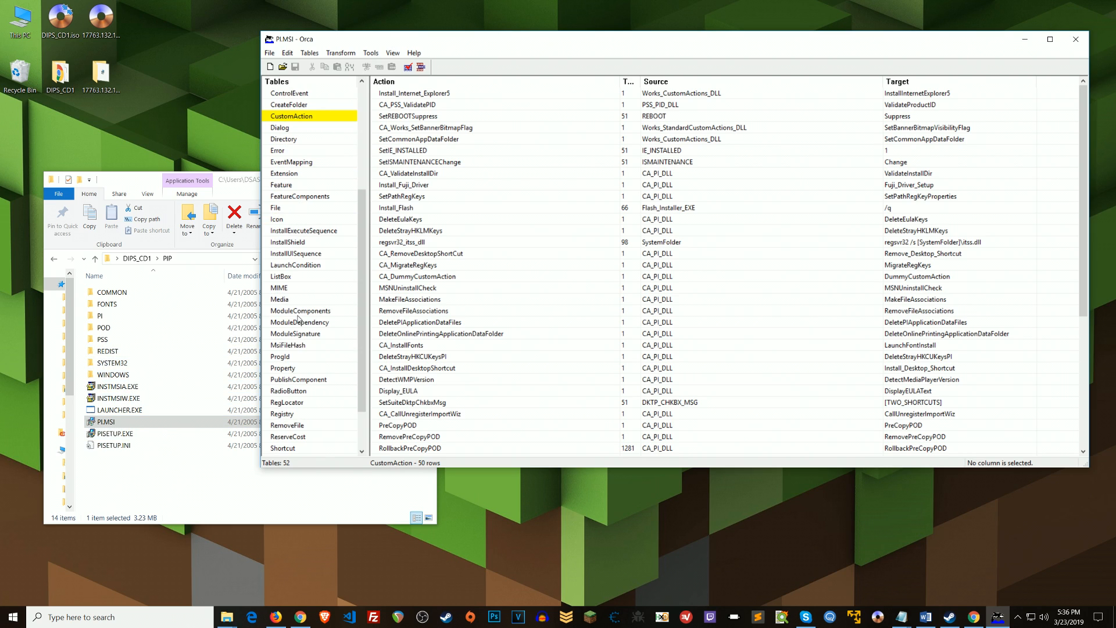
scroll(down, 3)
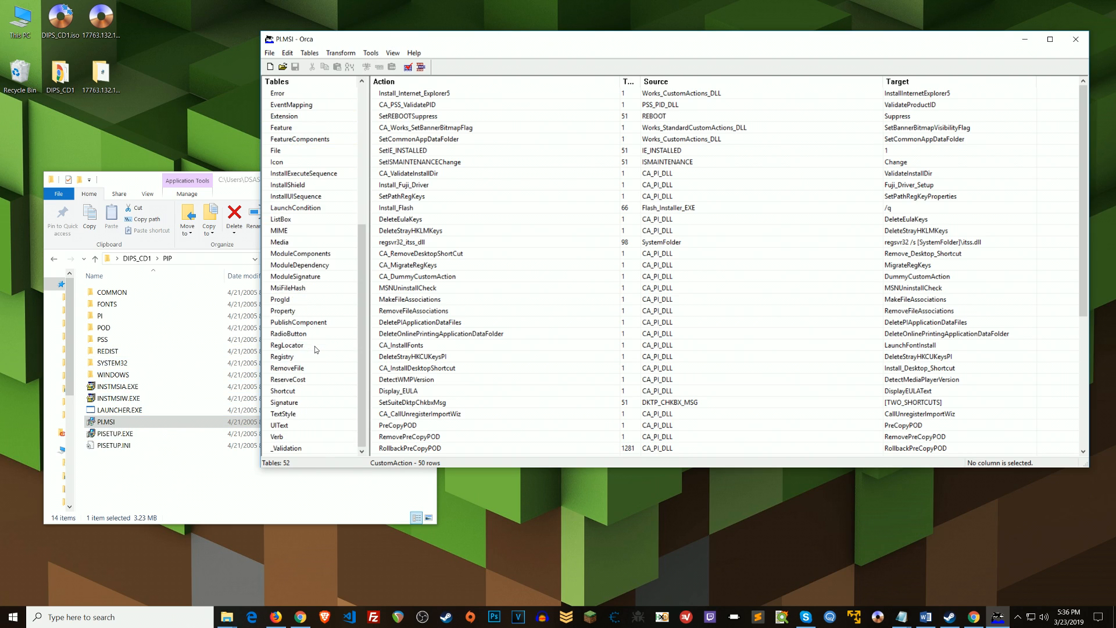
click(282, 356)
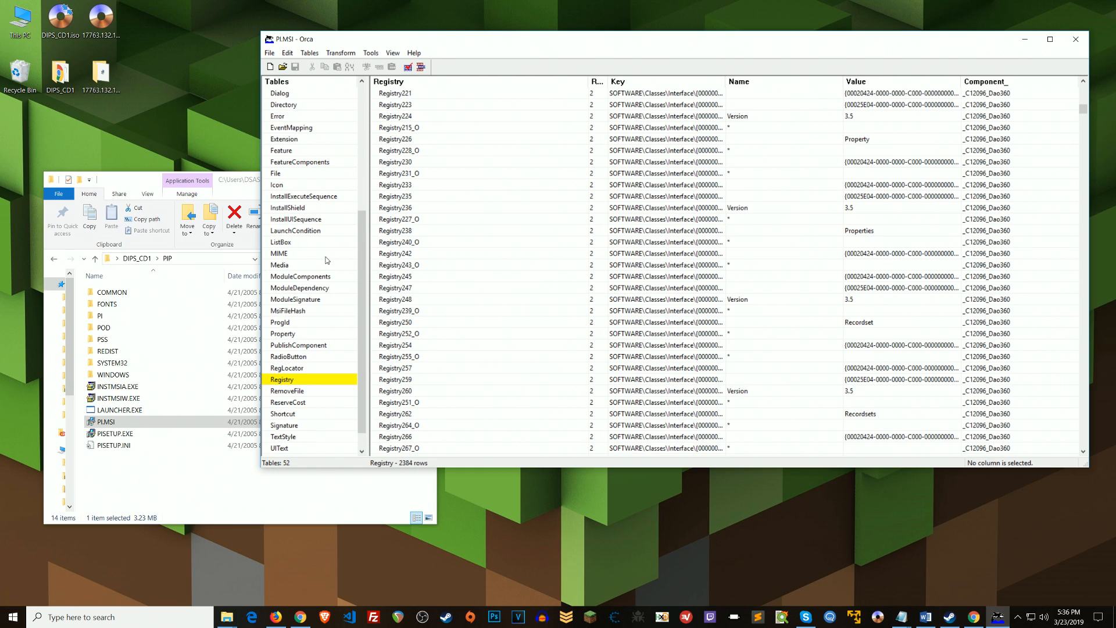
scroll(down, 3)
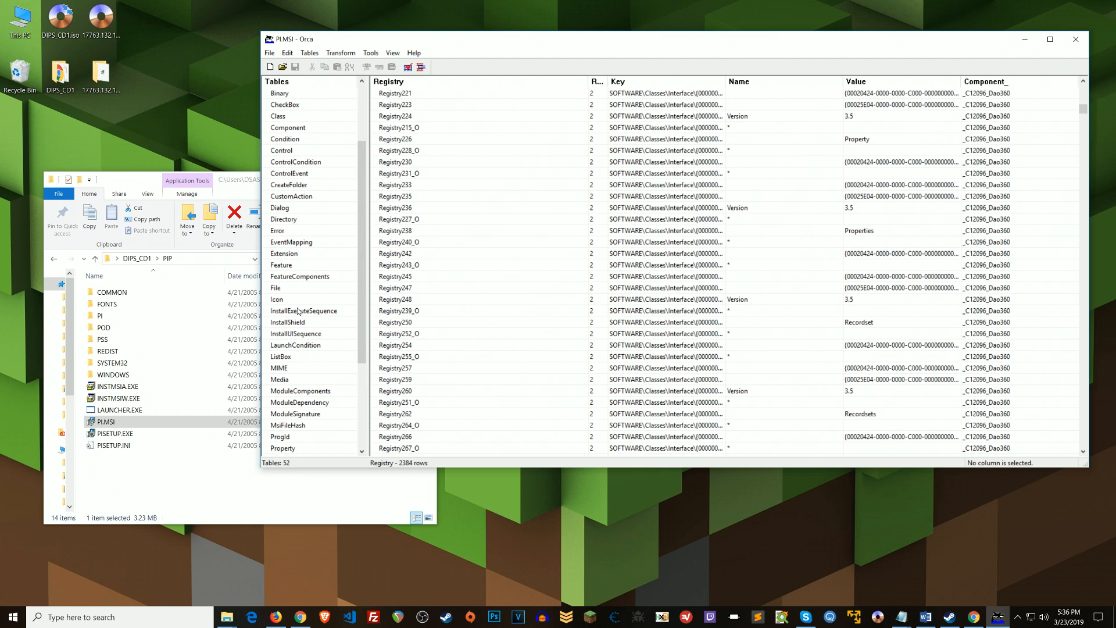
Step: View the 102-row InstallExecuteSequence table, scrolling to Install_Internet_Explorer5 at sequence 50
click(304, 310)
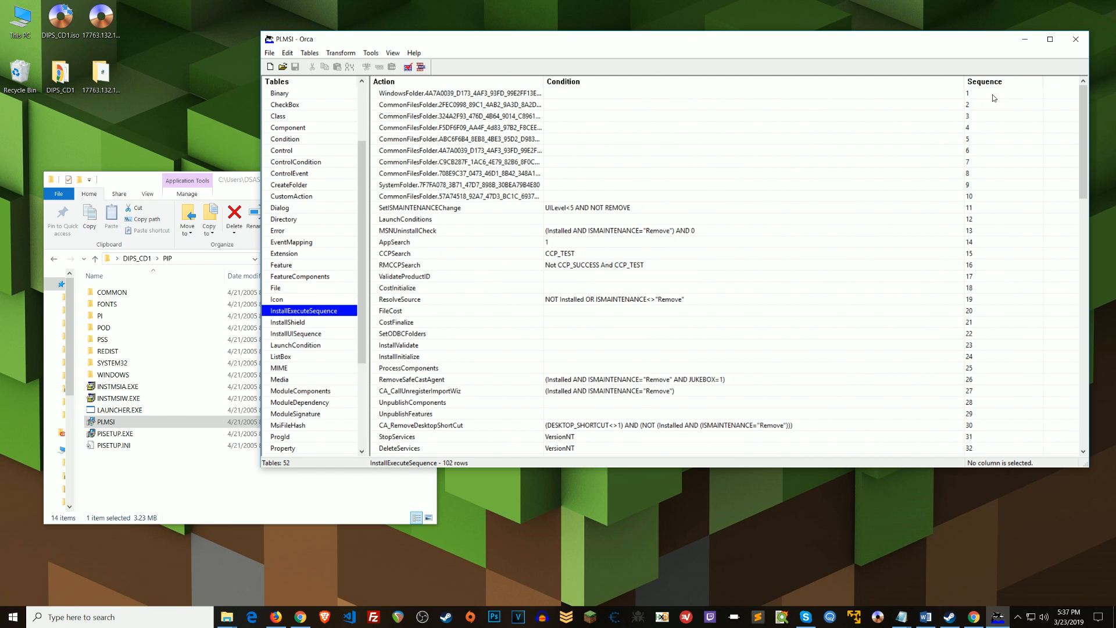
scroll(down, 3)
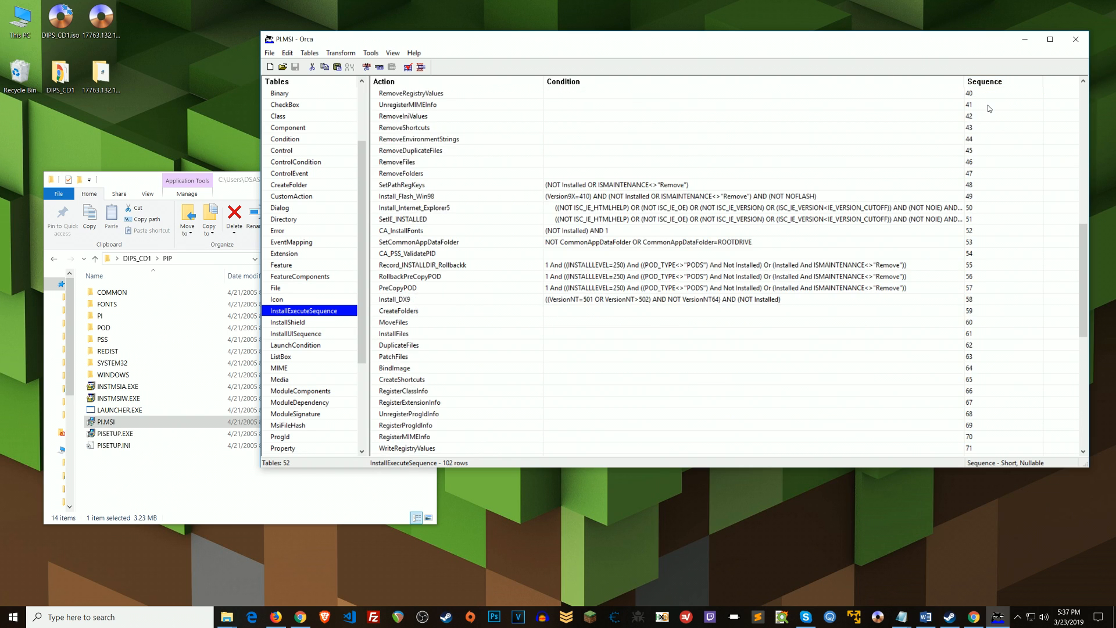
scroll(down, 3)
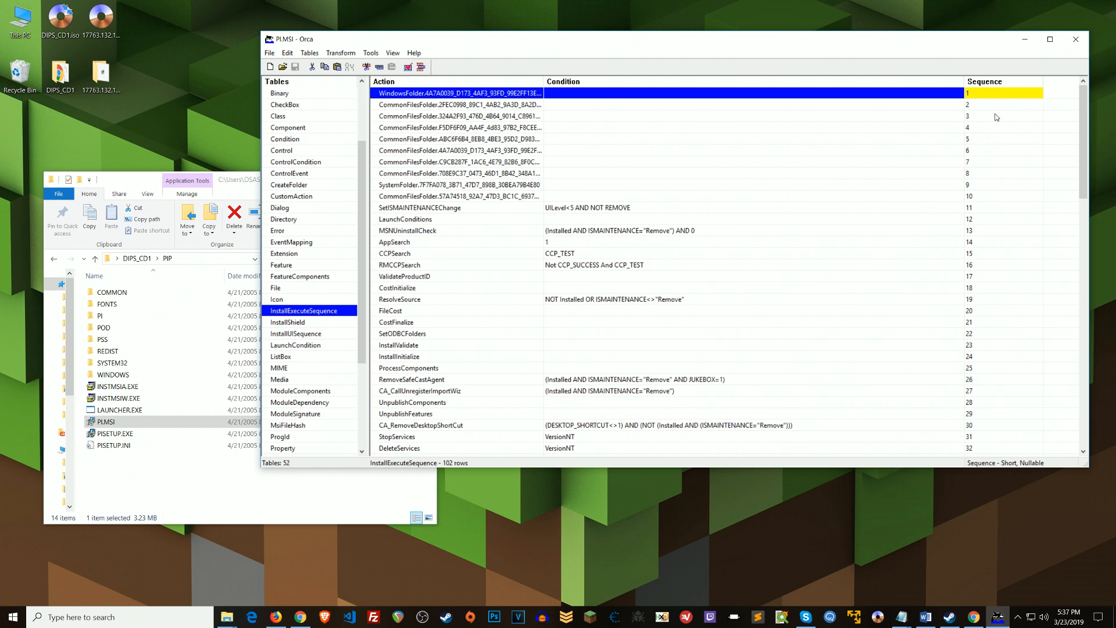
click(455, 105)
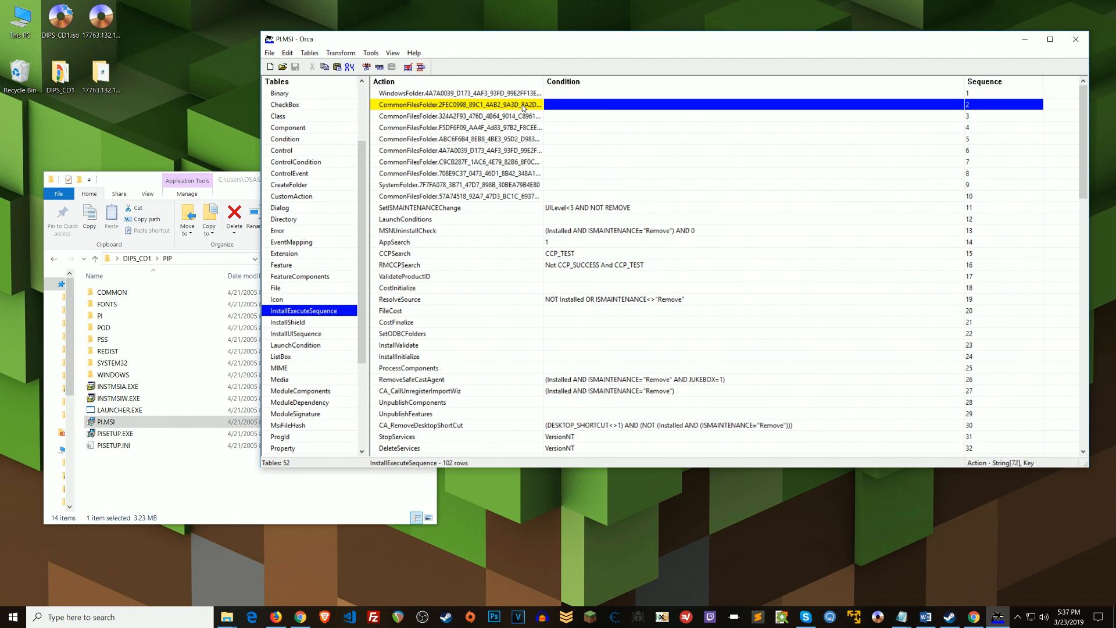
click(458, 150)
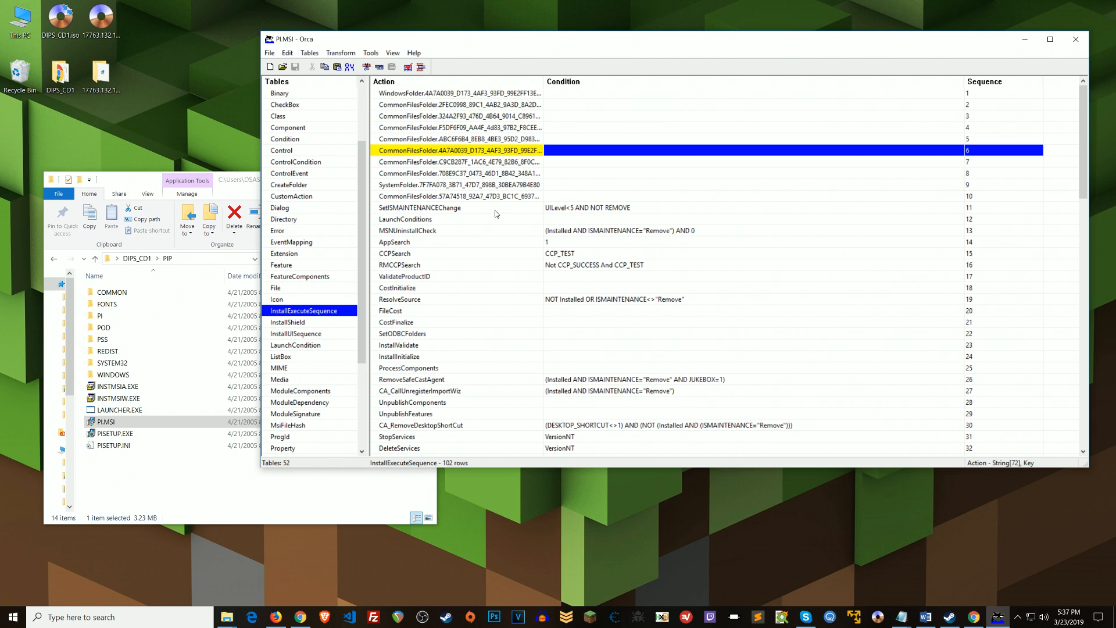
mouse_move(726, 143)
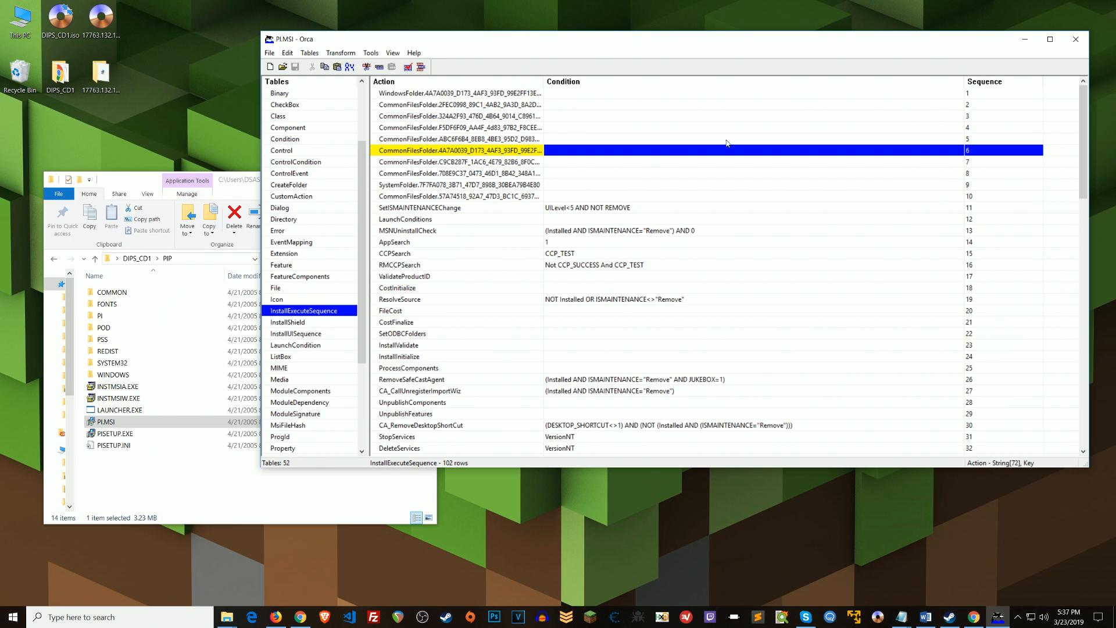
mouse_move(453, 232)
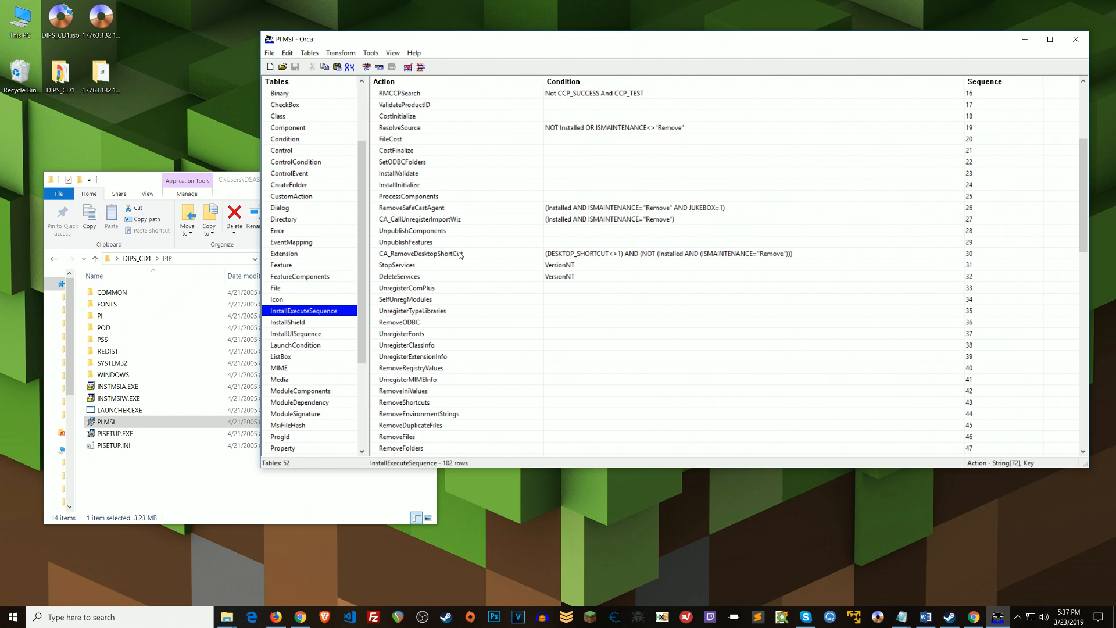
scroll(up, 3)
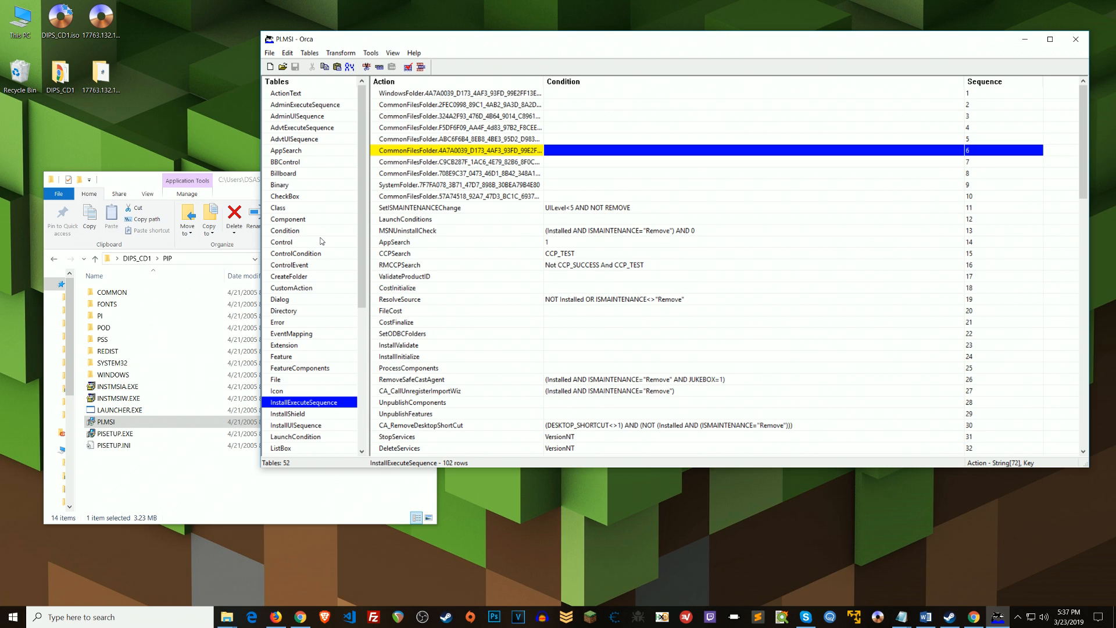
mouse_move(254, 92)
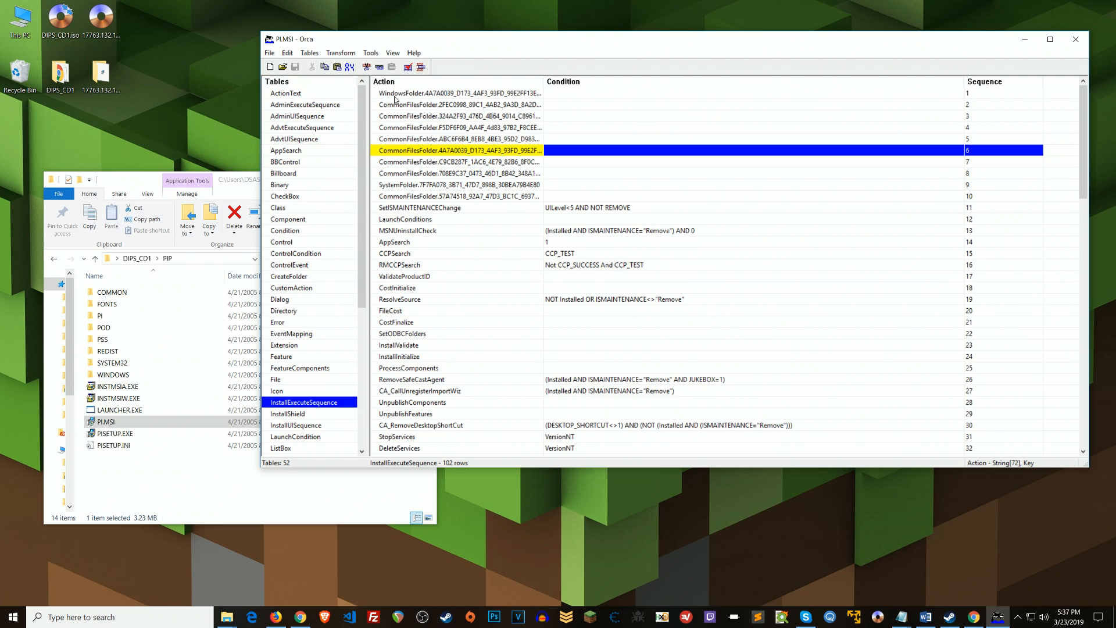
mouse_move(319, 197)
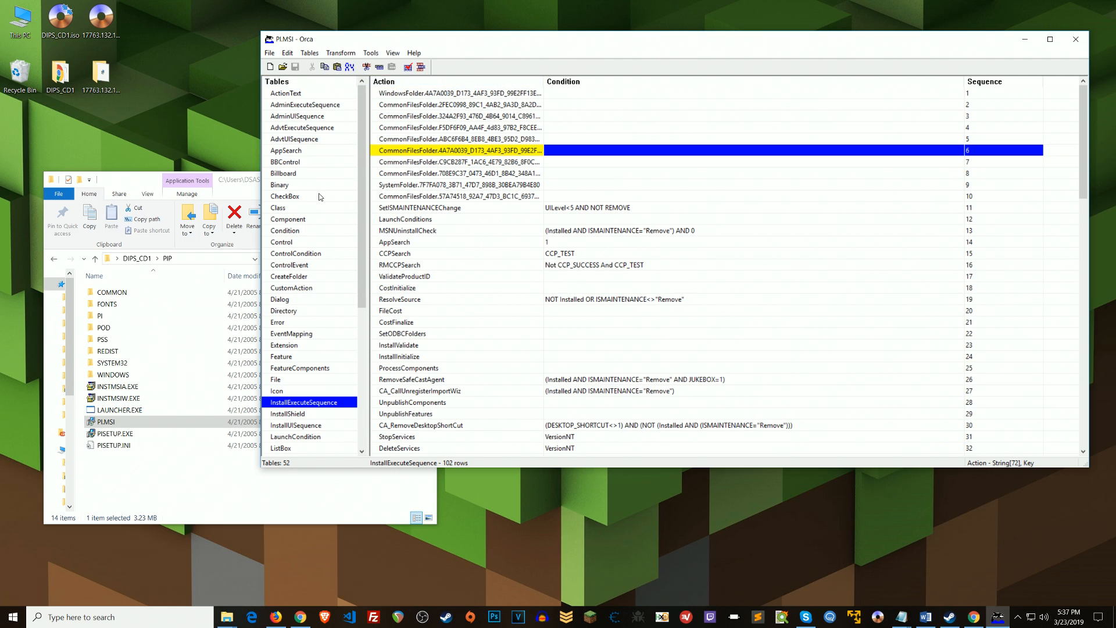
mouse_move(318, 197)
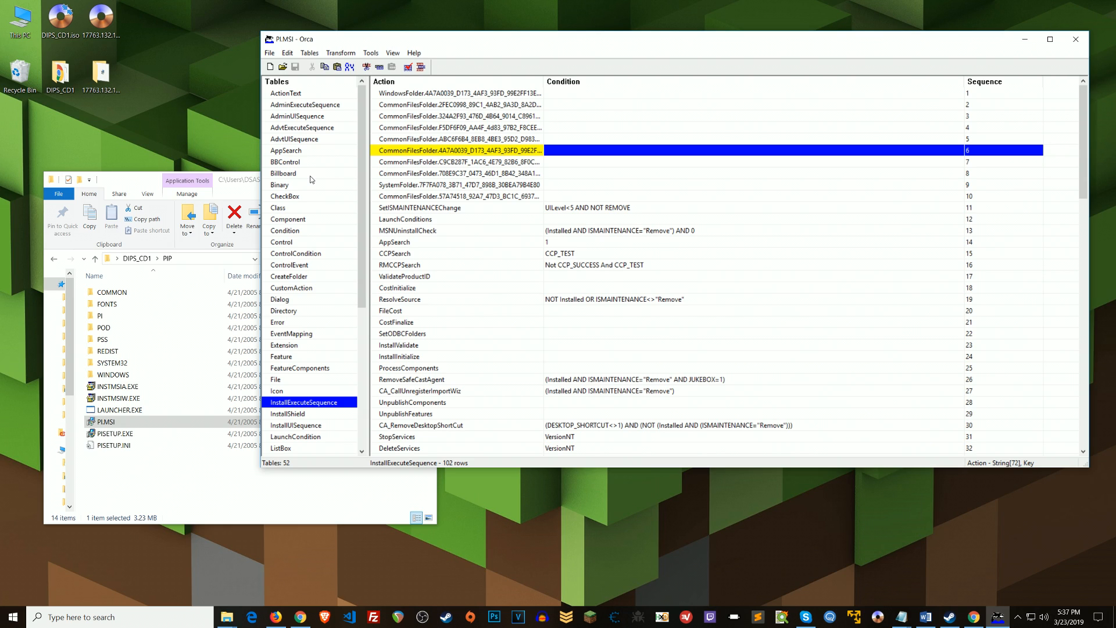
mouse_move(354, 242)
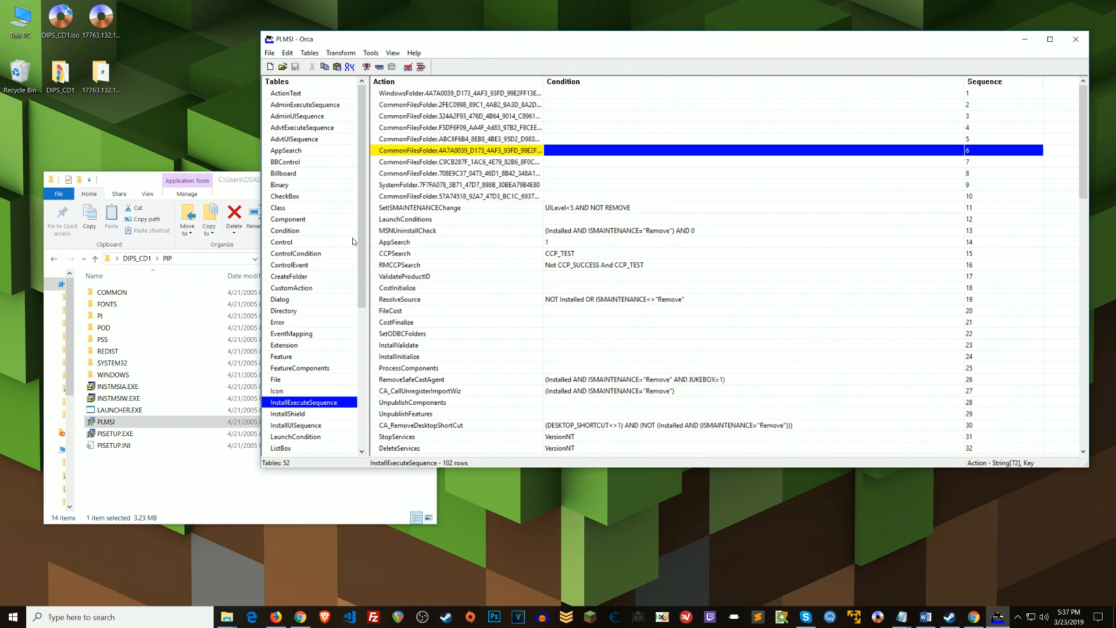
mouse_move(441, 327)
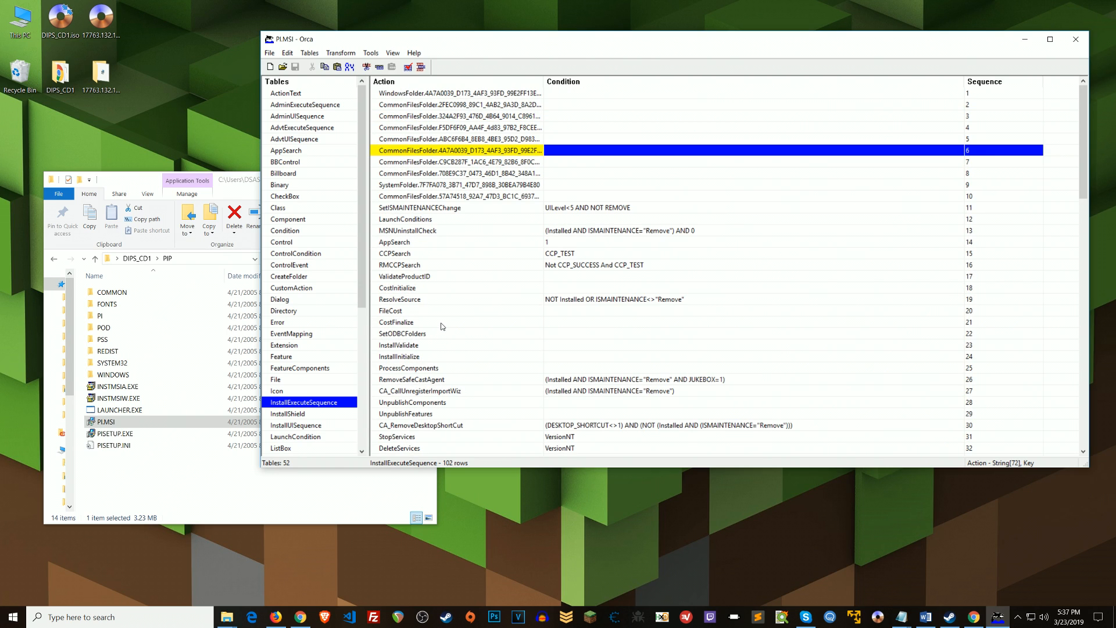
mouse_move(496, 219)
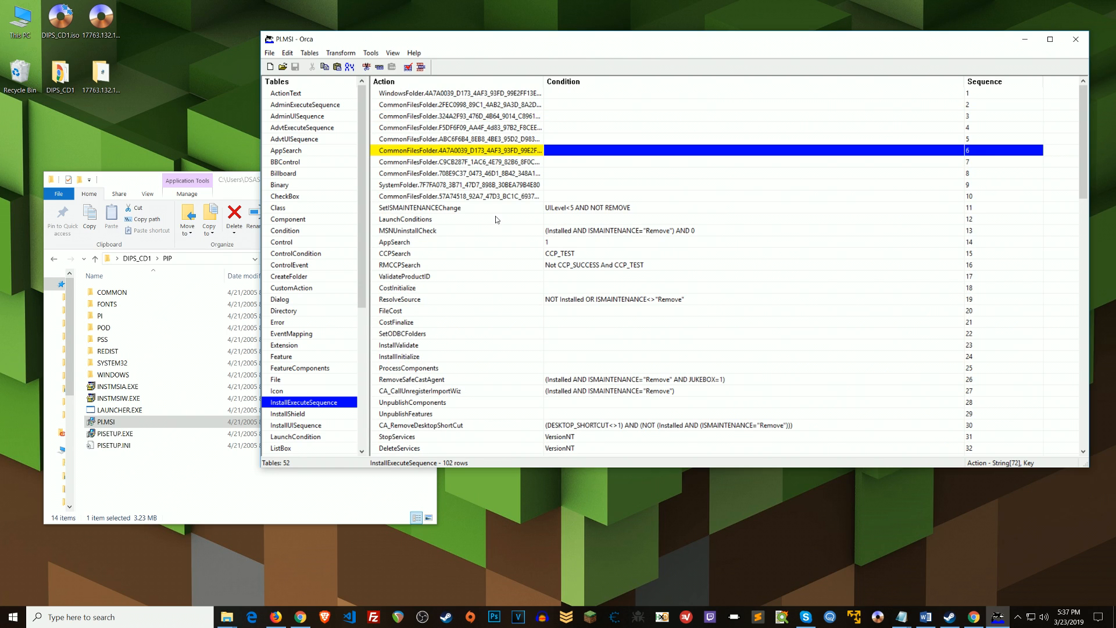
scroll(down, 3)
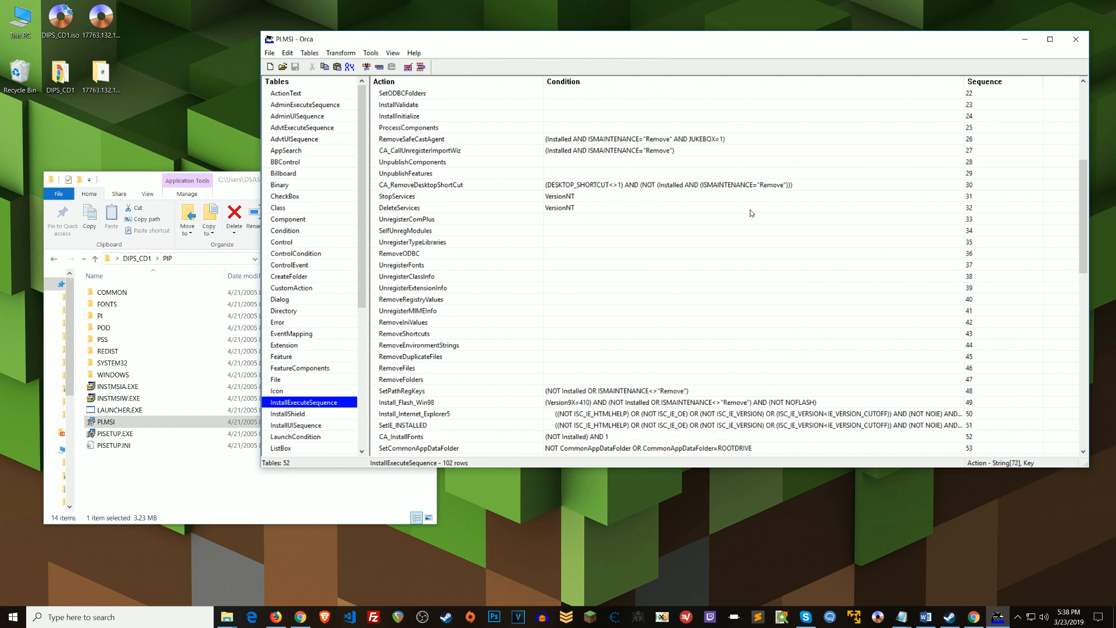
Step: Open Orca's Edit menu to search the InstallExecuteSequence table
click(288, 53)
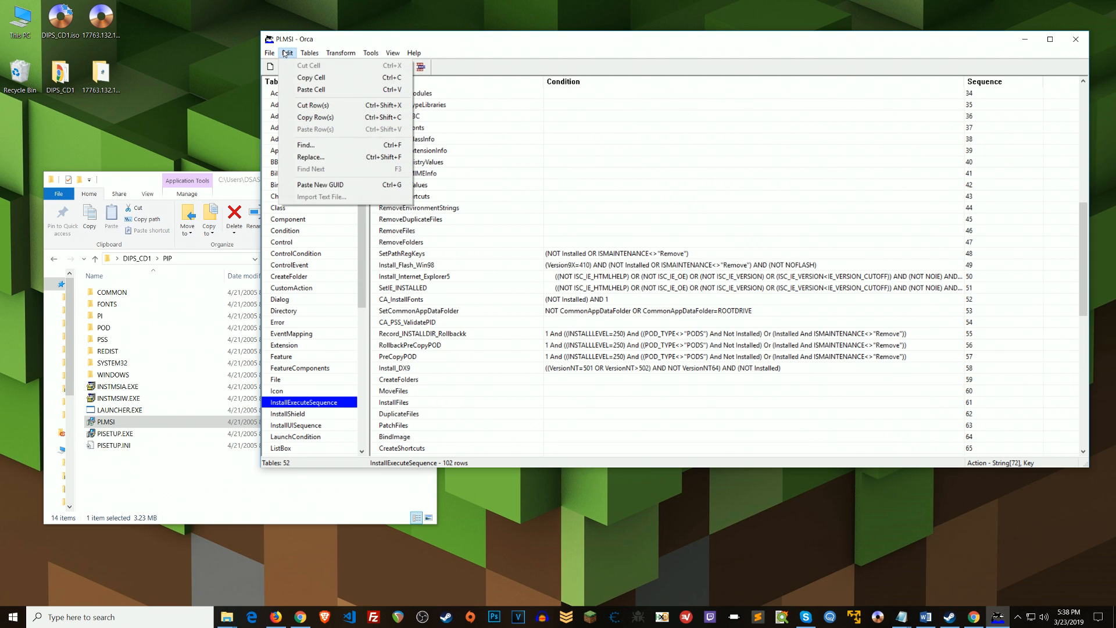
mouse_move(330, 145)
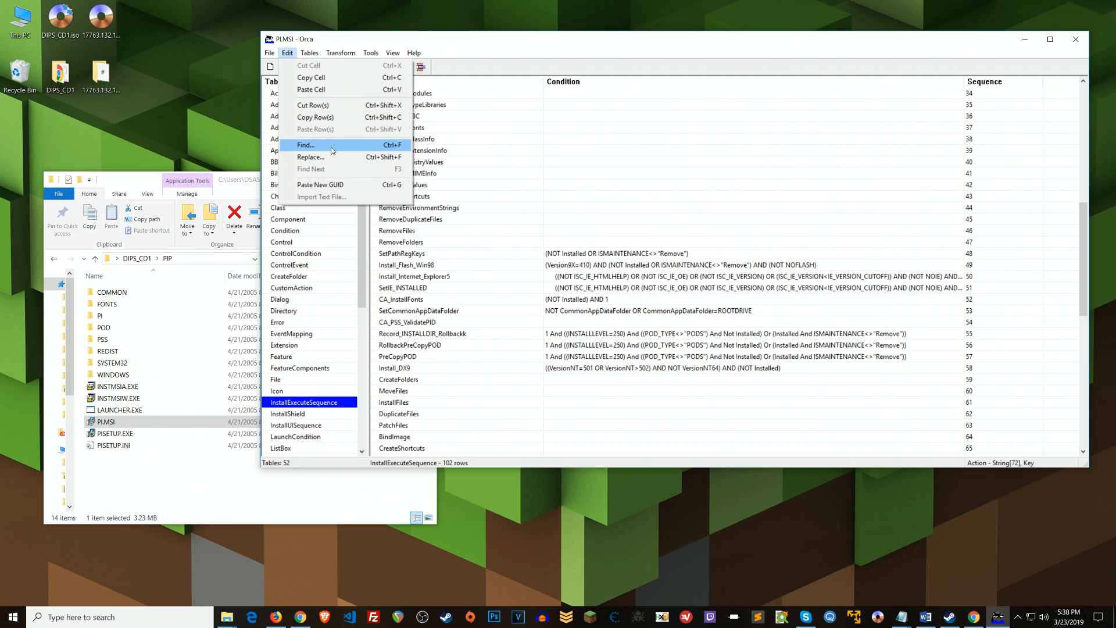
mouse_move(327, 148)
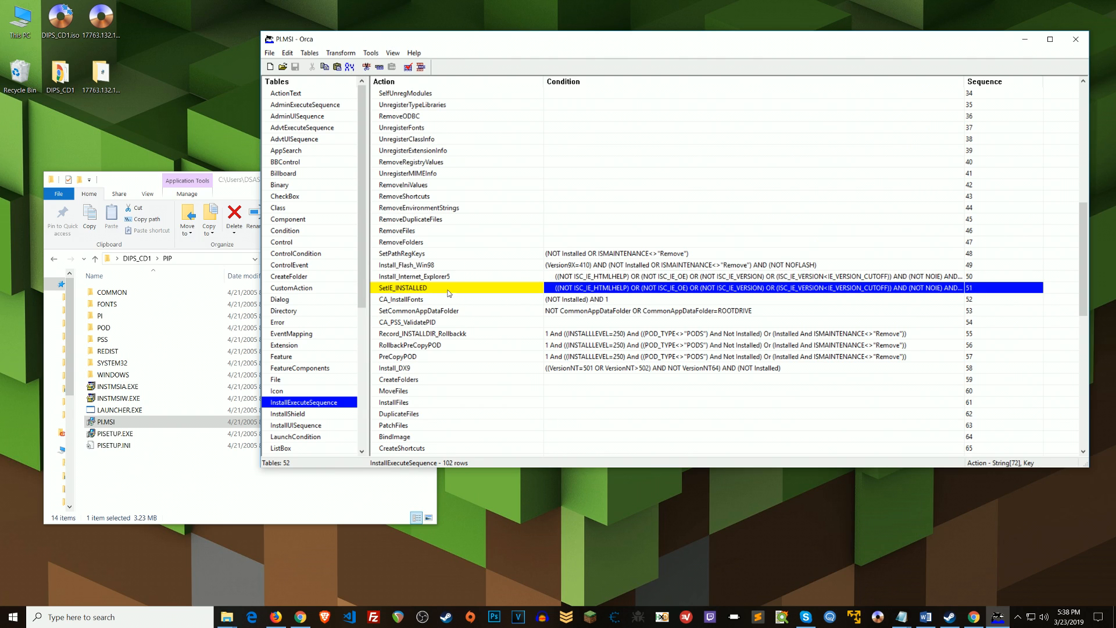
Step: Select the Install_Internet_Explorer5 row, drop it with Tables > Drop Row(s), and confirm
click(414, 276)
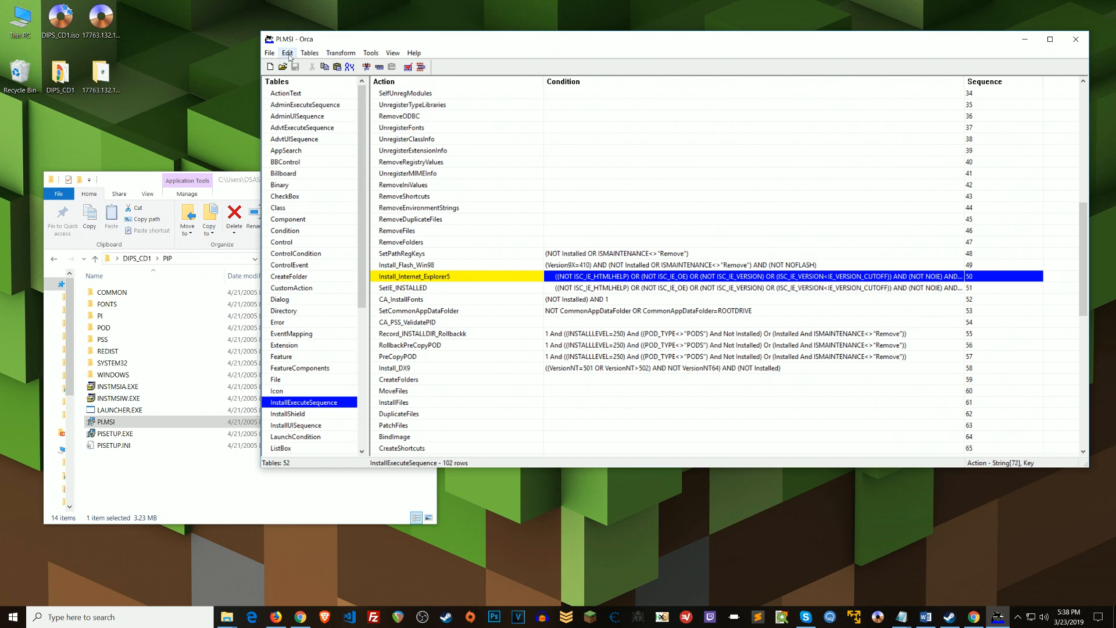
click(287, 53)
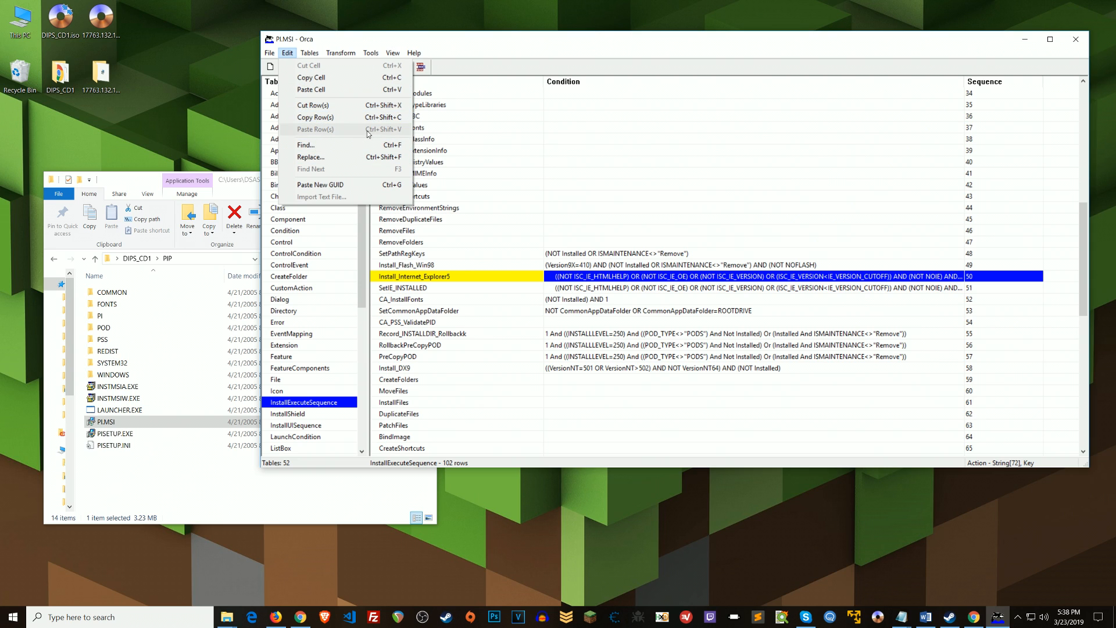
click(309, 53)
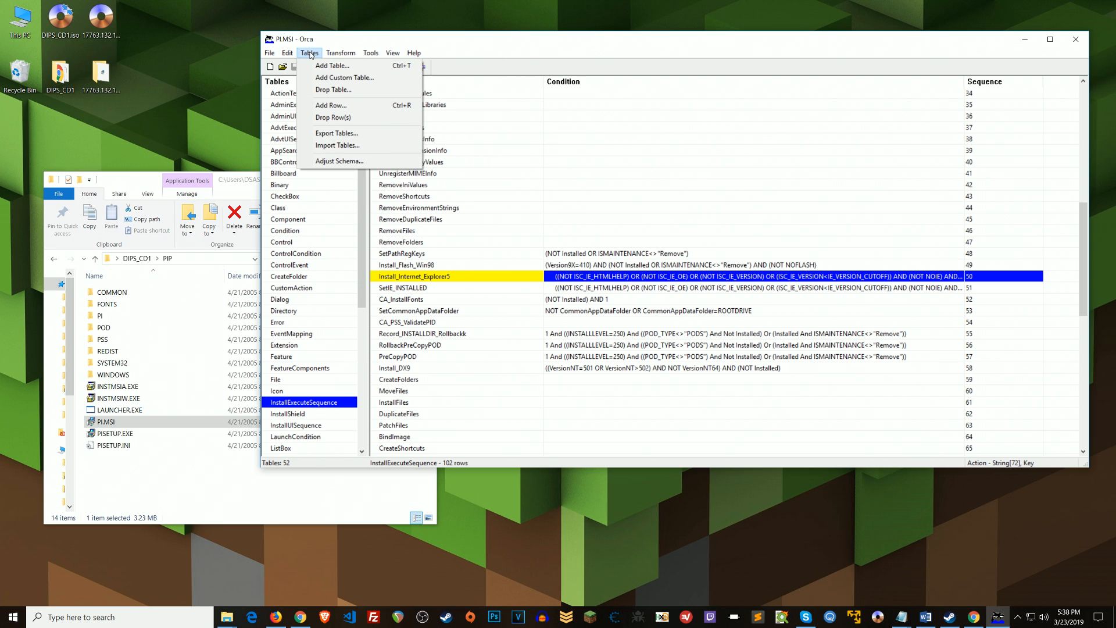
mouse_move(349, 117)
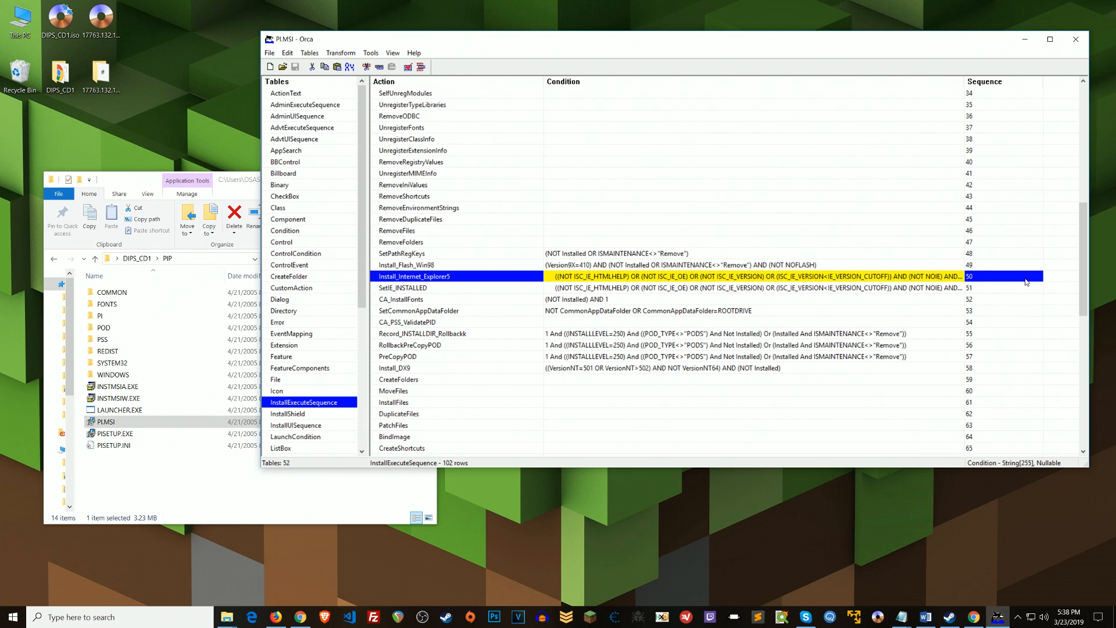
mouse_move(757, 282)
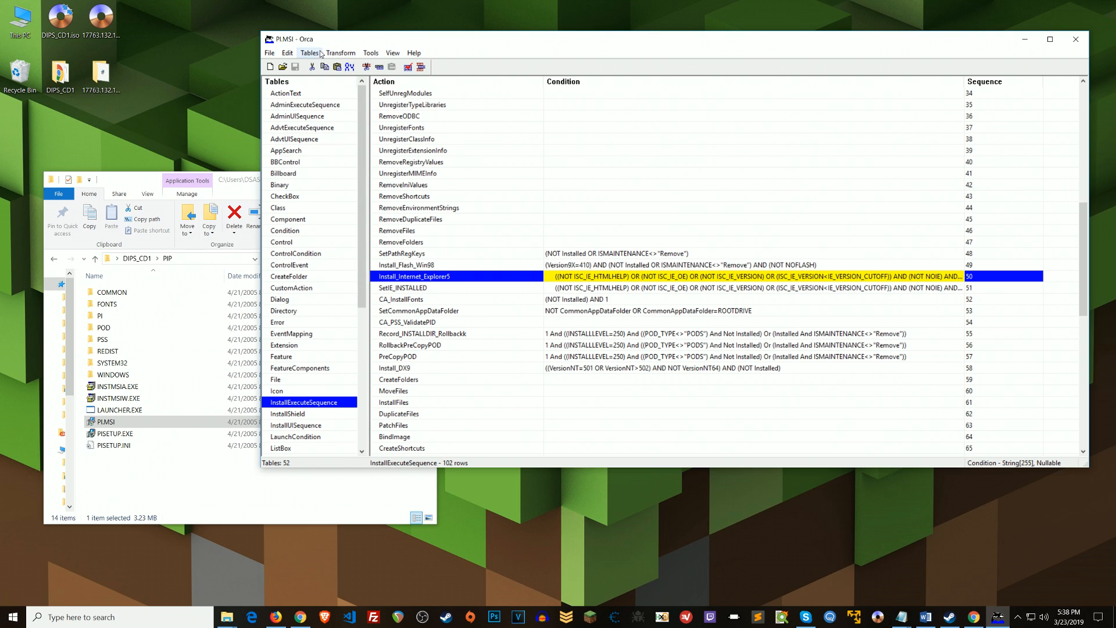
mouse_move(316, 56)
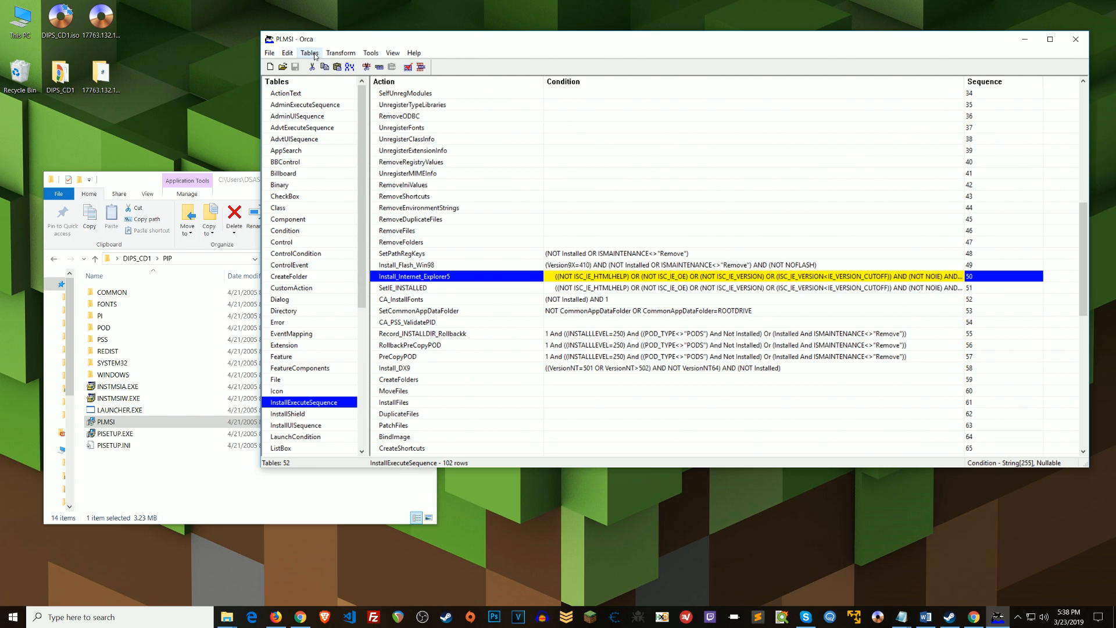
click(309, 53)
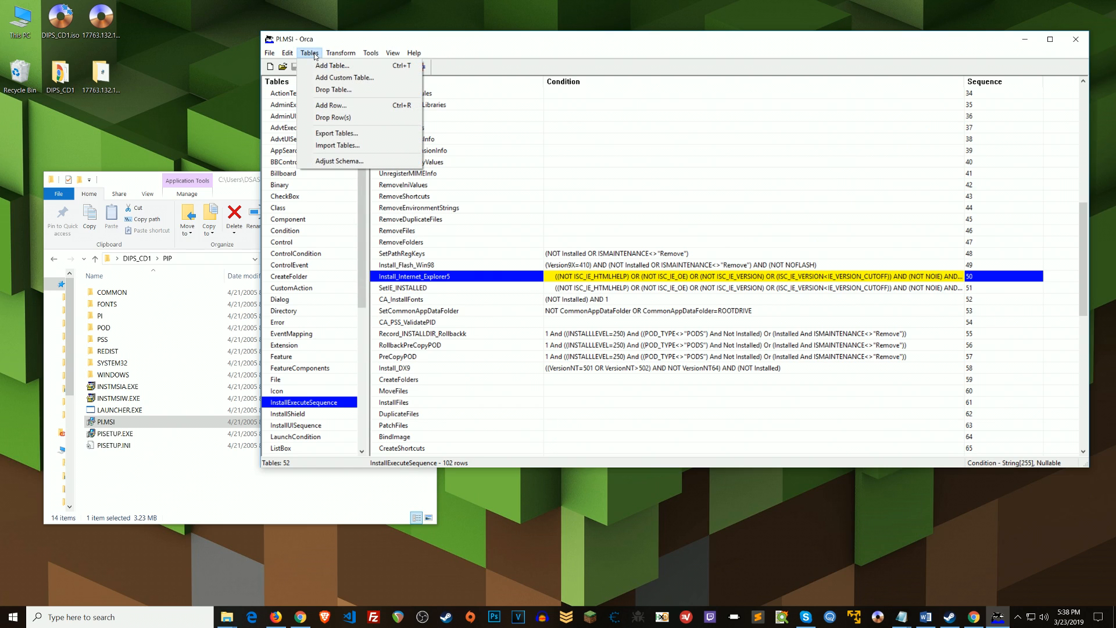
click(332, 117)
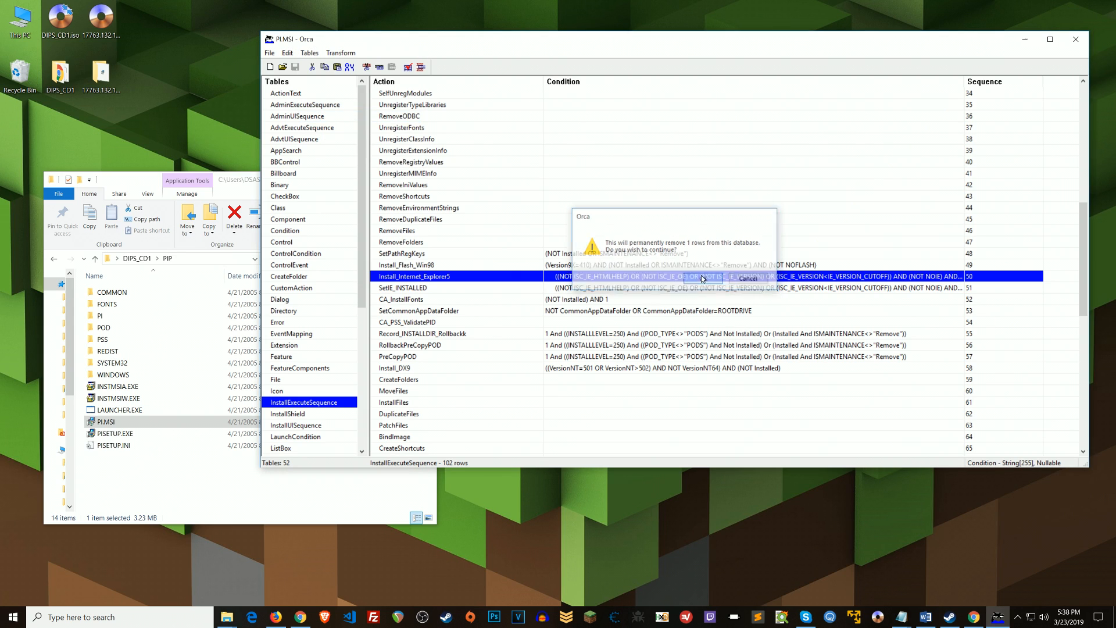
click(675, 264)
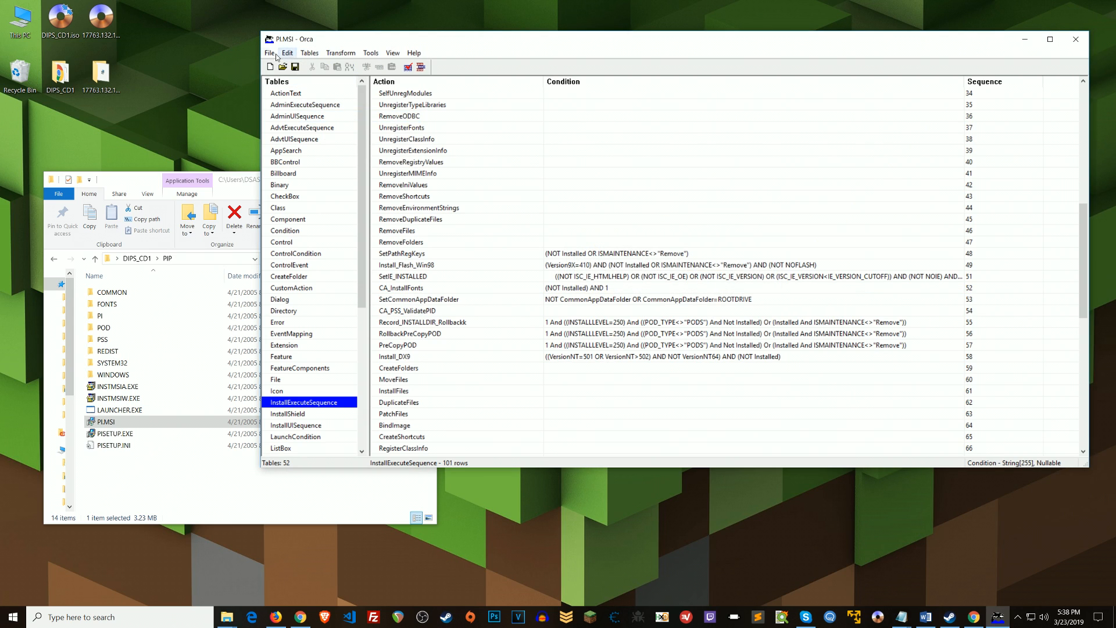
Step: Save the edited package with Save As under the name PI2 in the PIP folder
click(269, 53)
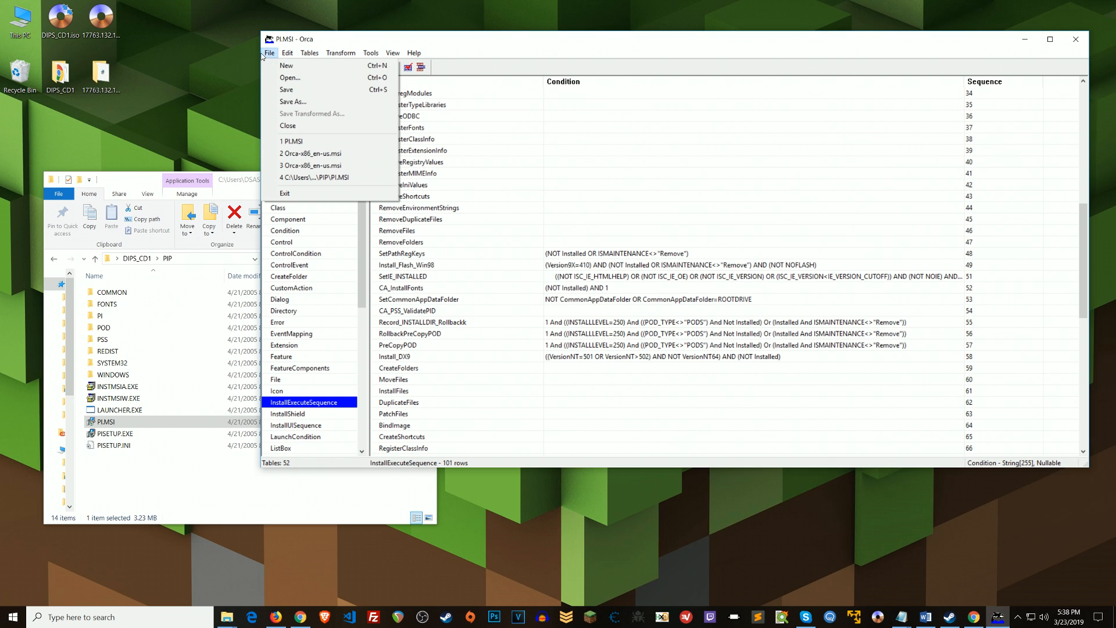
click(293, 101)
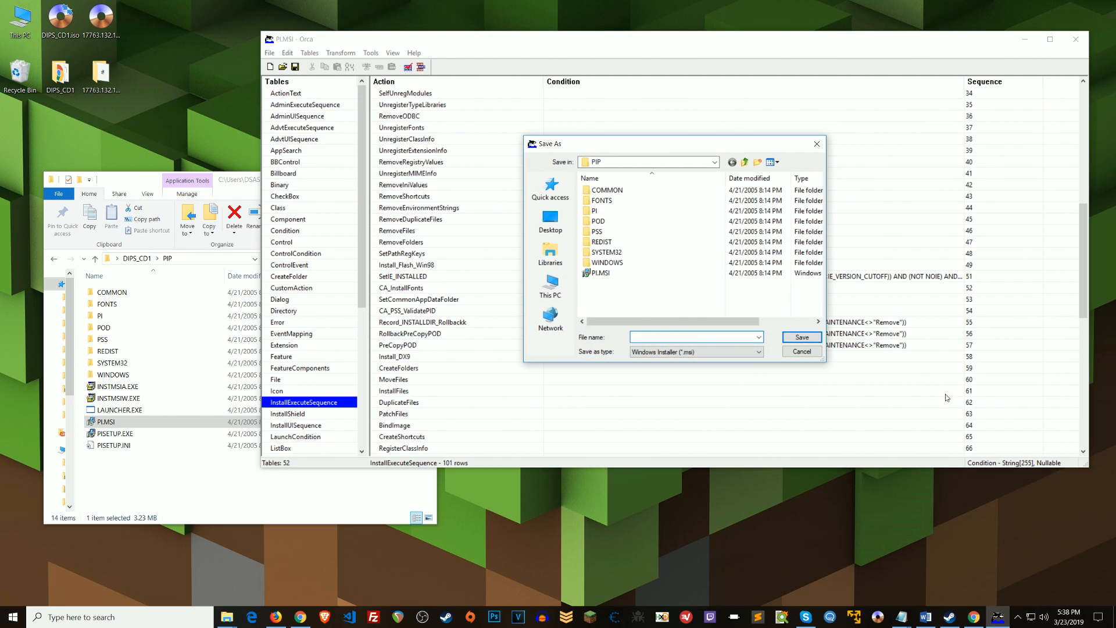
click(694, 337)
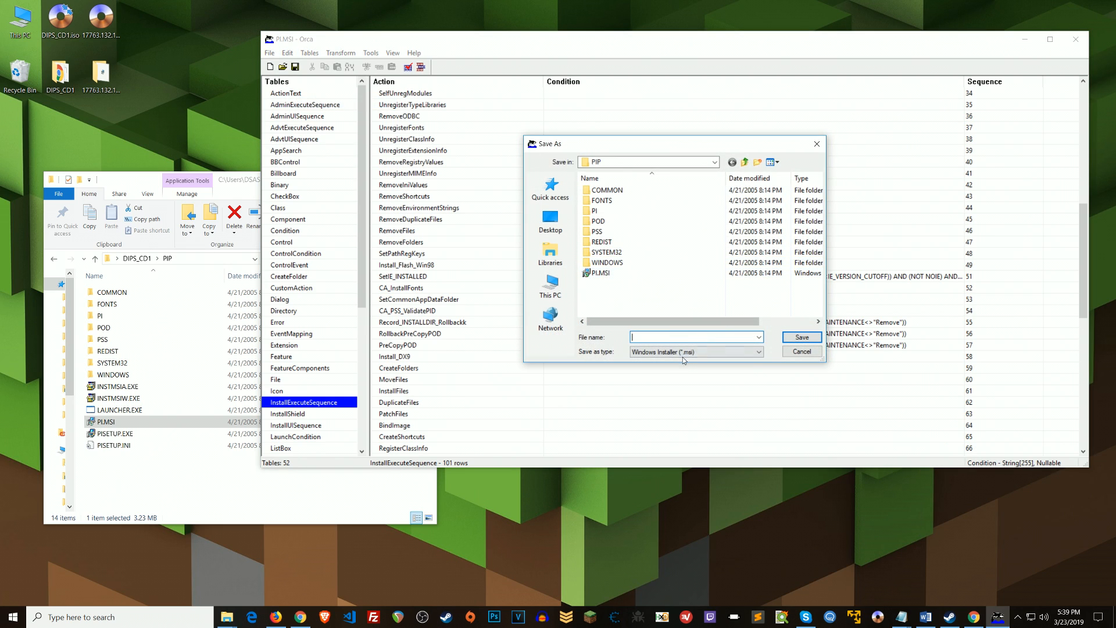
click(694, 337)
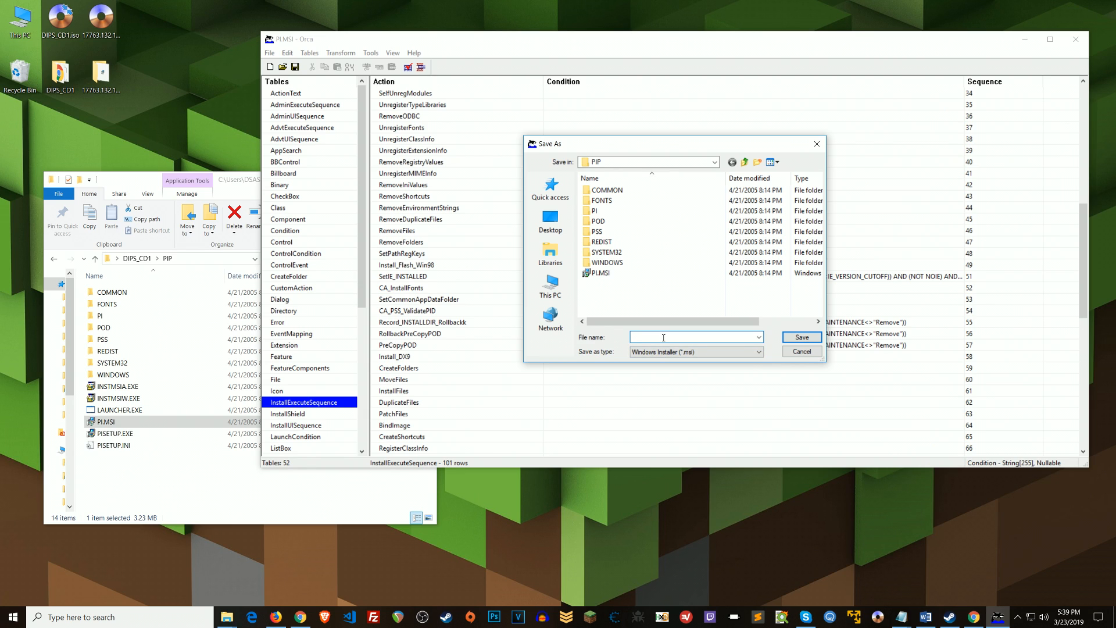
text(PI2)
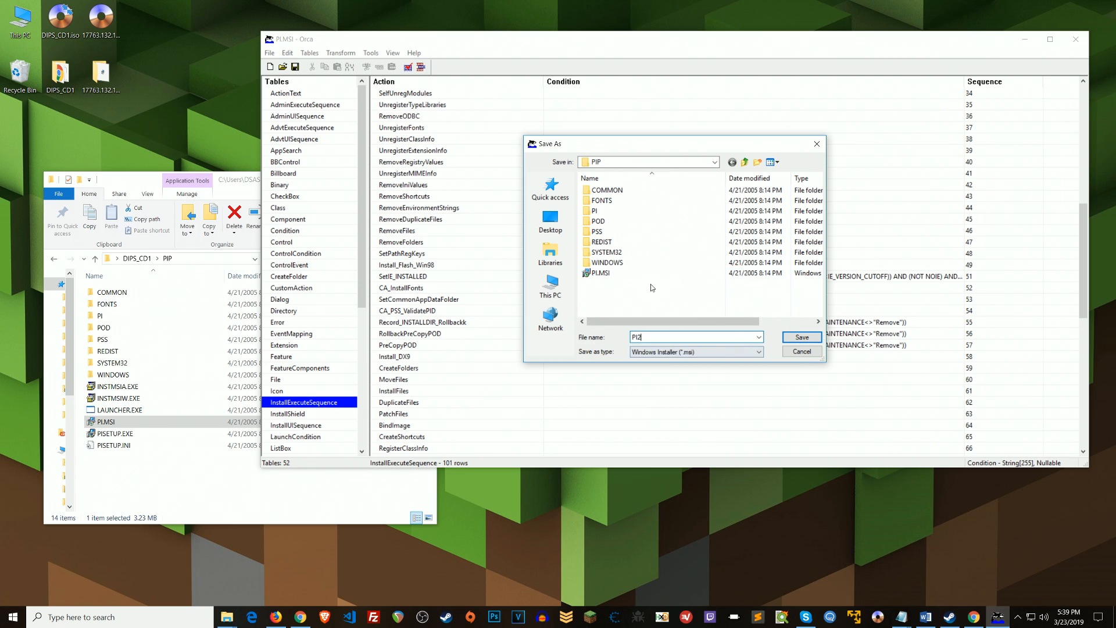
click(607, 251)
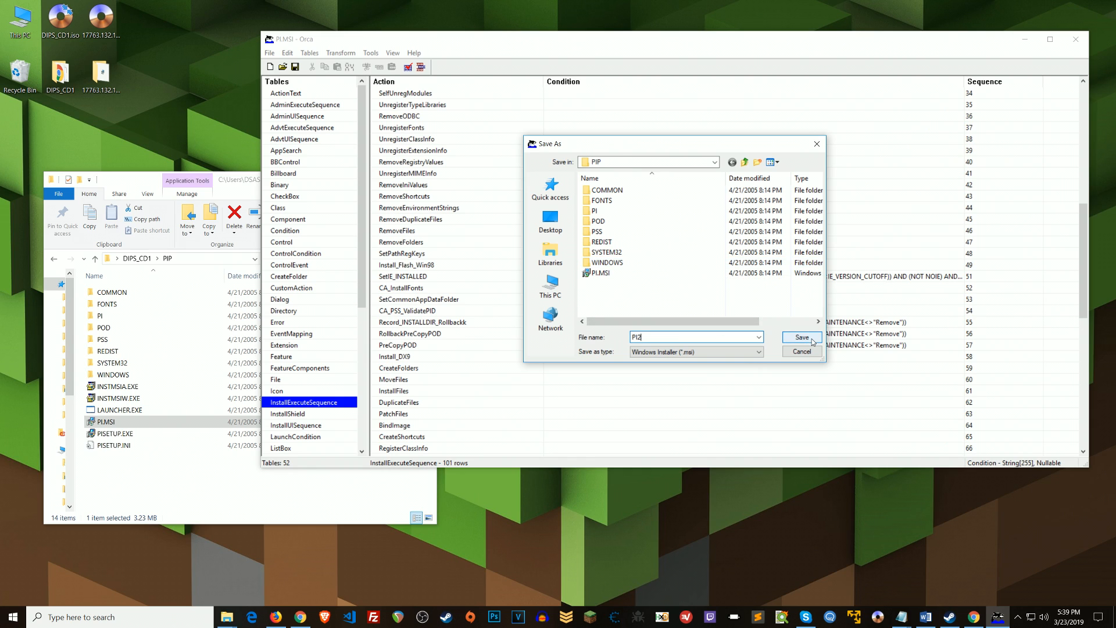
click(800, 337)
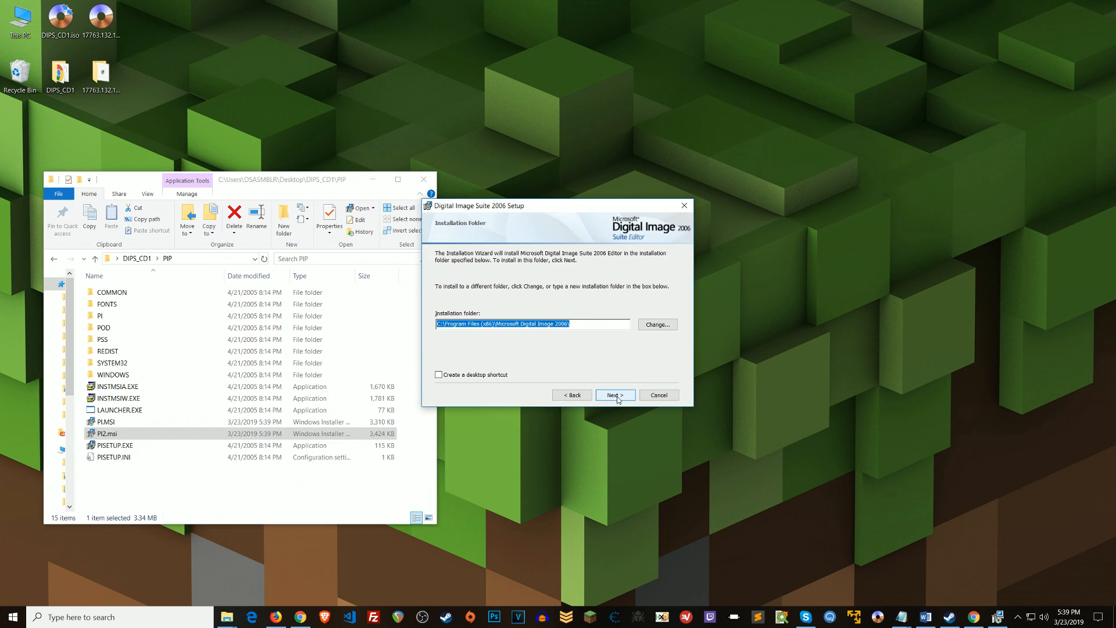
Step: Accept the default folder and Typical installation, allow UAC, then Finish the Digital Image Suite setup
click(614, 395)
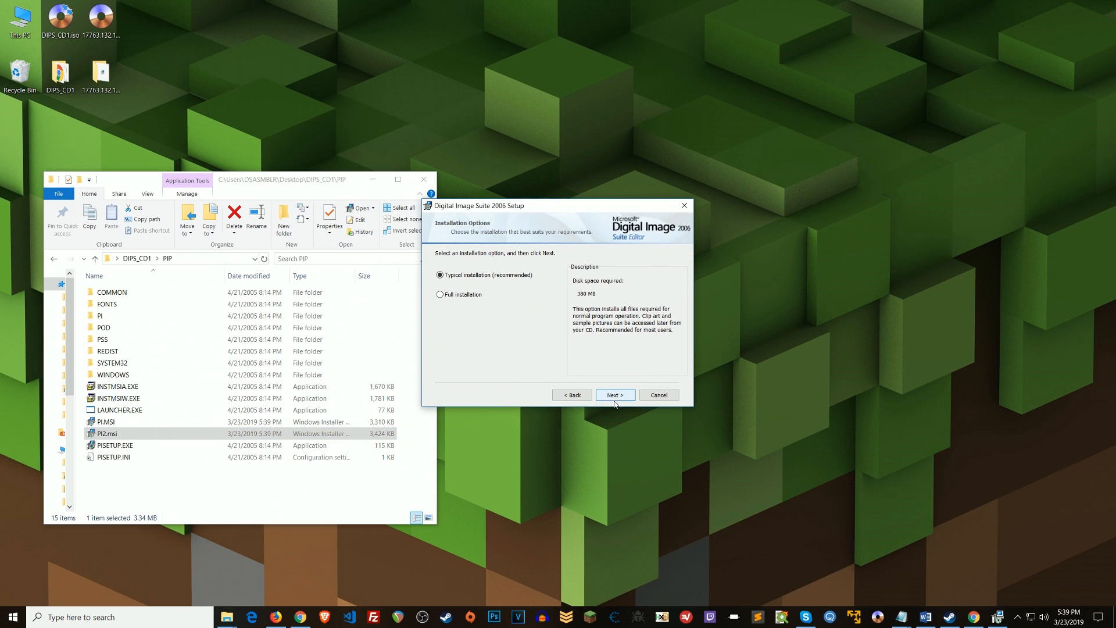
click(613, 395)
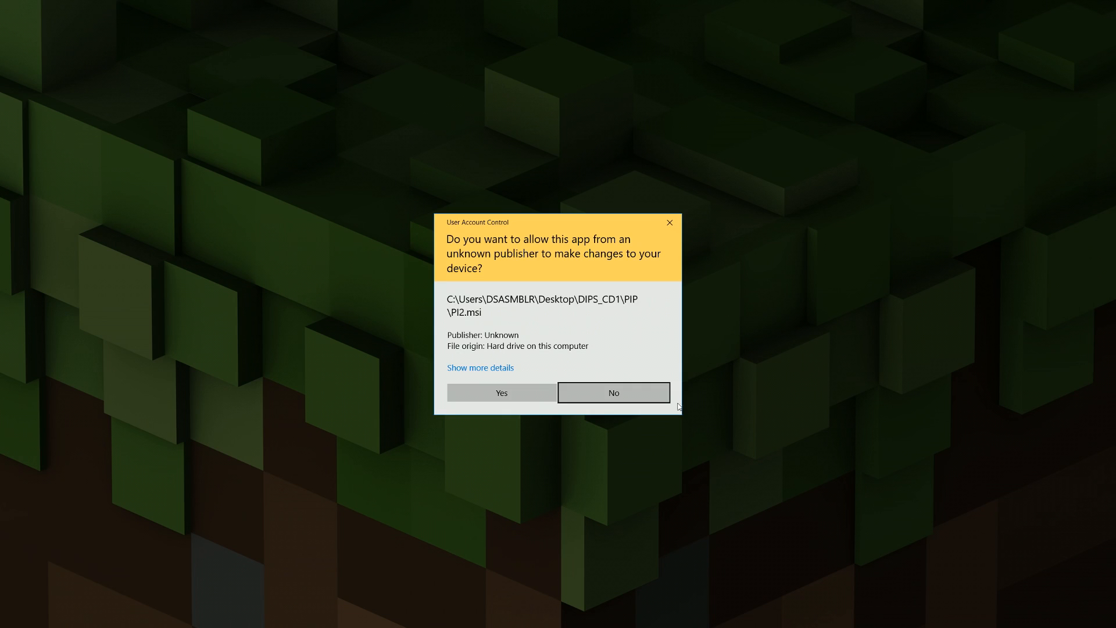
click(500, 393)
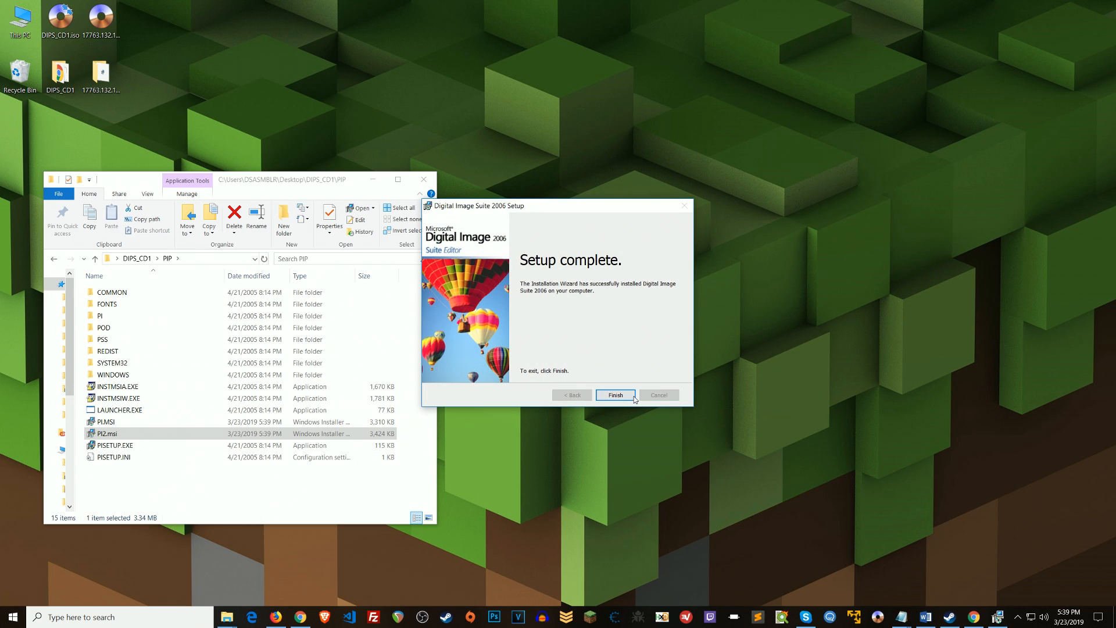
click(615, 395)
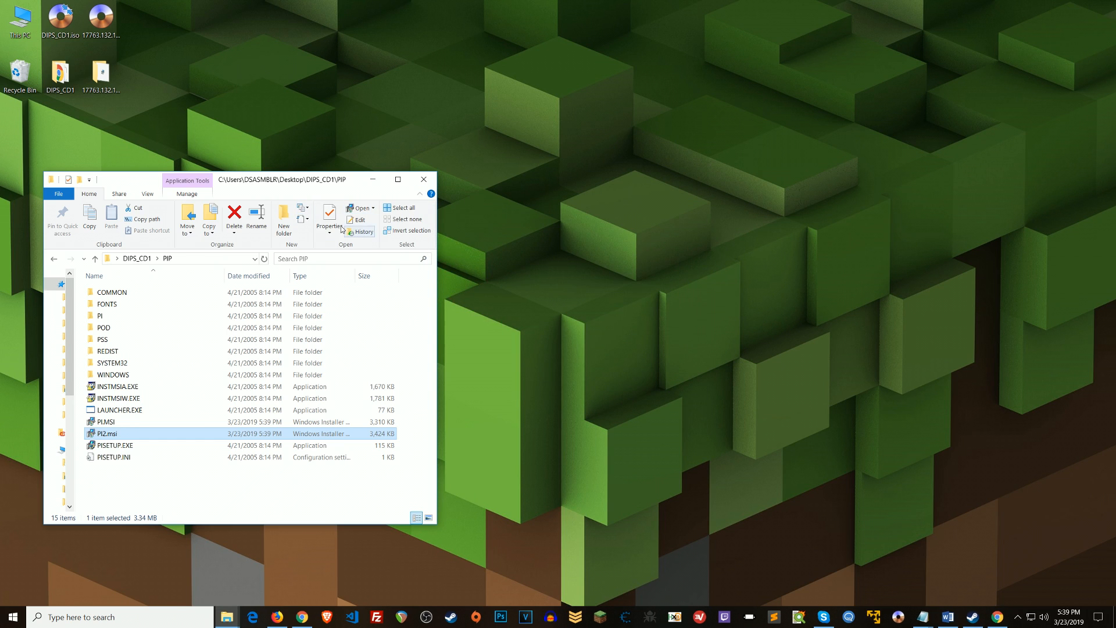
Step: Center the PIP folder window and show PI2.msi's Install, Repair and Uninstall options
drag(250, 180, 510, 149)
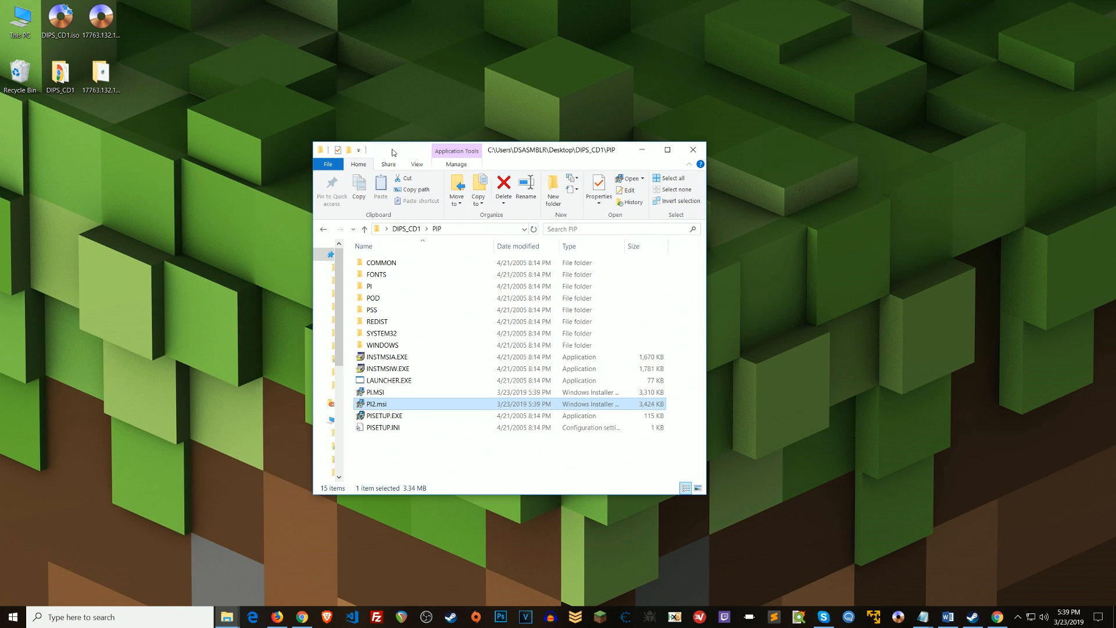
mouse_move(376, 403)
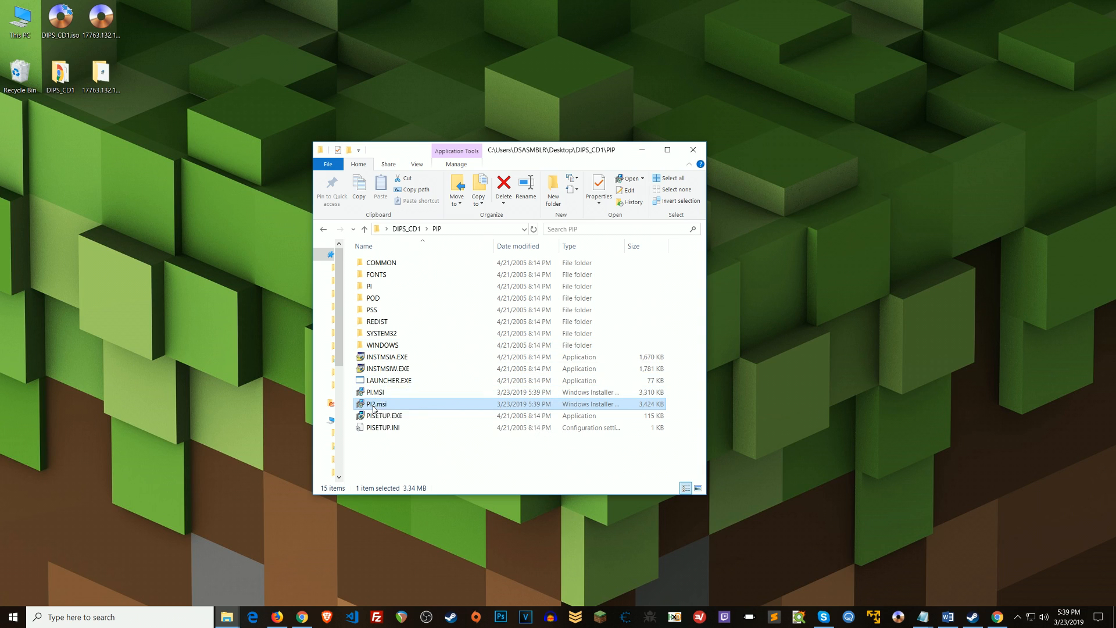
right_click(375, 403)
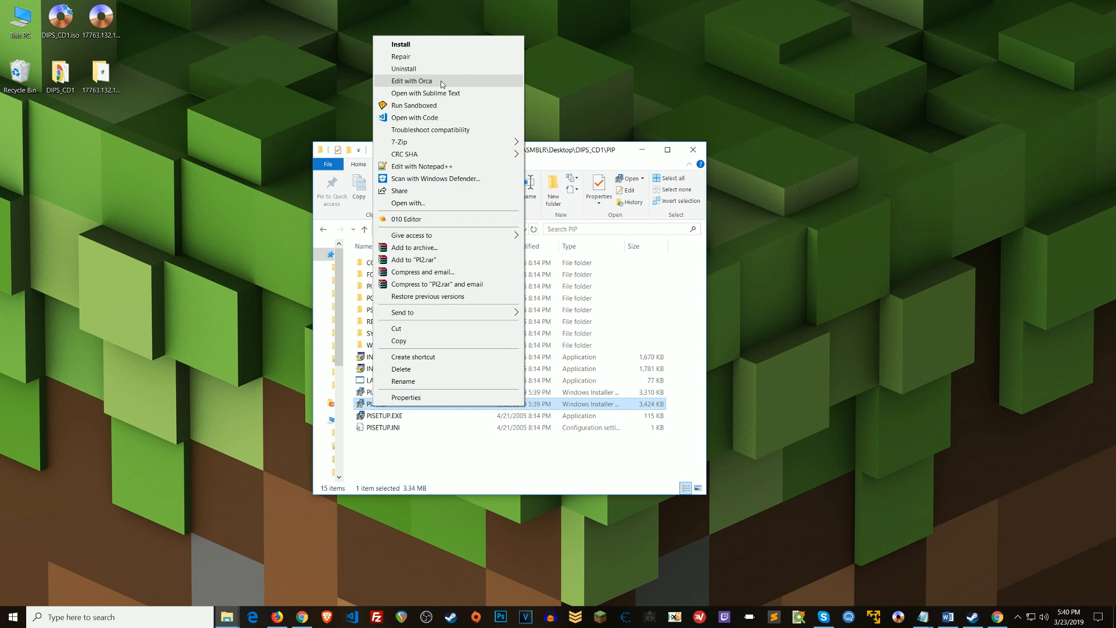
Step: Open PI2.msi with Orca and view its 11-row EventMapping table
click(412, 81)
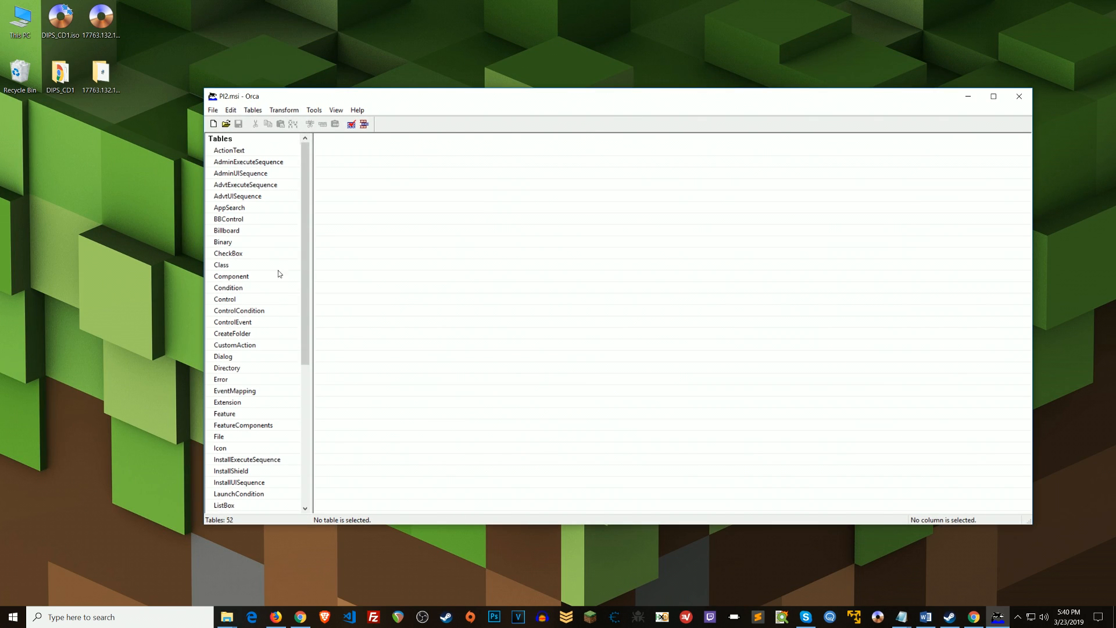
click(234, 390)
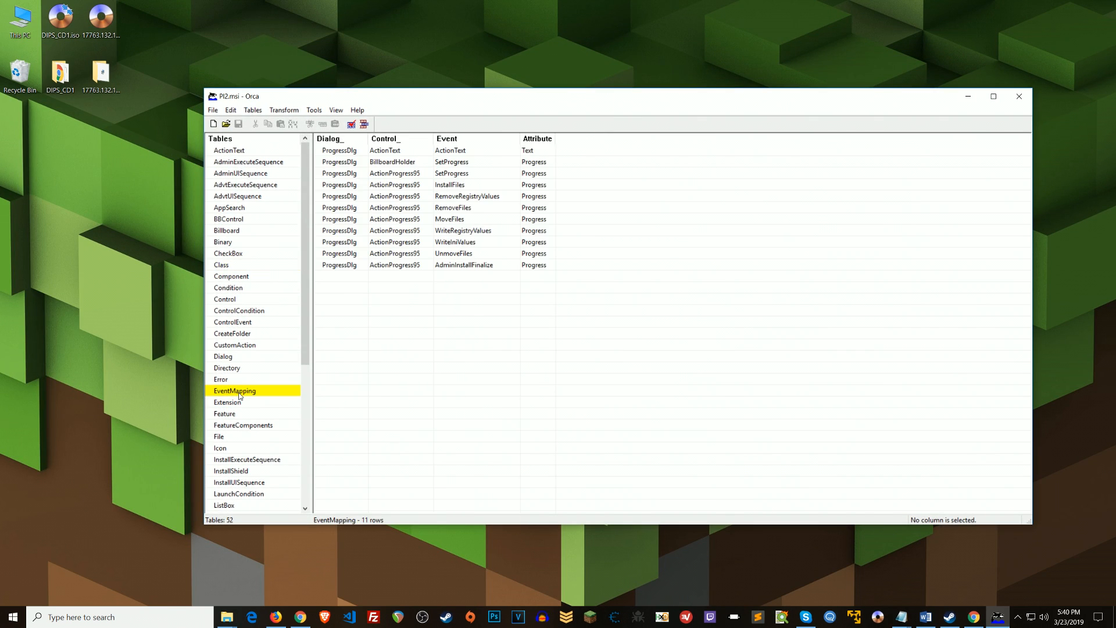
scroll(down, 3)
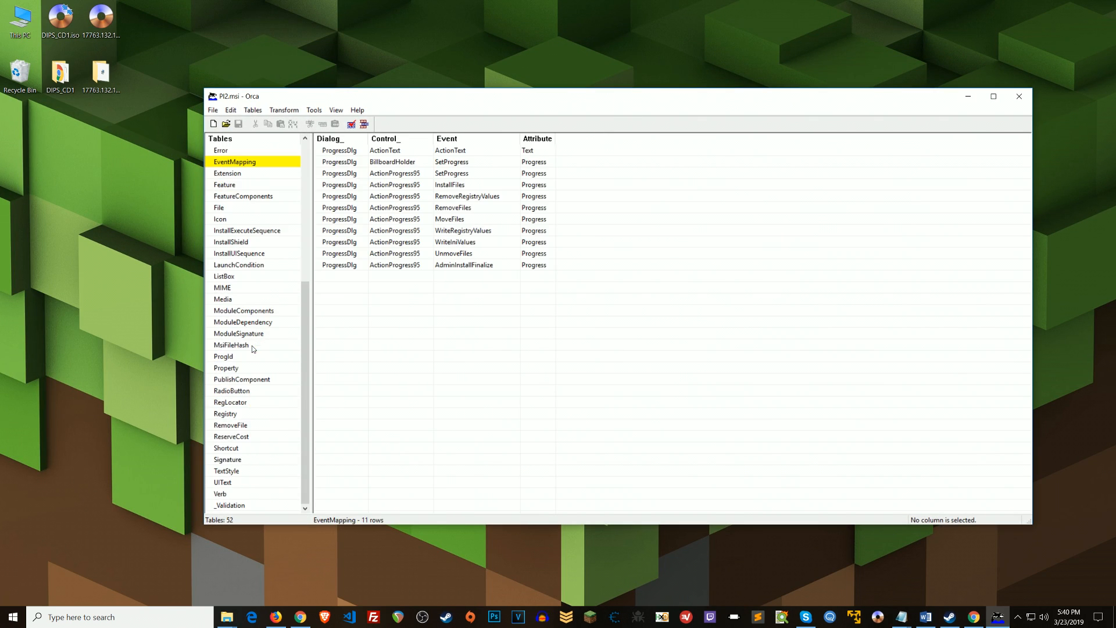